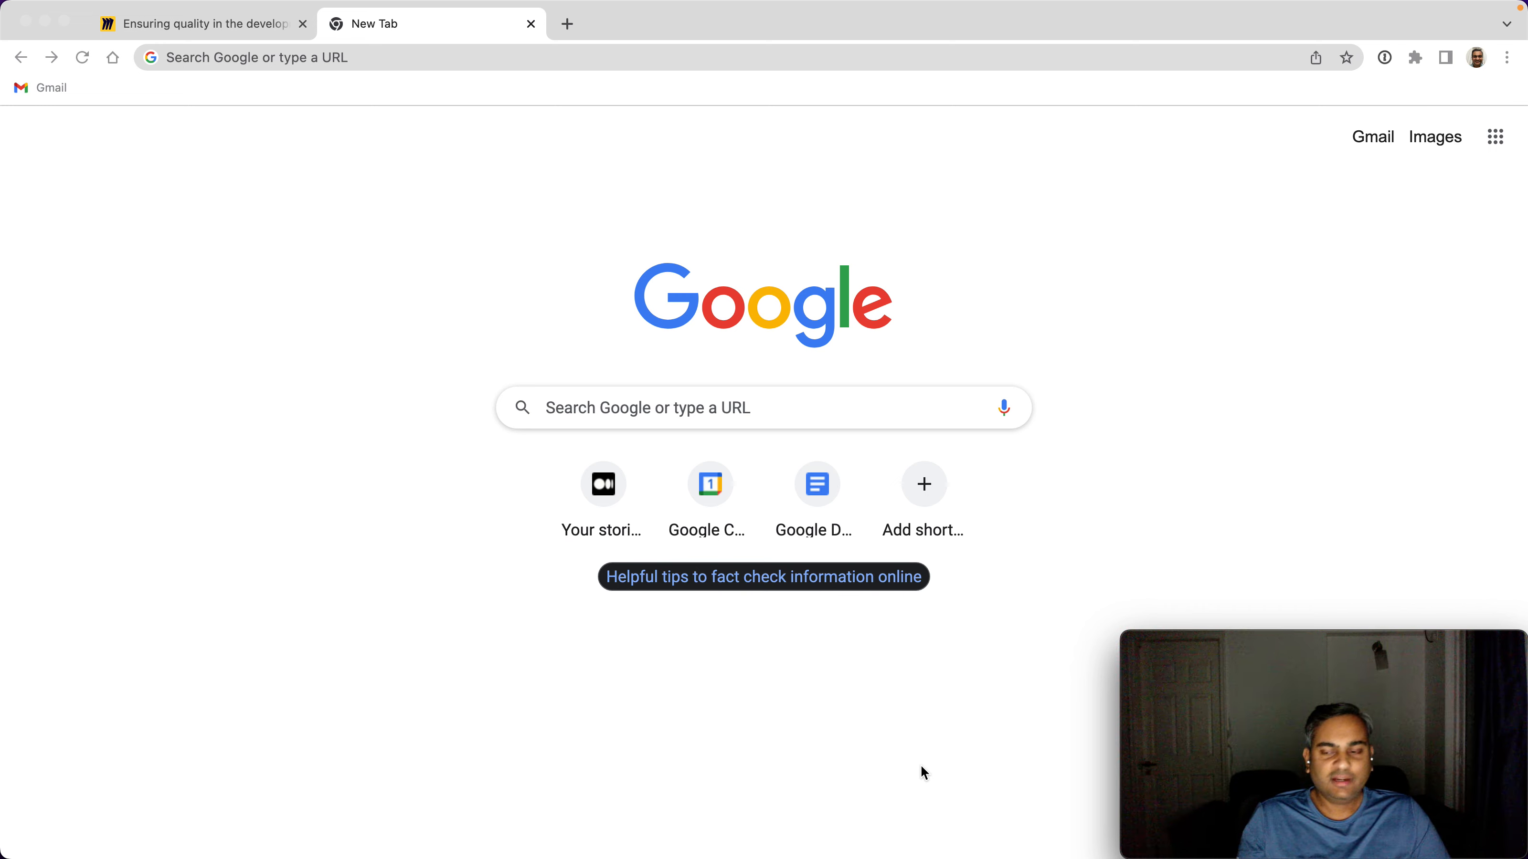
mouse_move(517, 15)
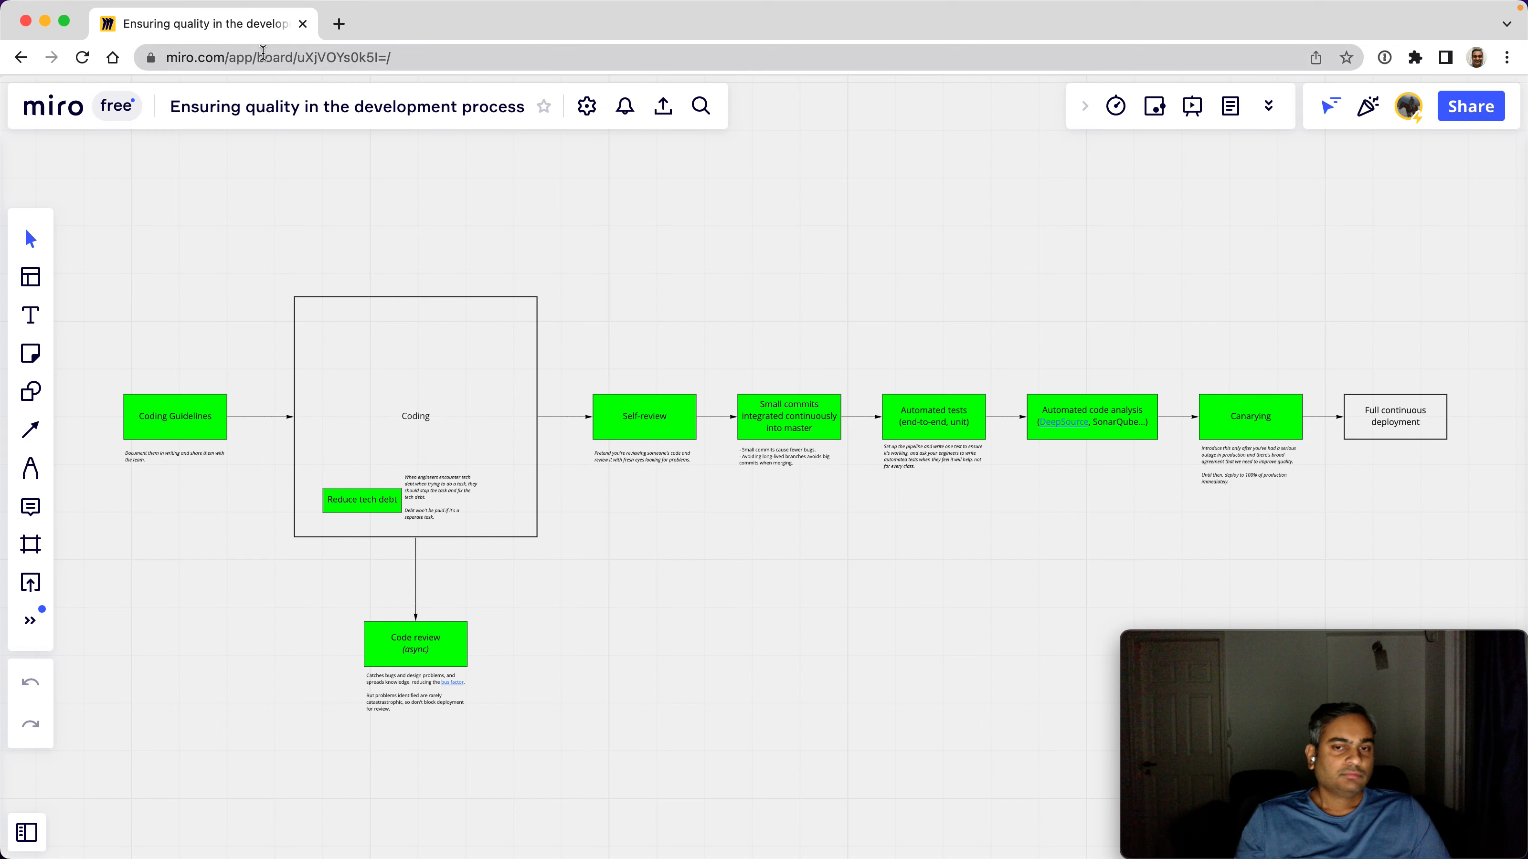
mouse_move(132, 448)
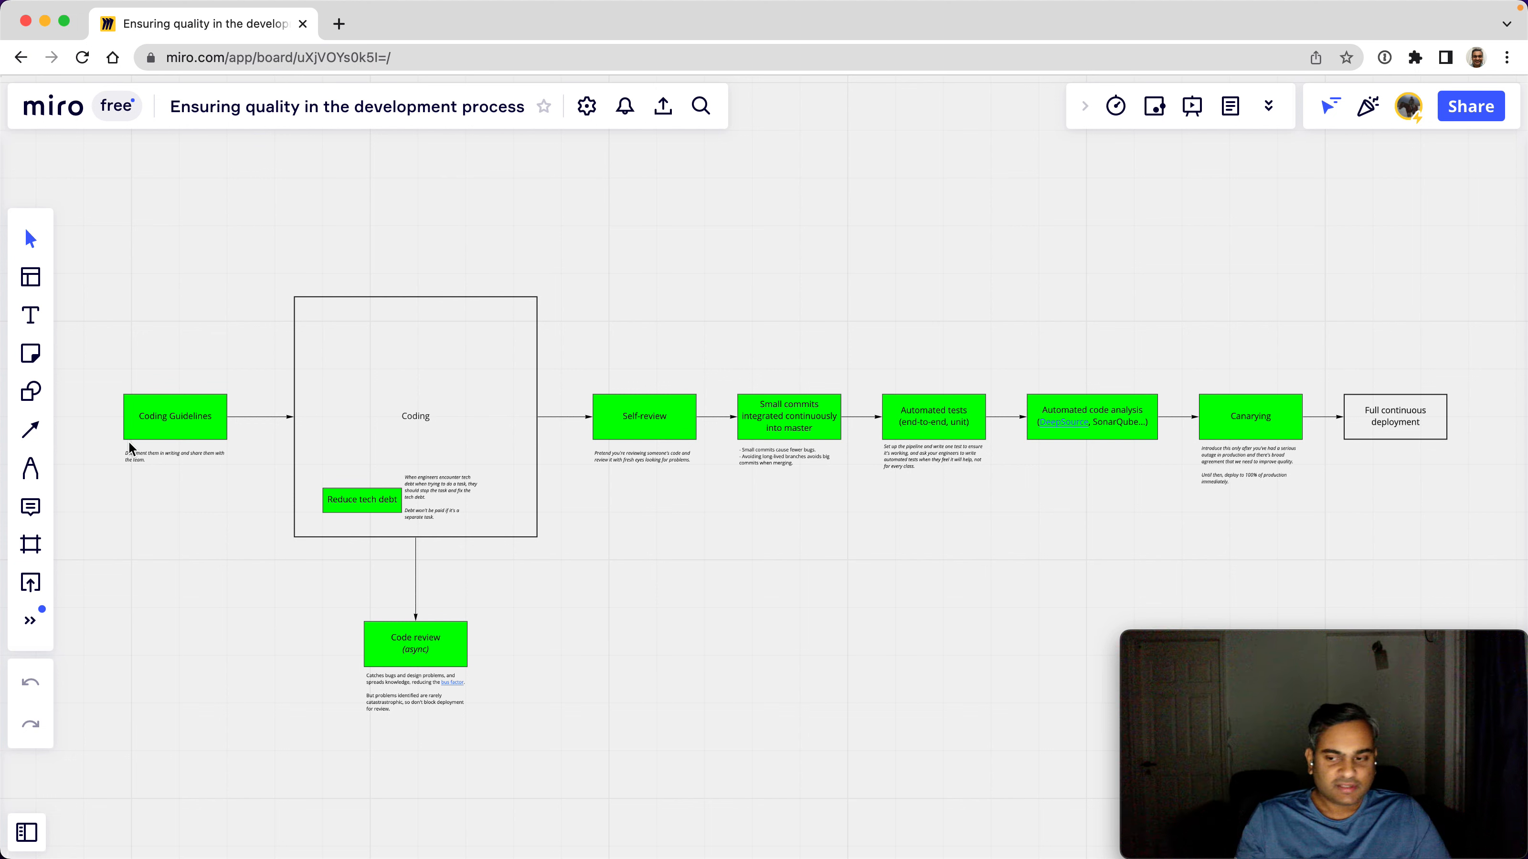
mouse_move(185, 399)
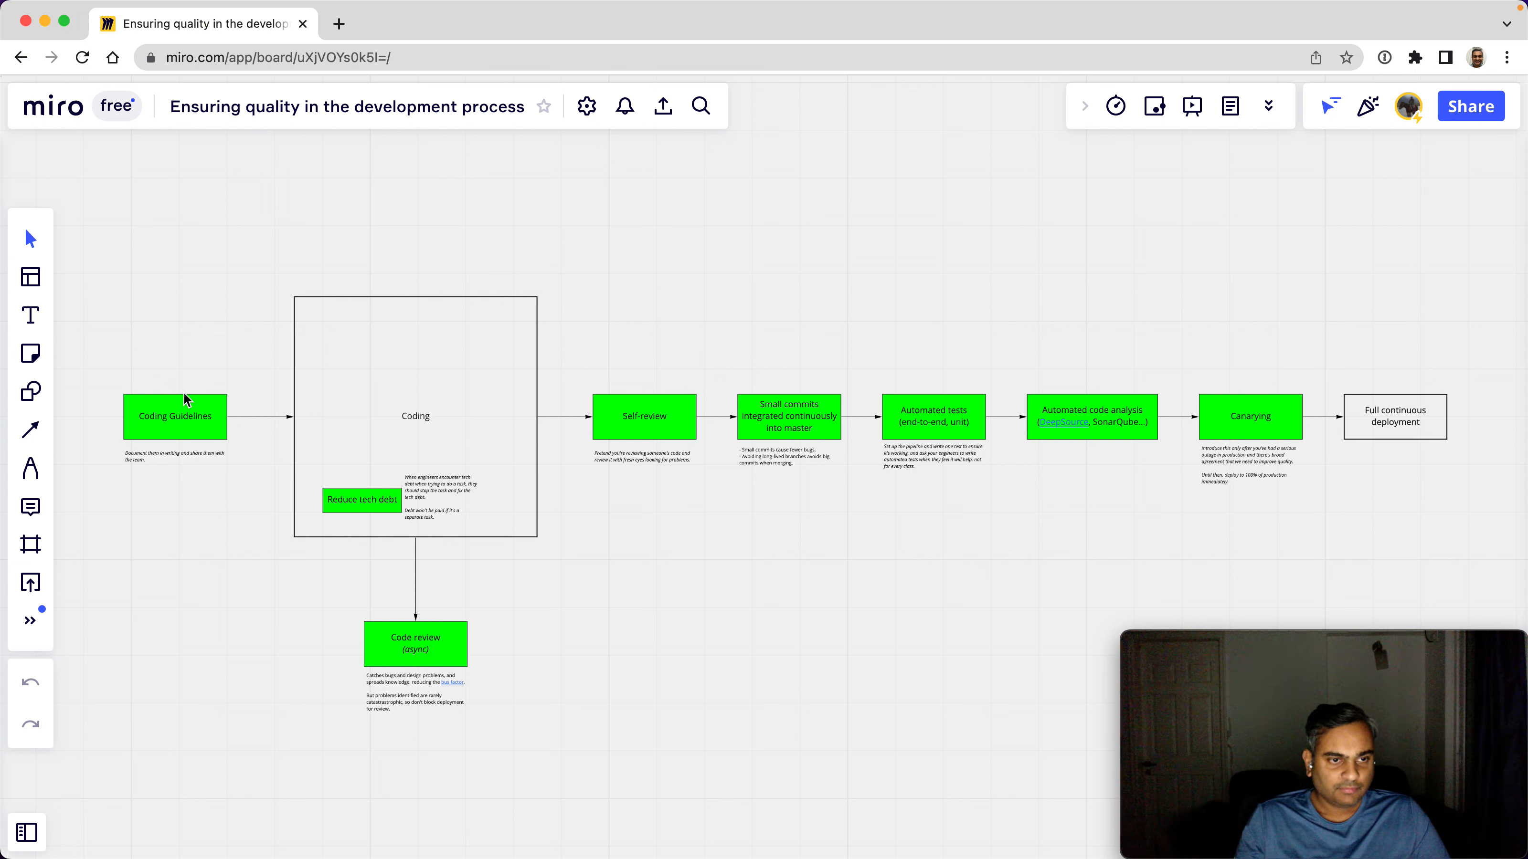
mouse_move(471, 462)
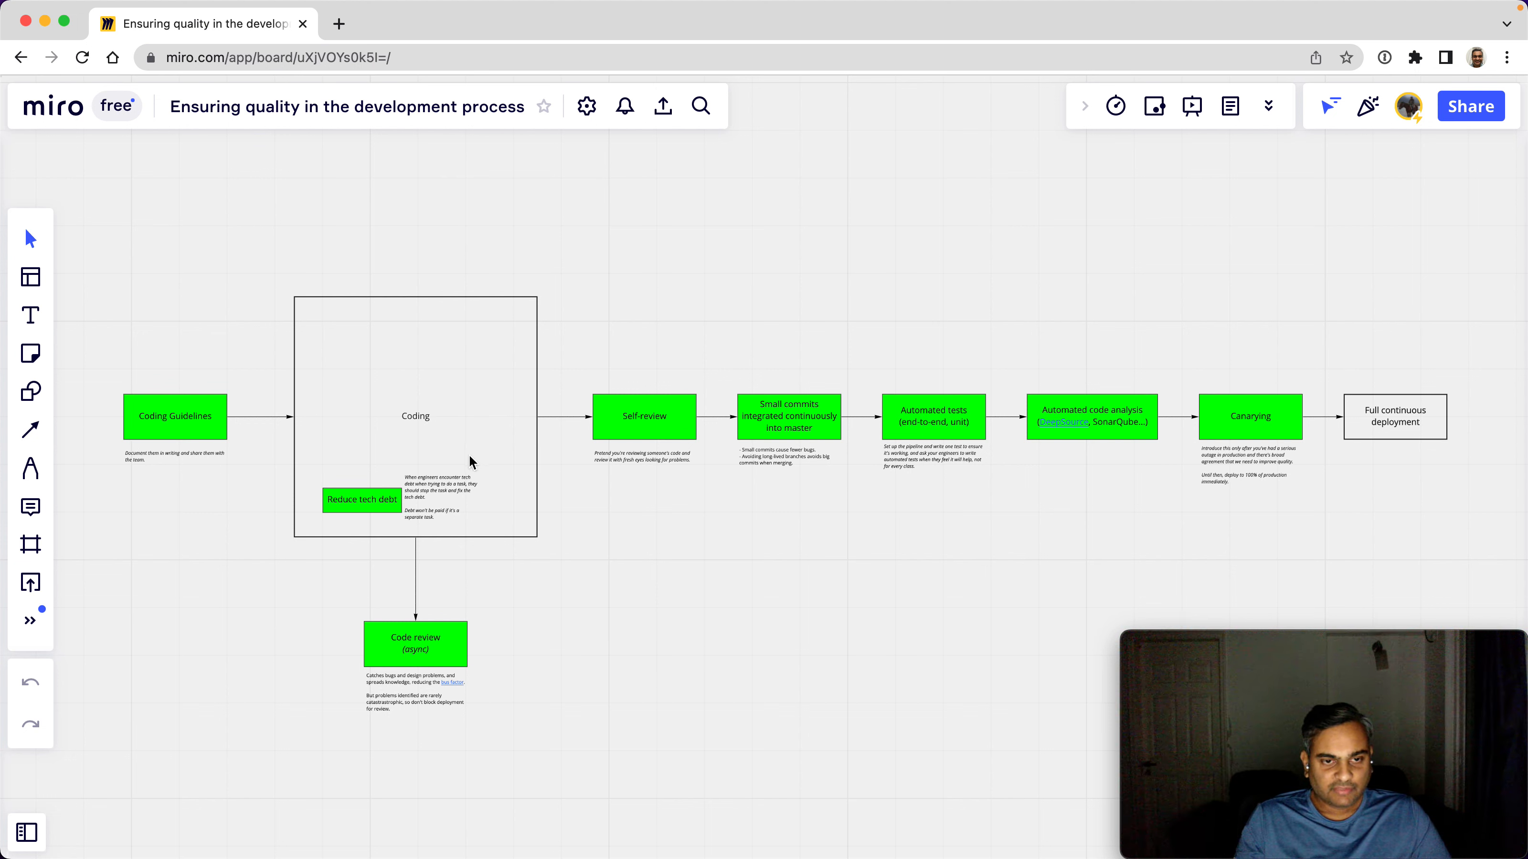
mouse_move(1429, 445)
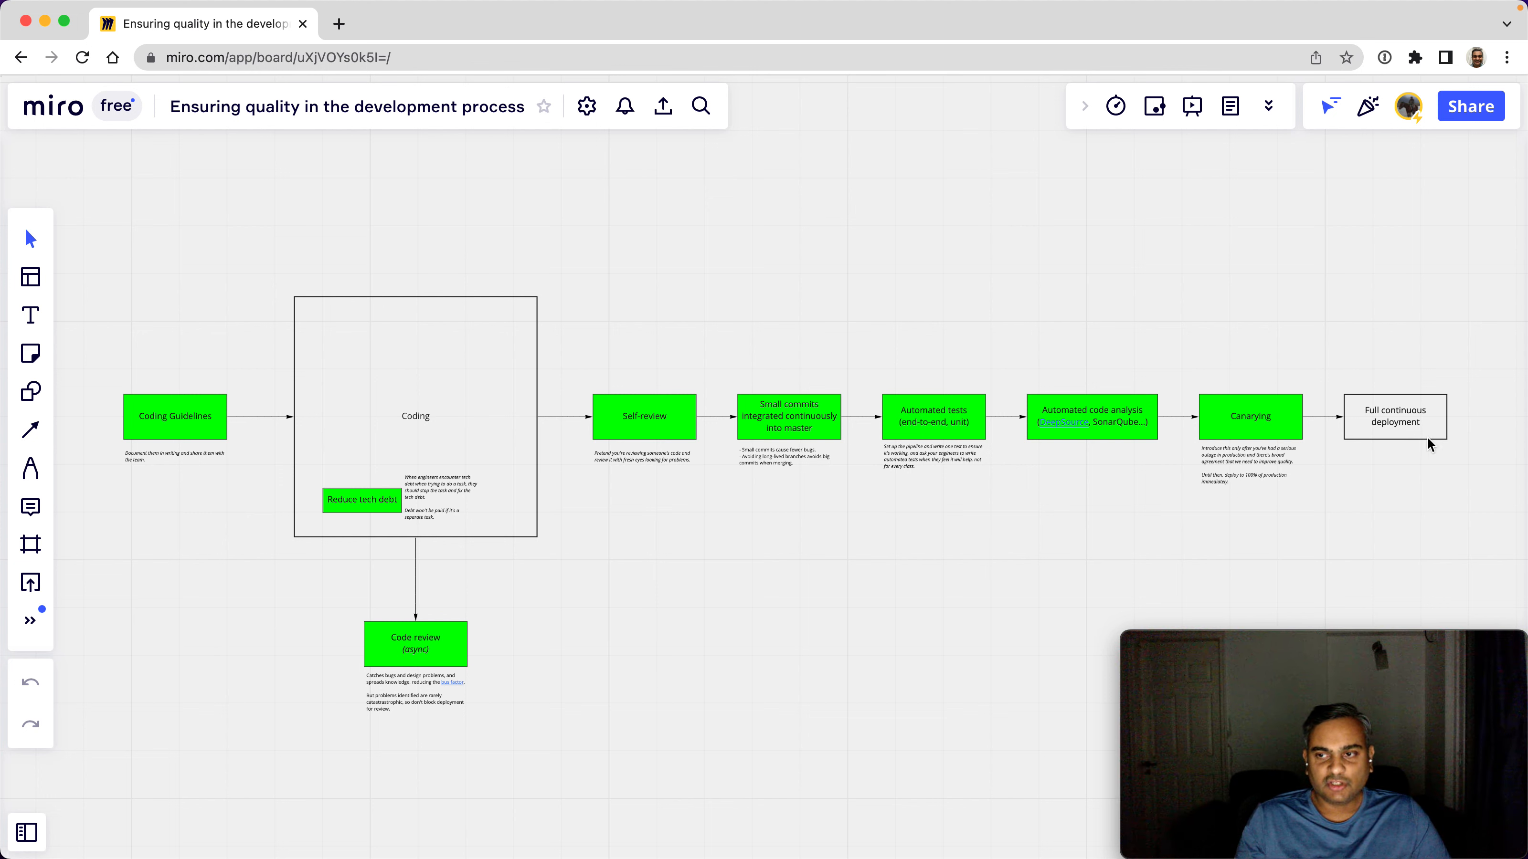
mouse_move(785, 585)
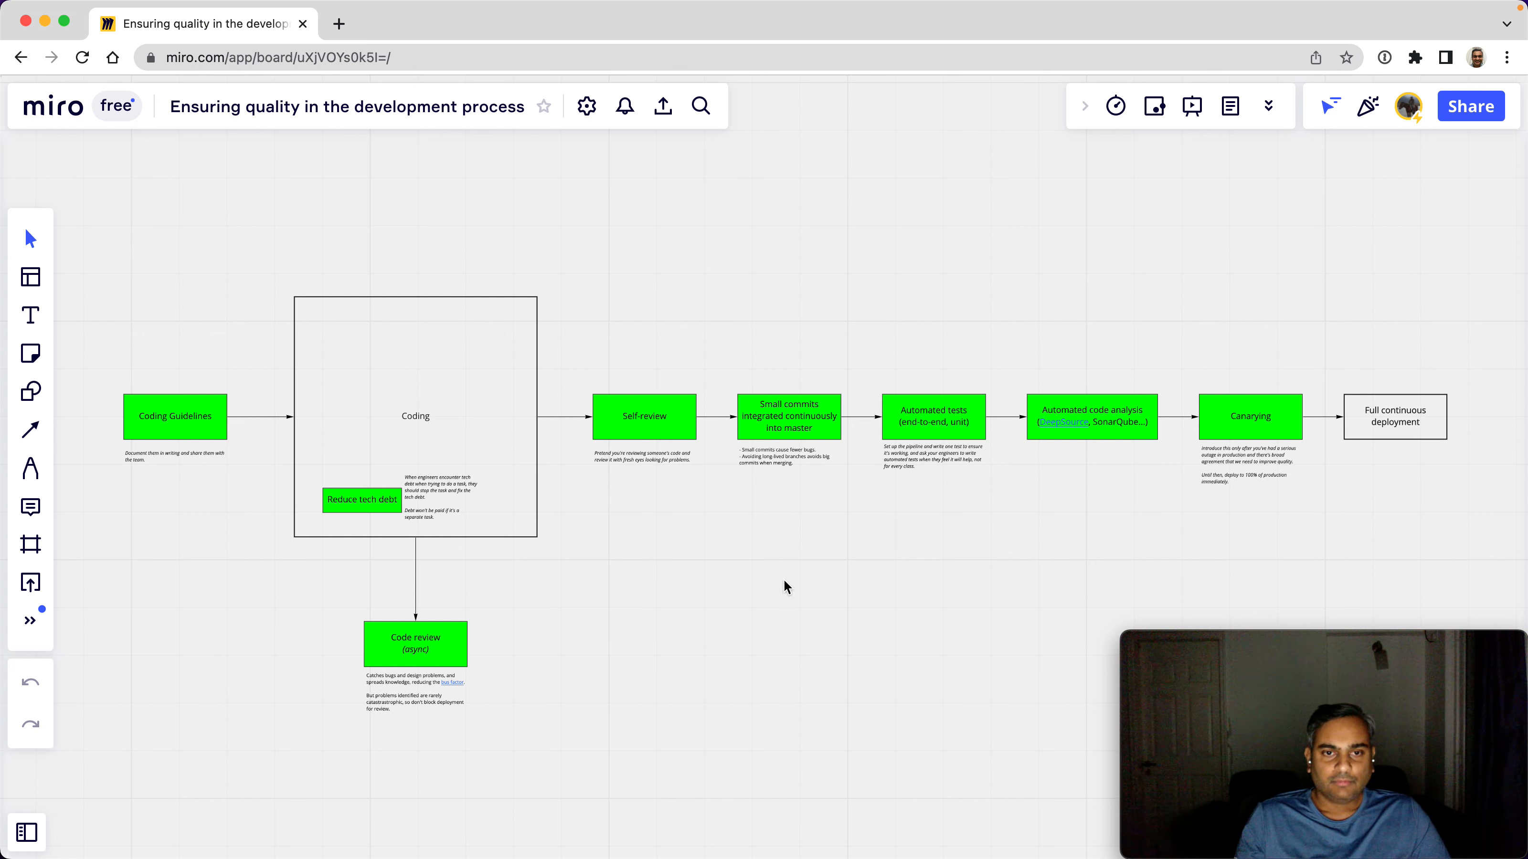
mouse_move(785, 440)
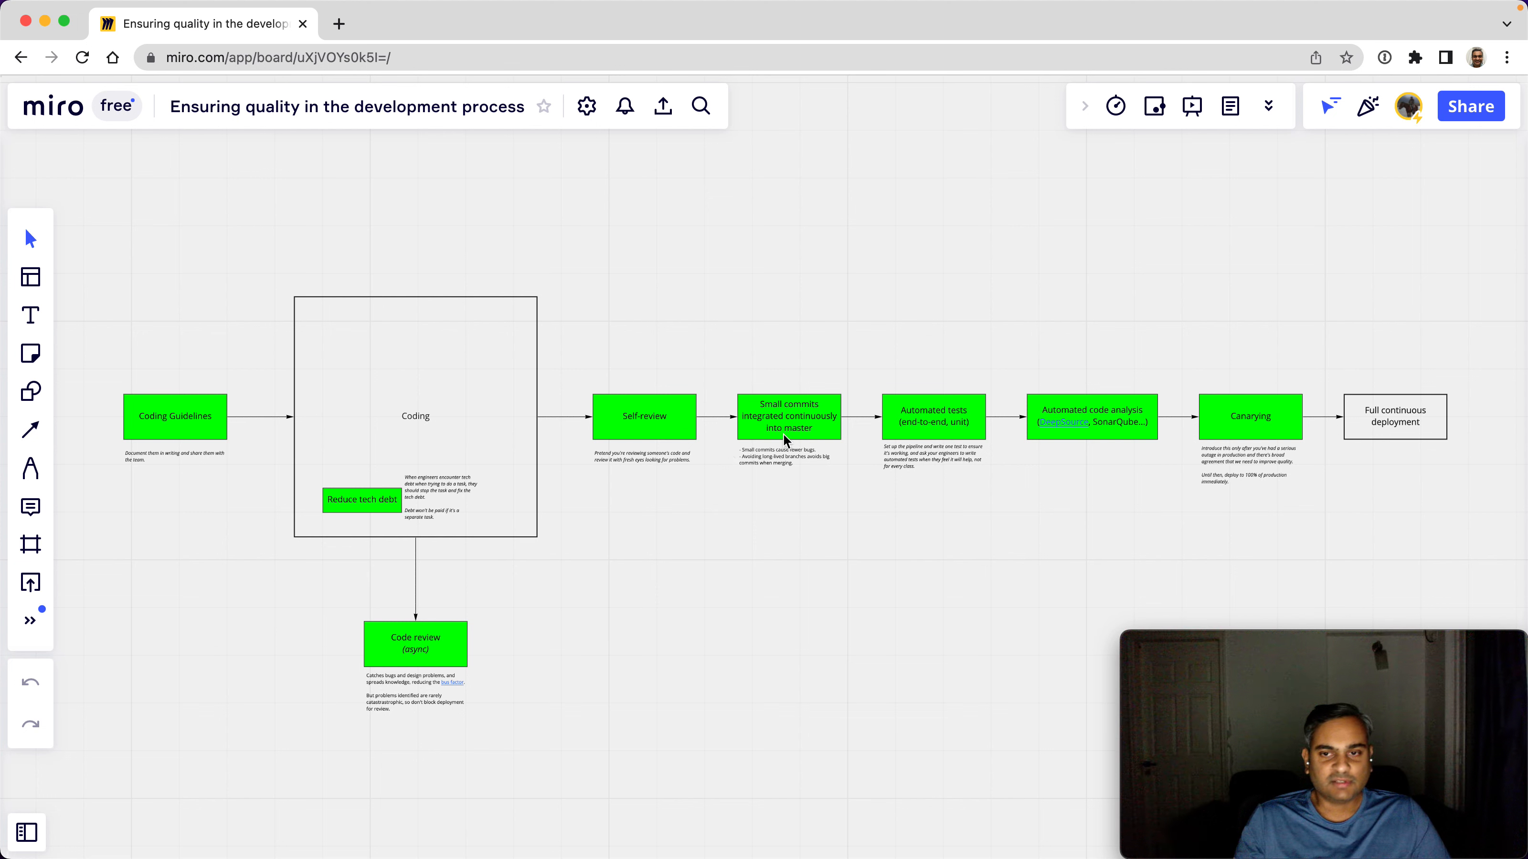
mouse_move(39, 432)
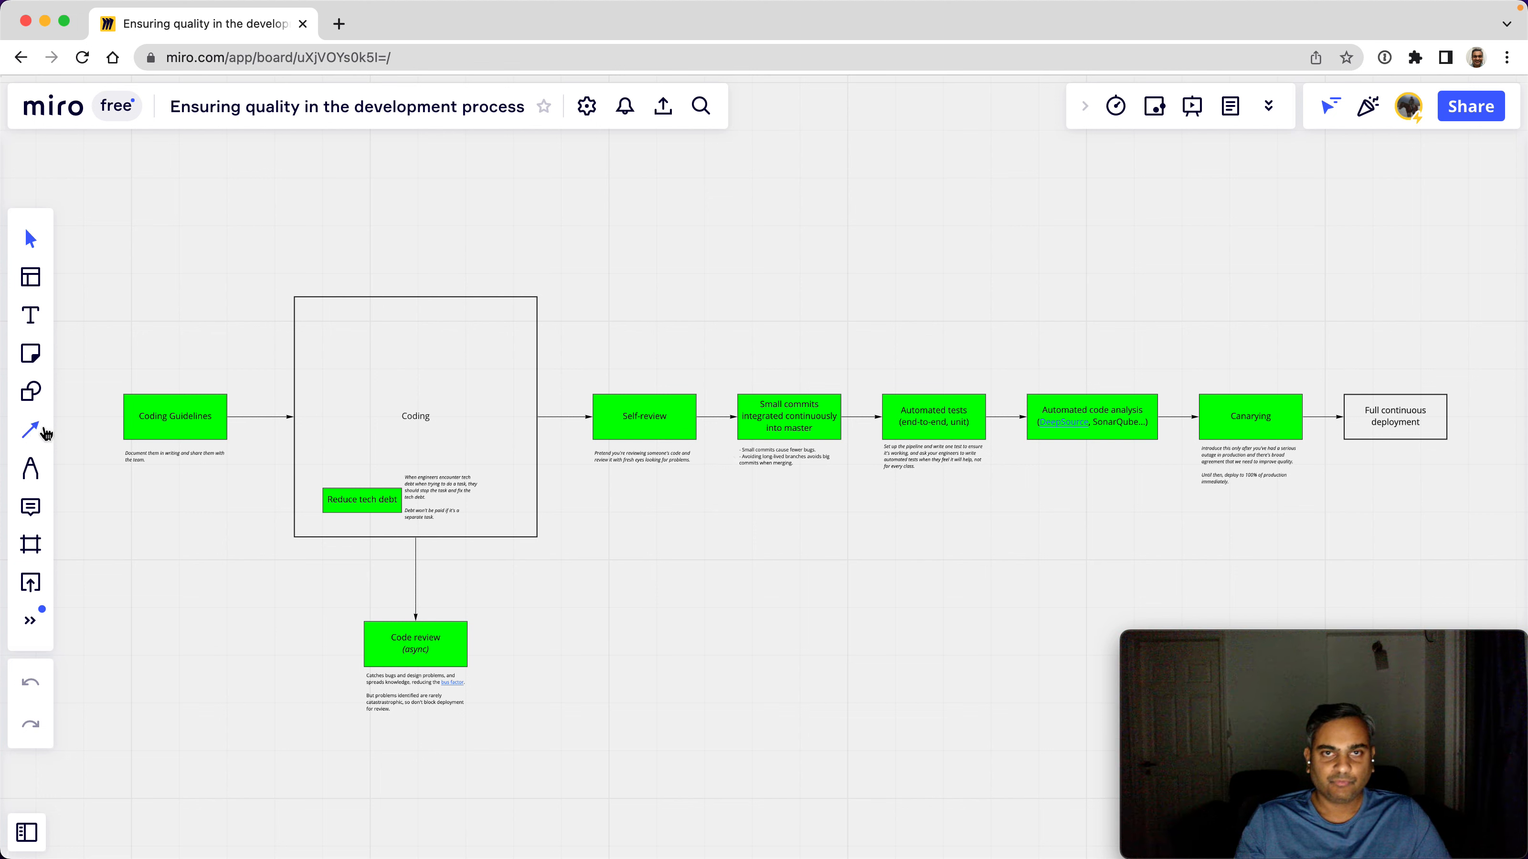
mouse_move(188, 532)
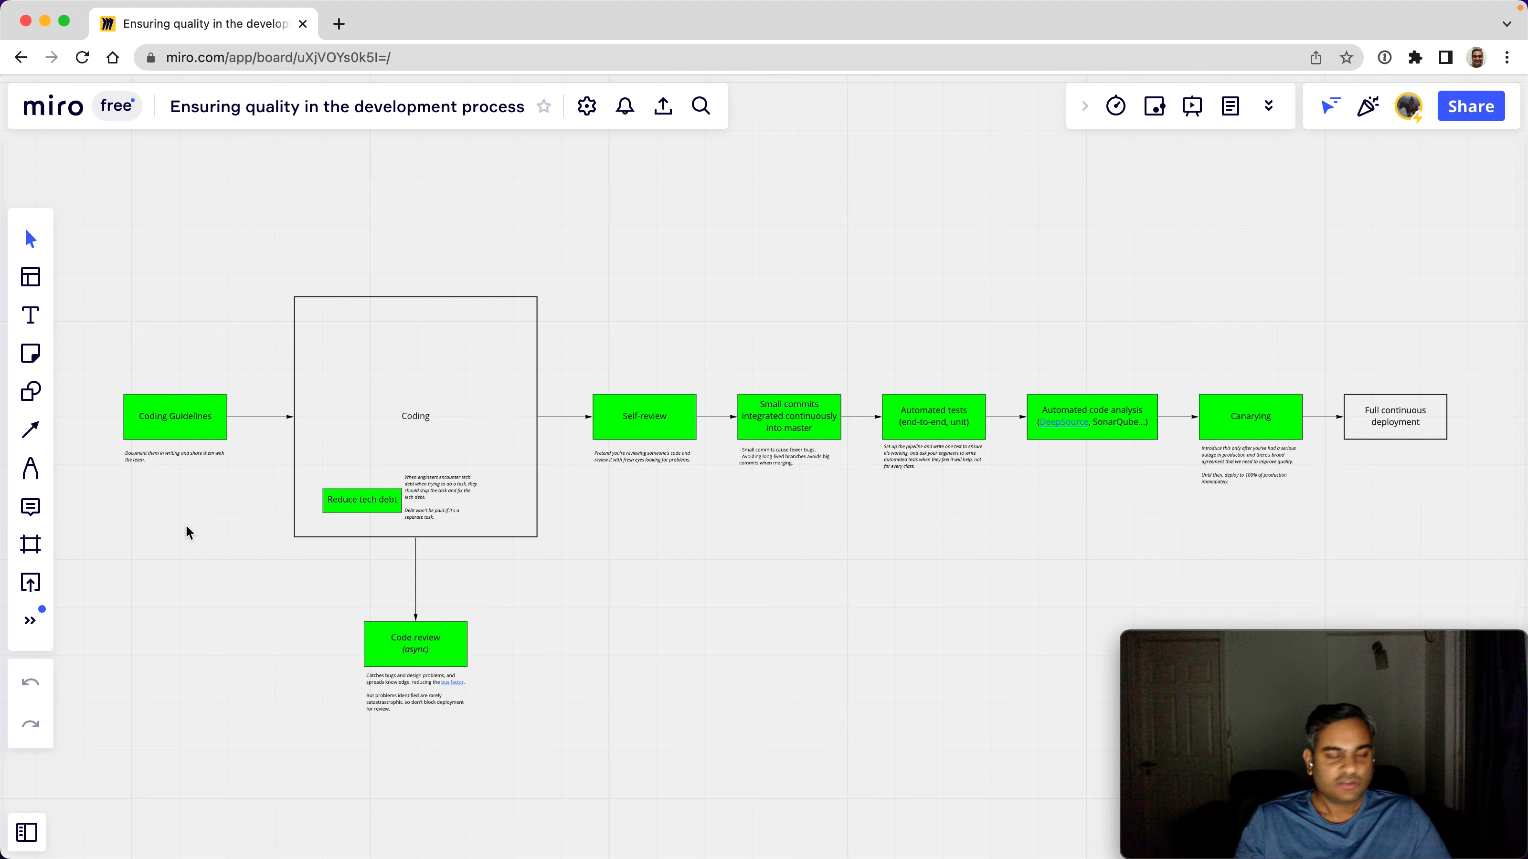
mouse_move(190, 420)
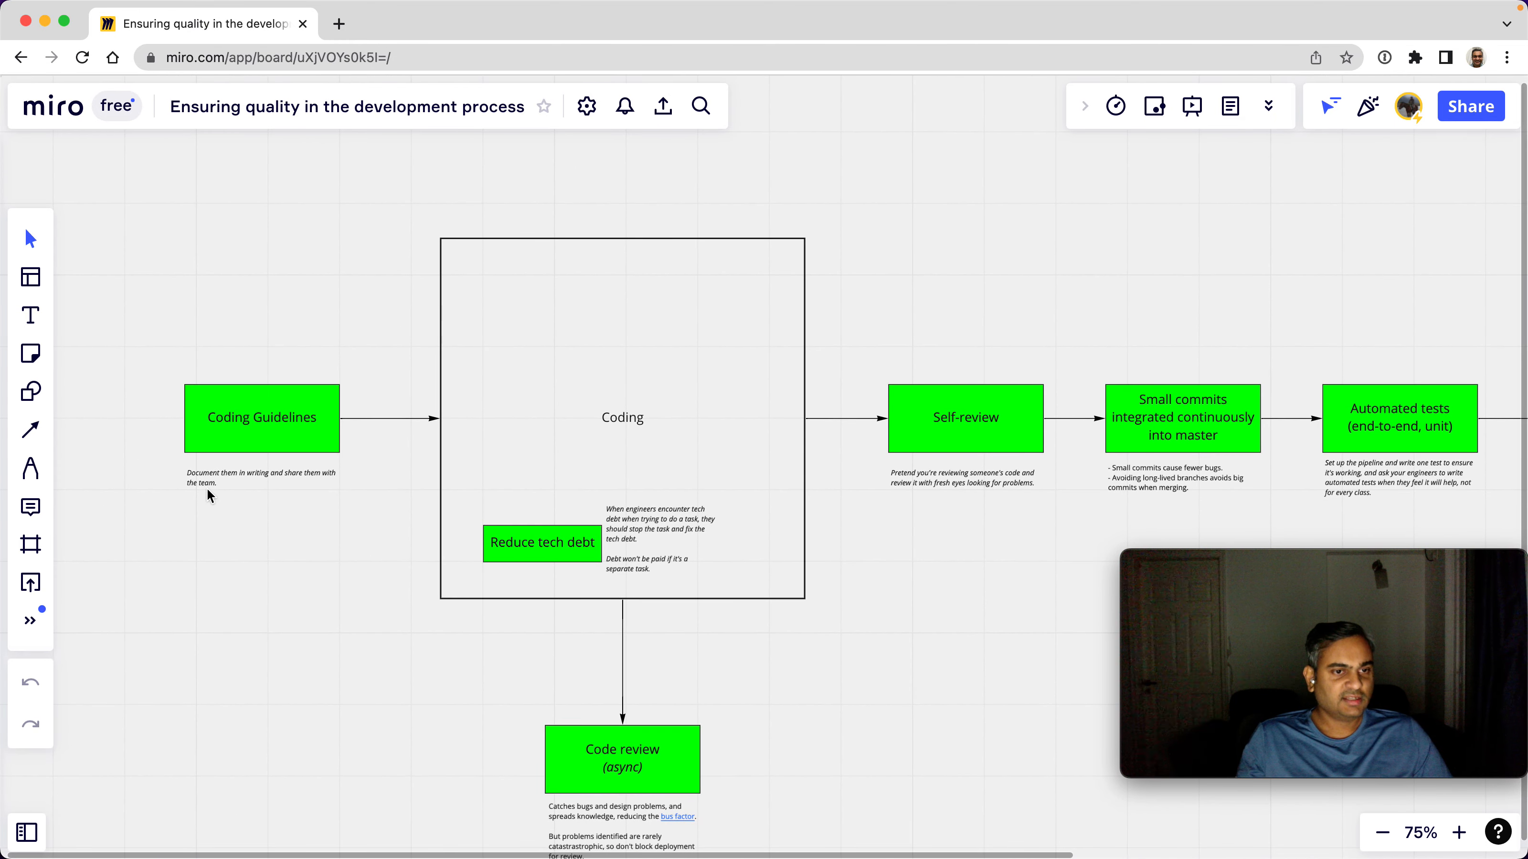
mouse_move(273, 461)
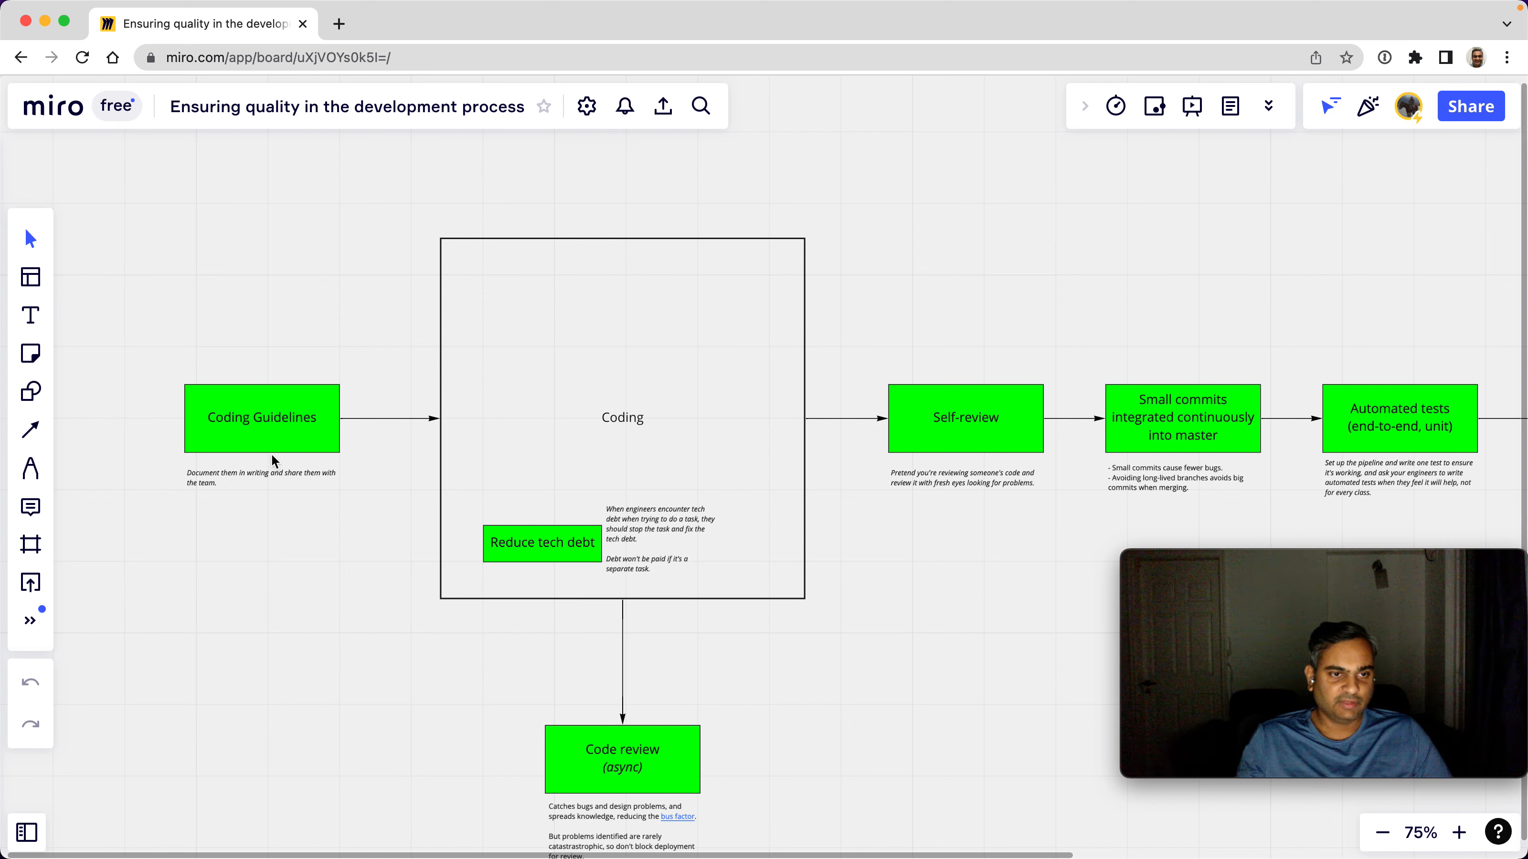
mouse_move(265, 449)
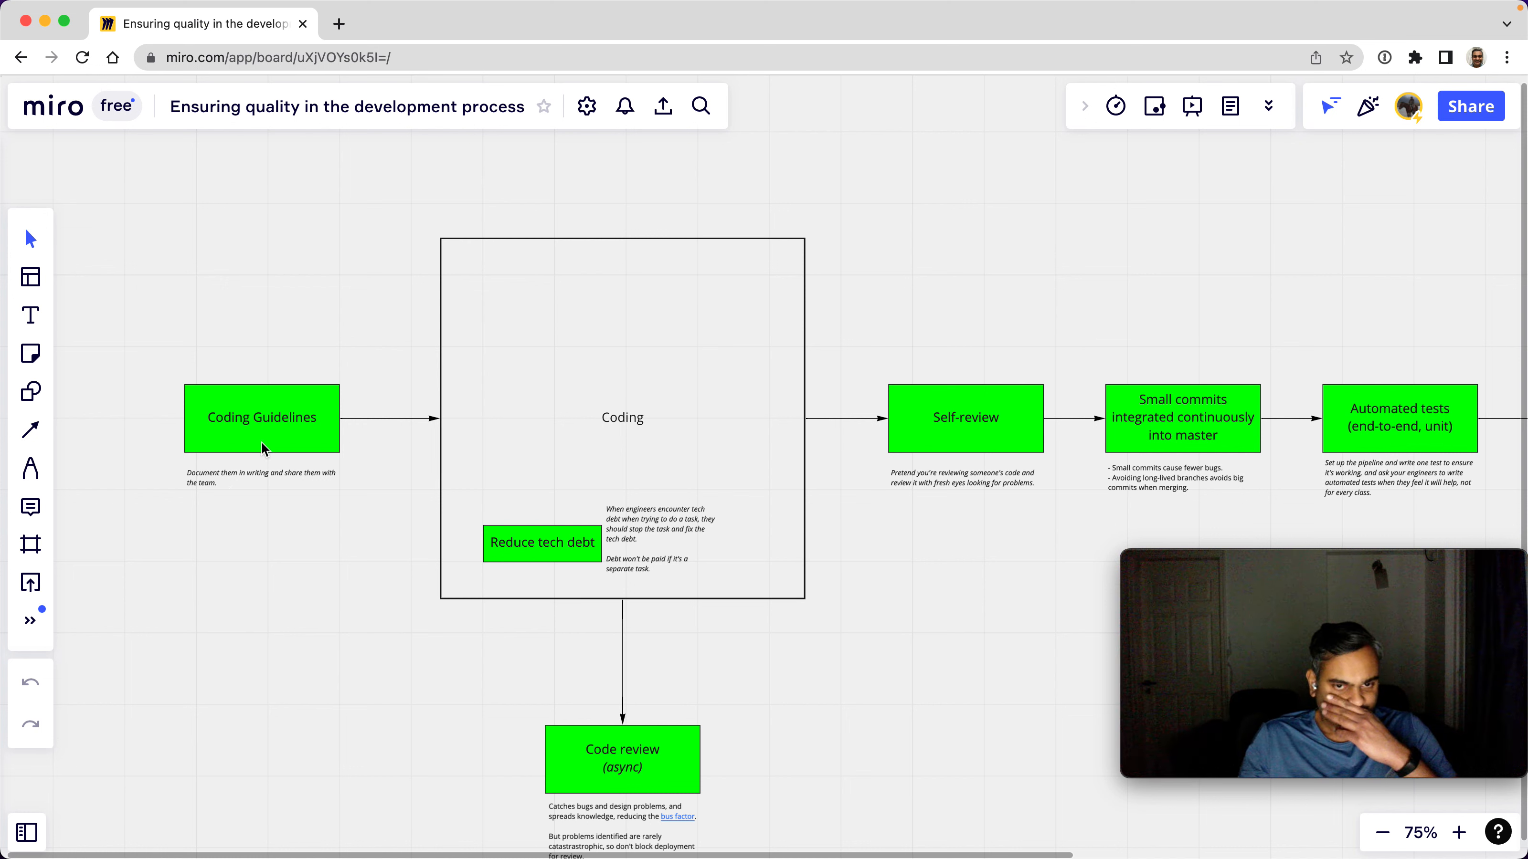
mouse_move(293, 416)
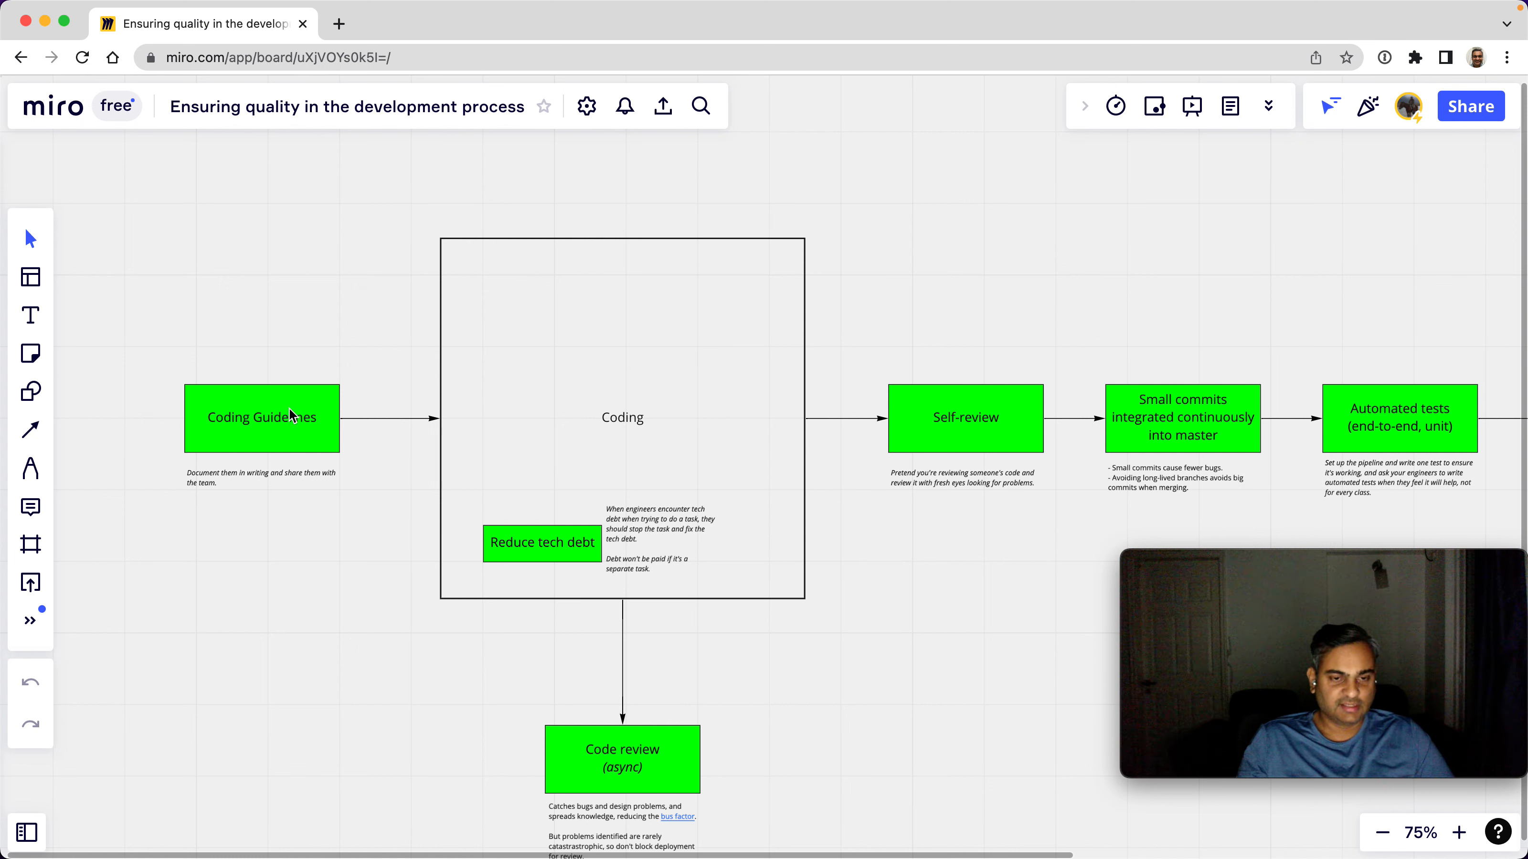
mouse_move(282, 413)
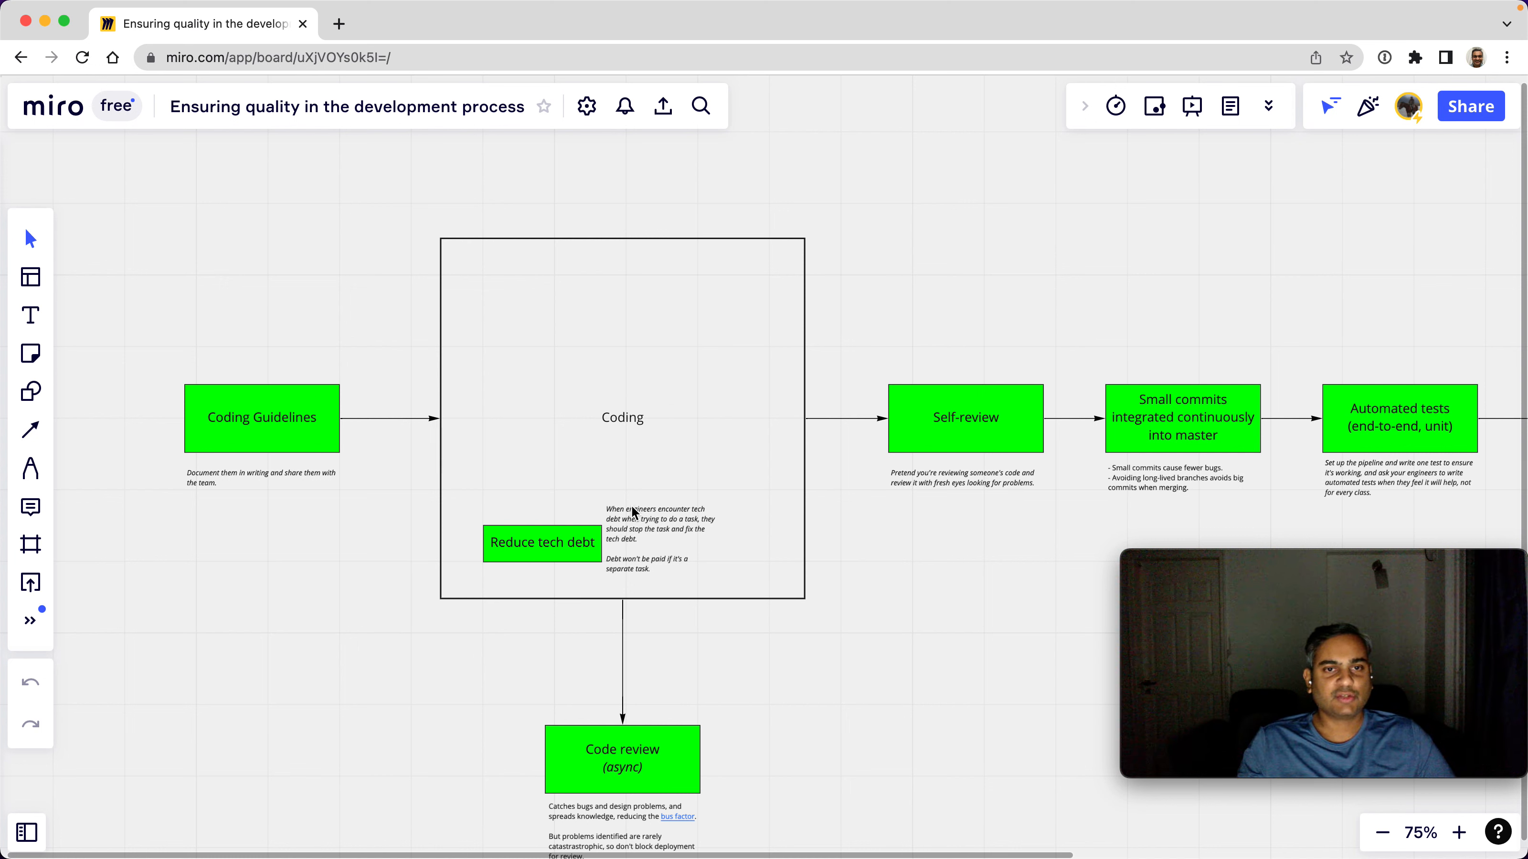
mouse_move(761, 423)
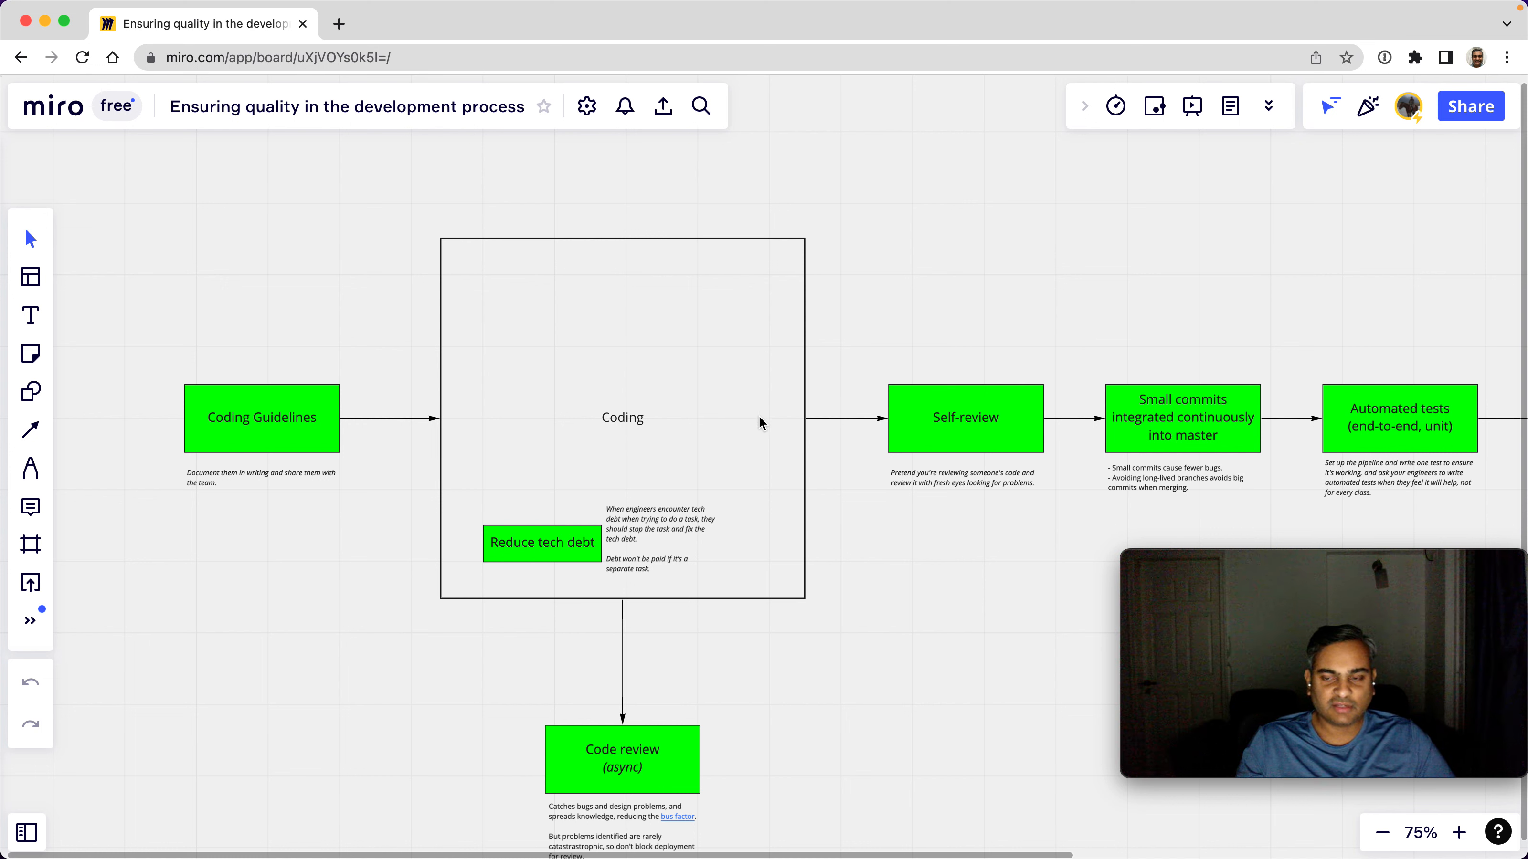
mouse_move(758, 422)
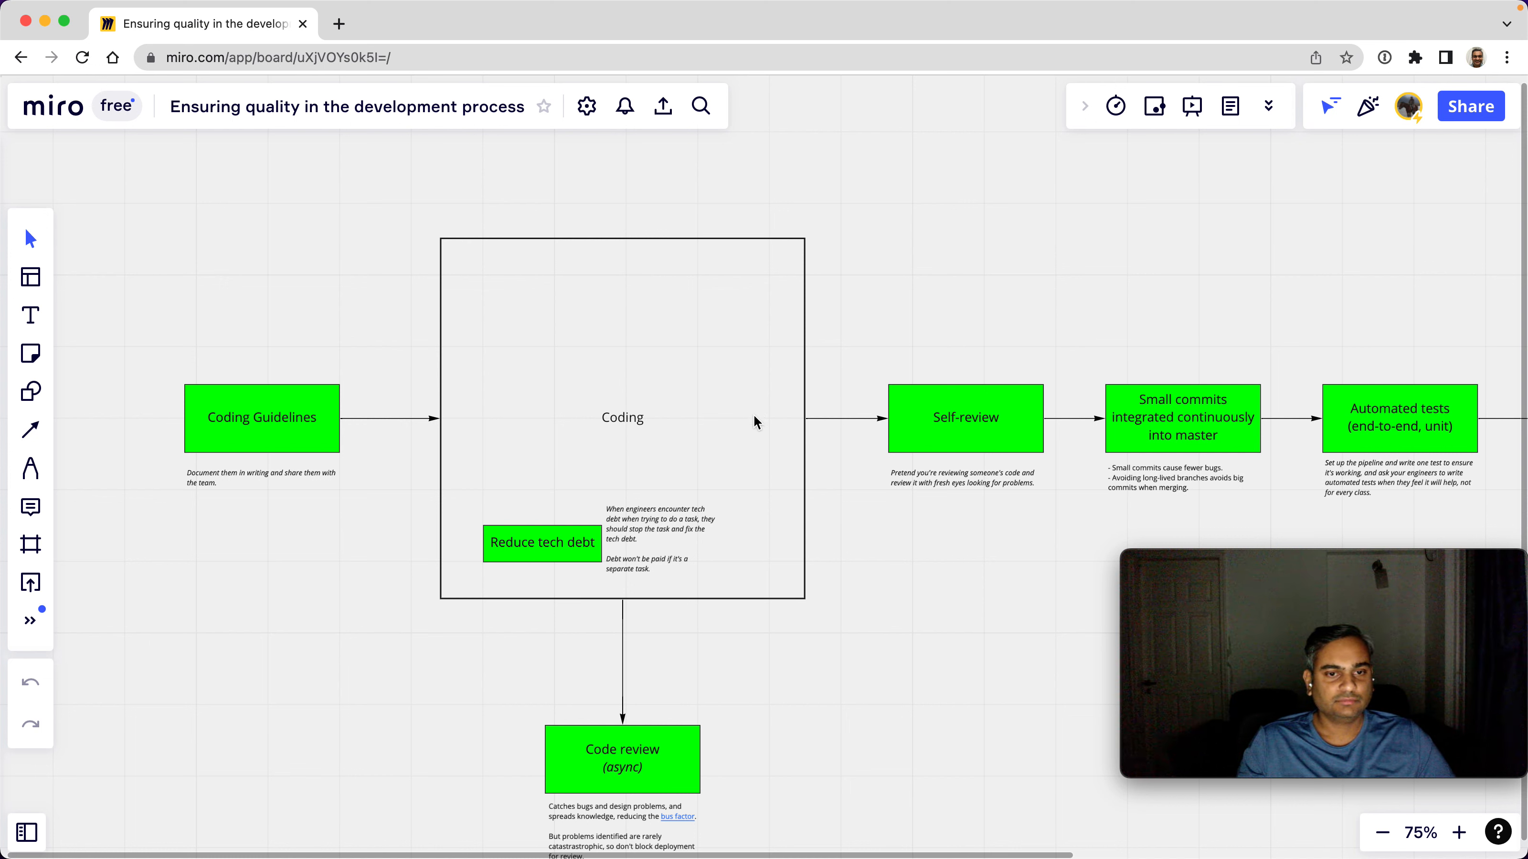
mouse_move(685, 437)
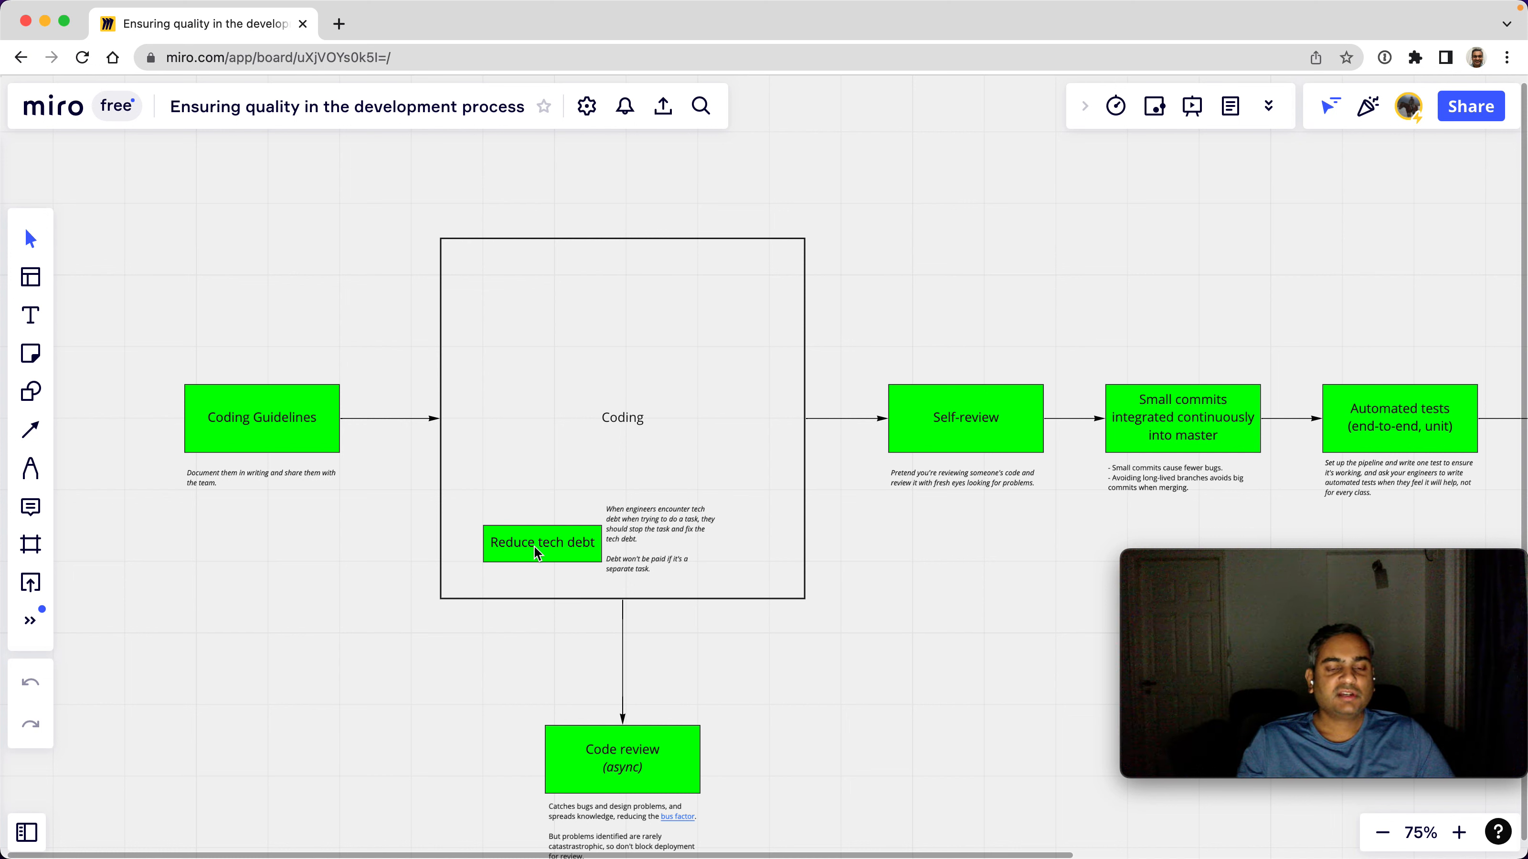
mouse_move(593, 553)
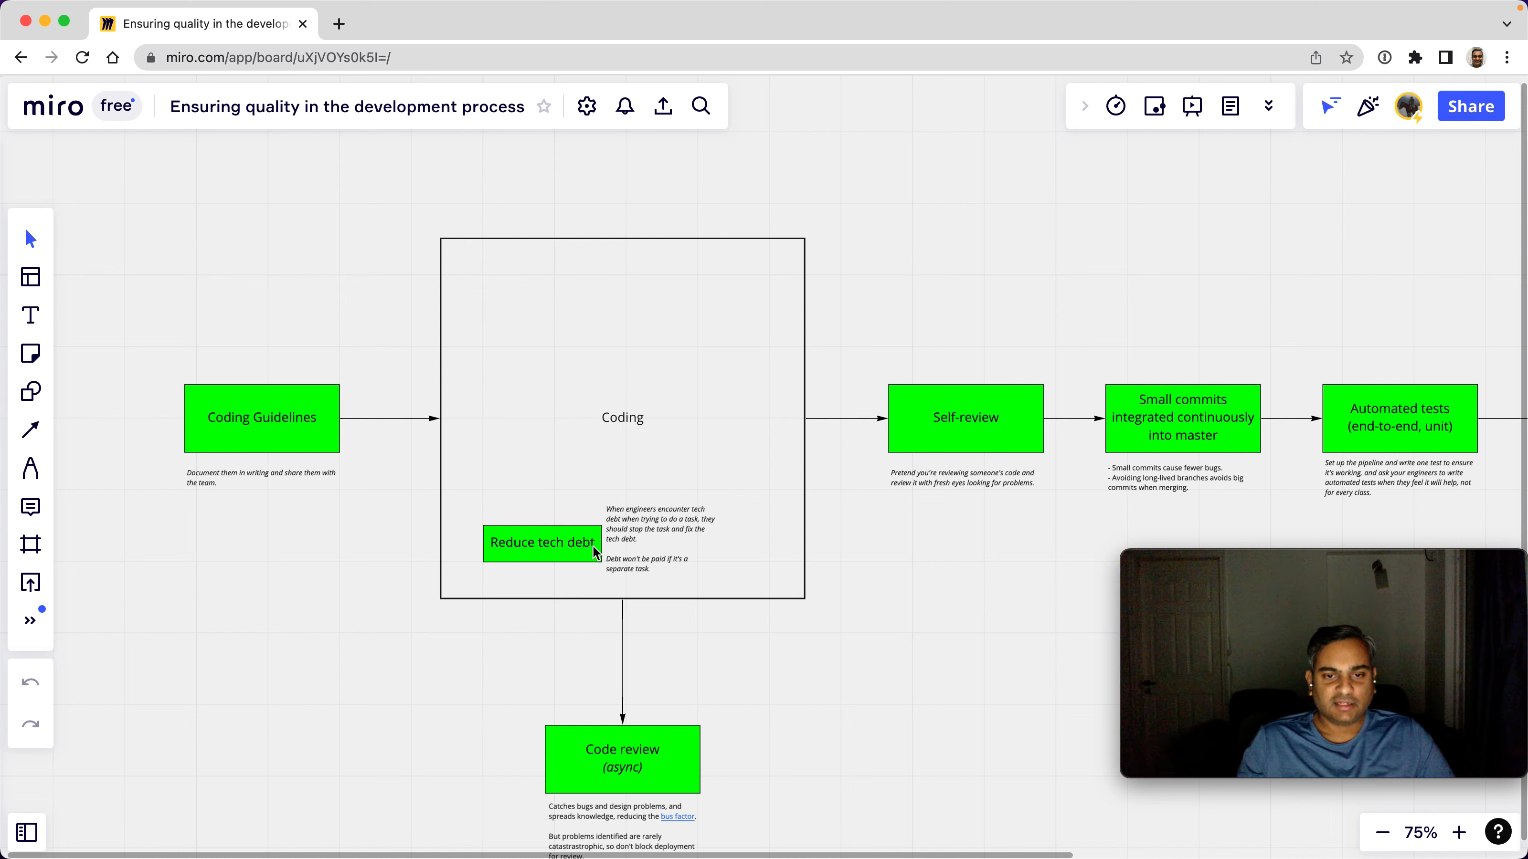
mouse_move(708, 522)
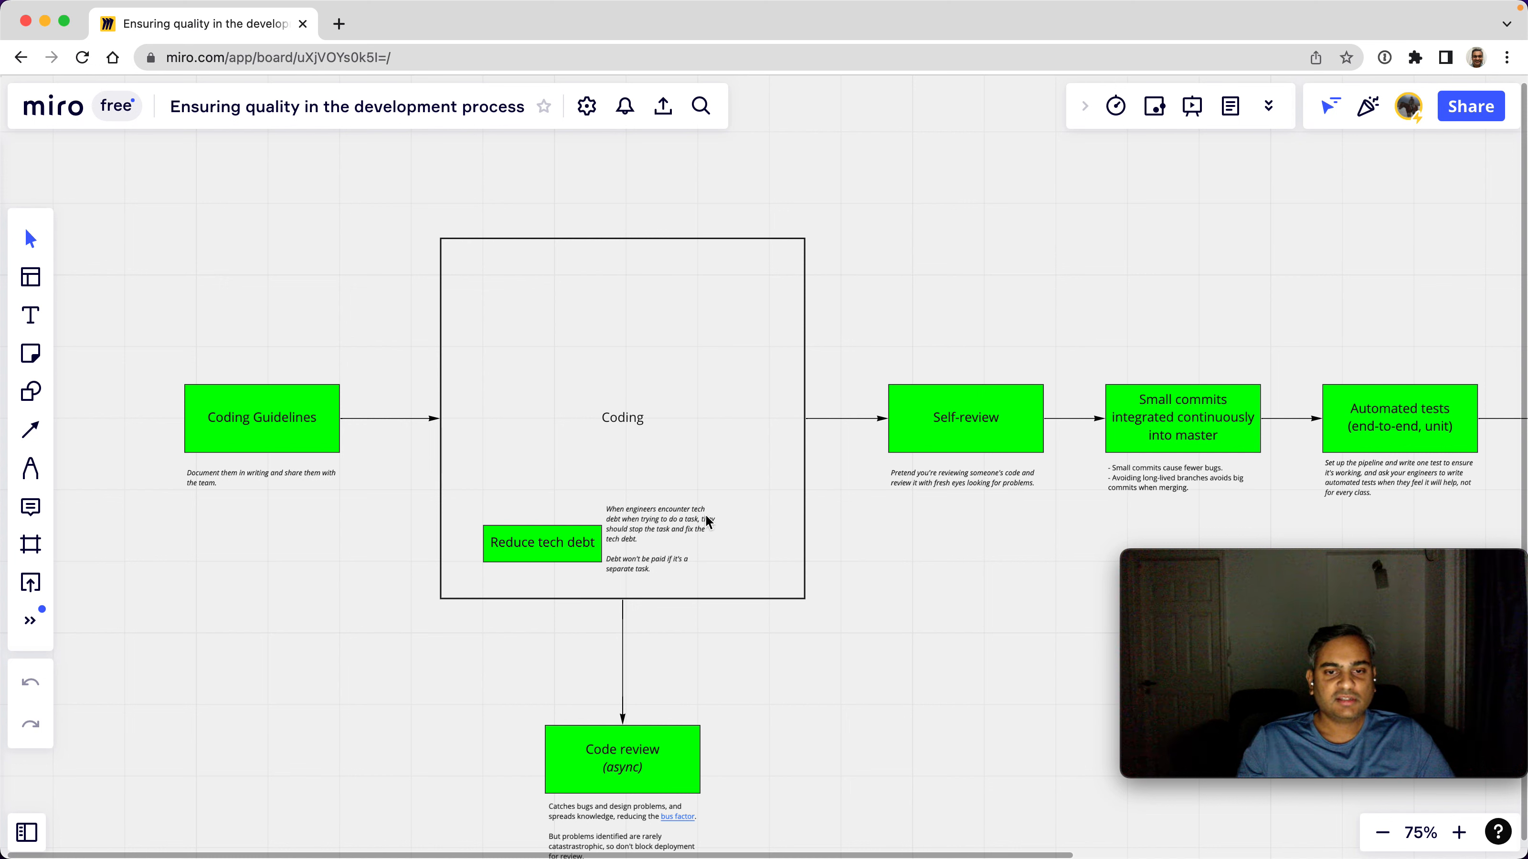
mouse_move(669, 529)
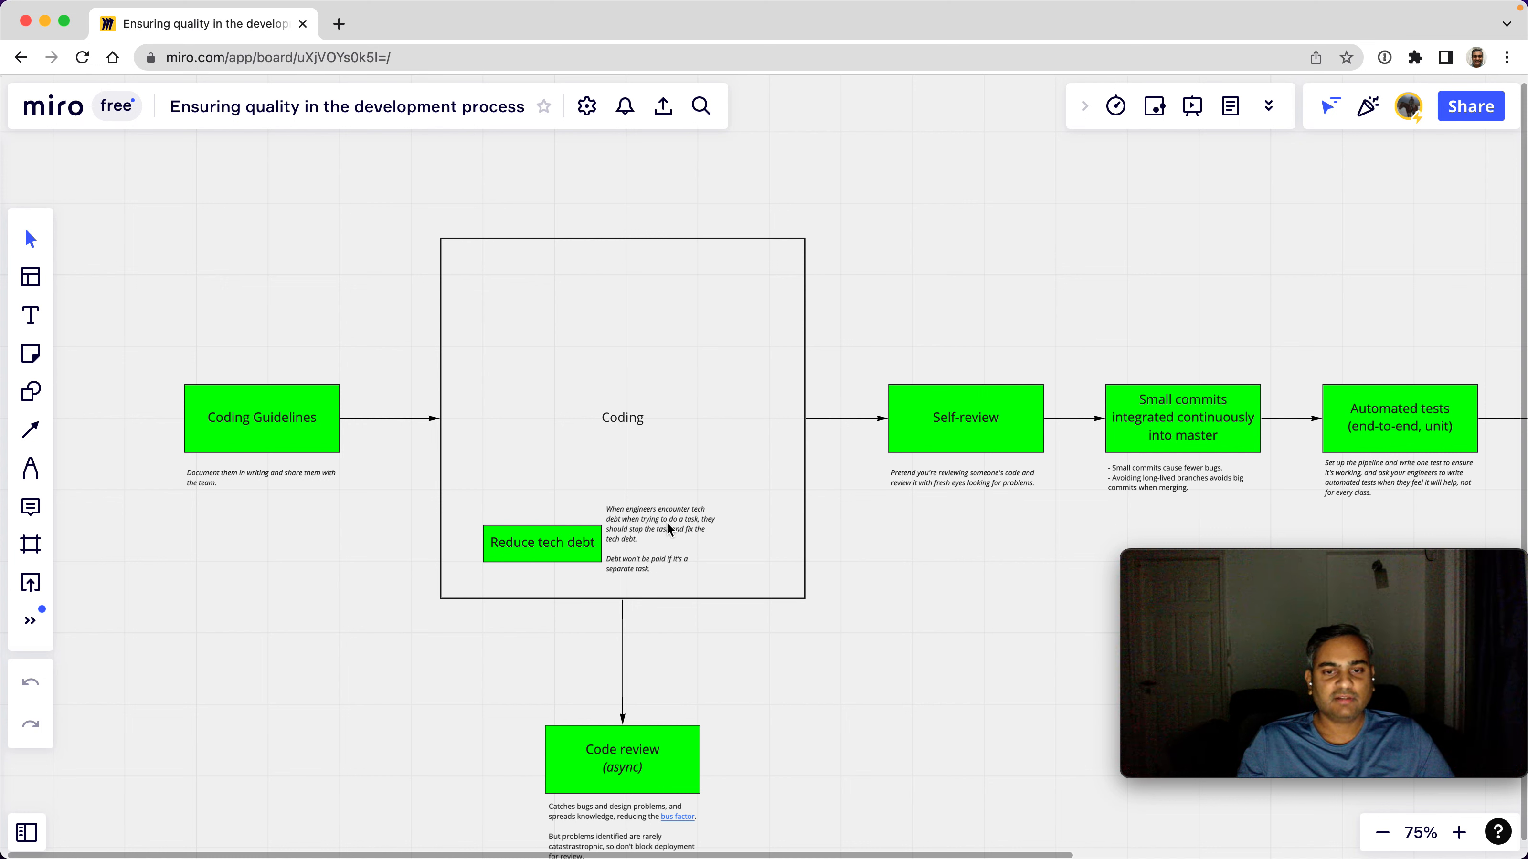
mouse_move(651, 551)
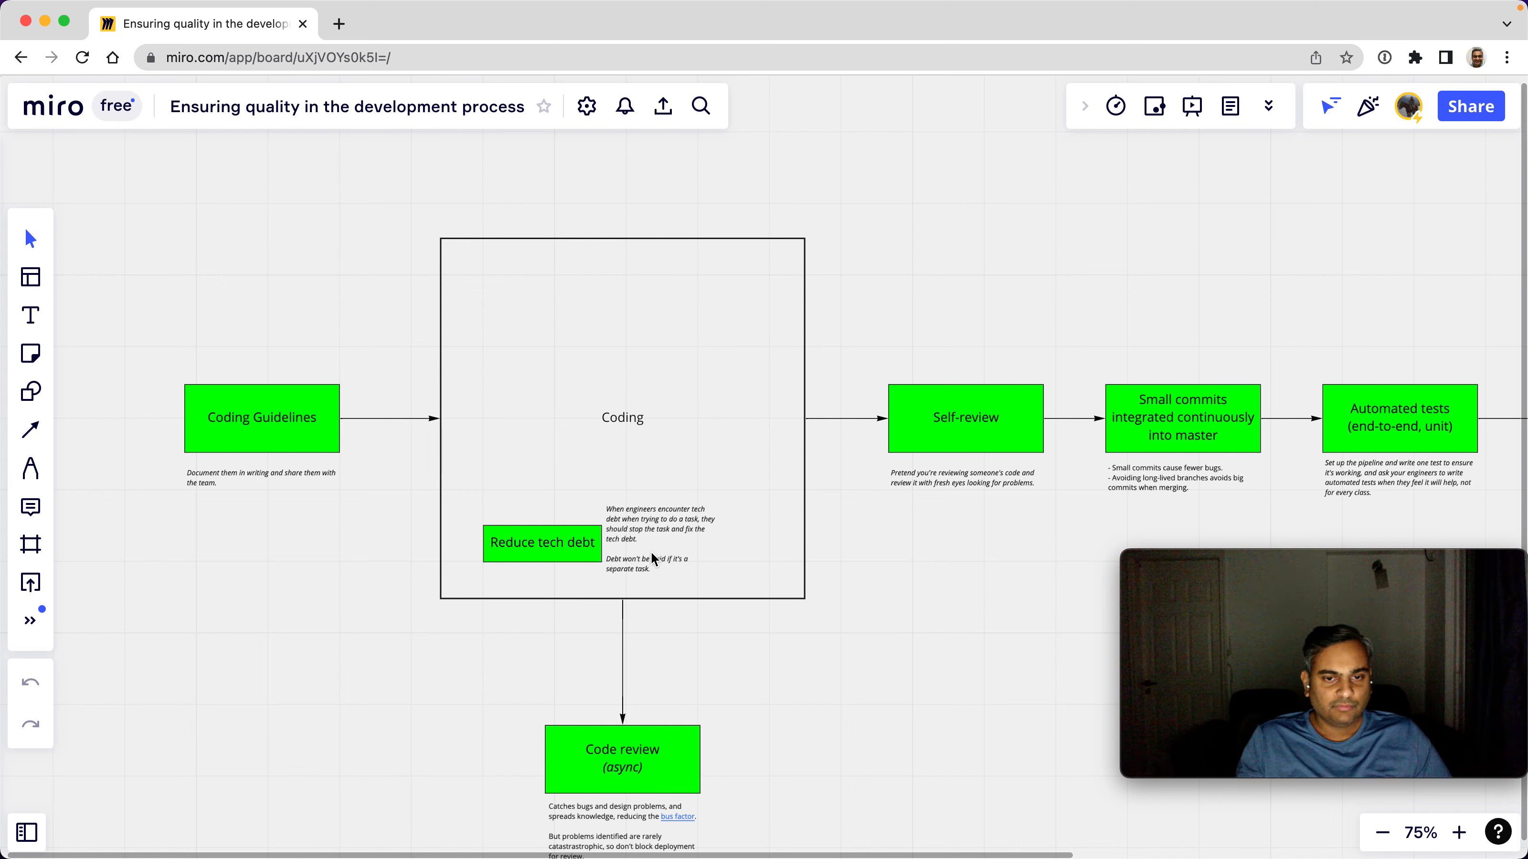
mouse_move(675, 575)
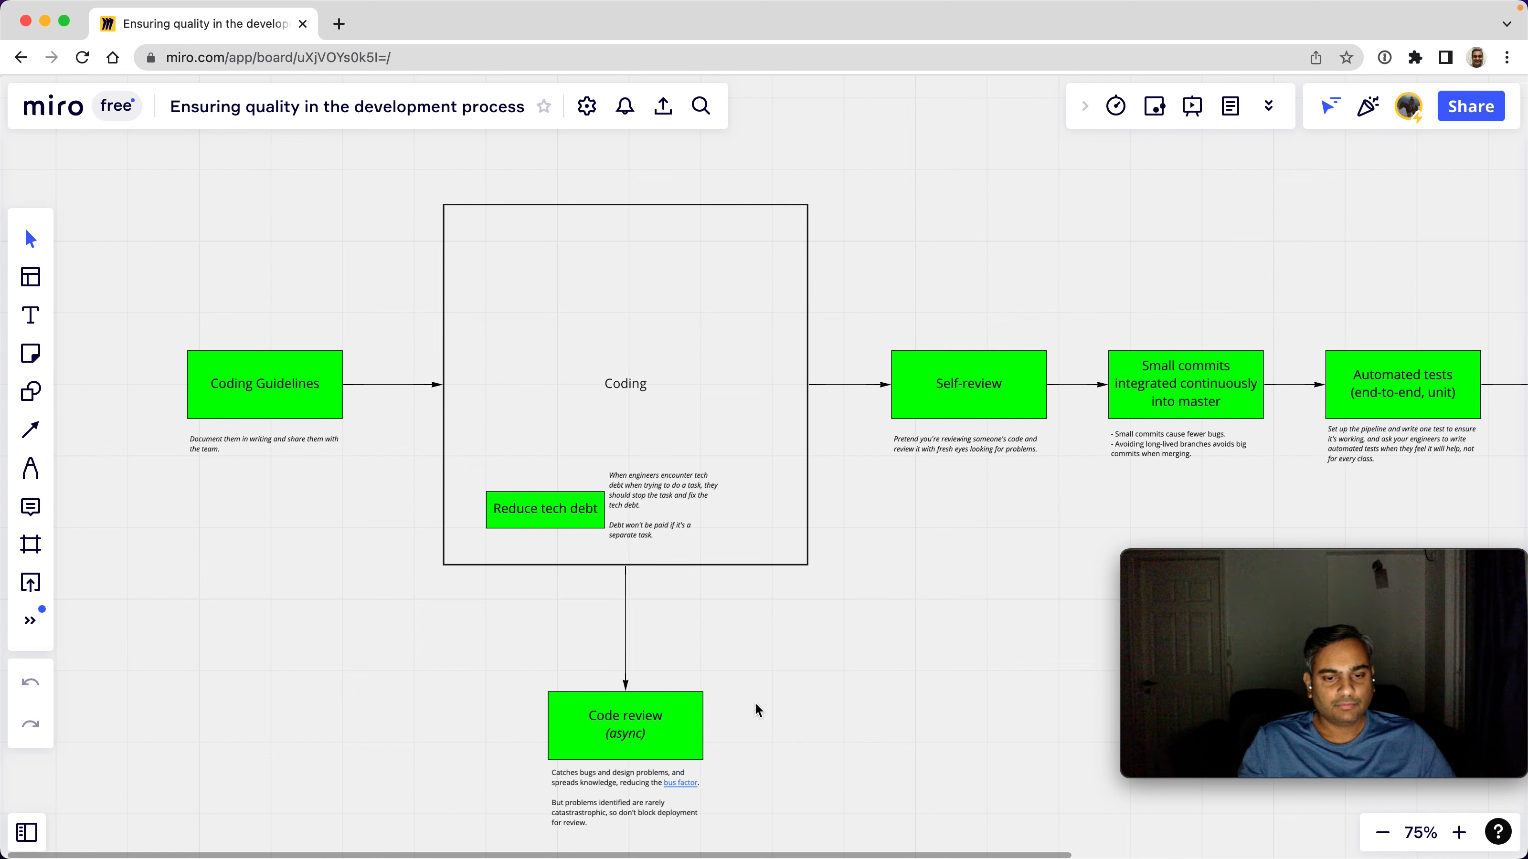
mouse_move(597, 780)
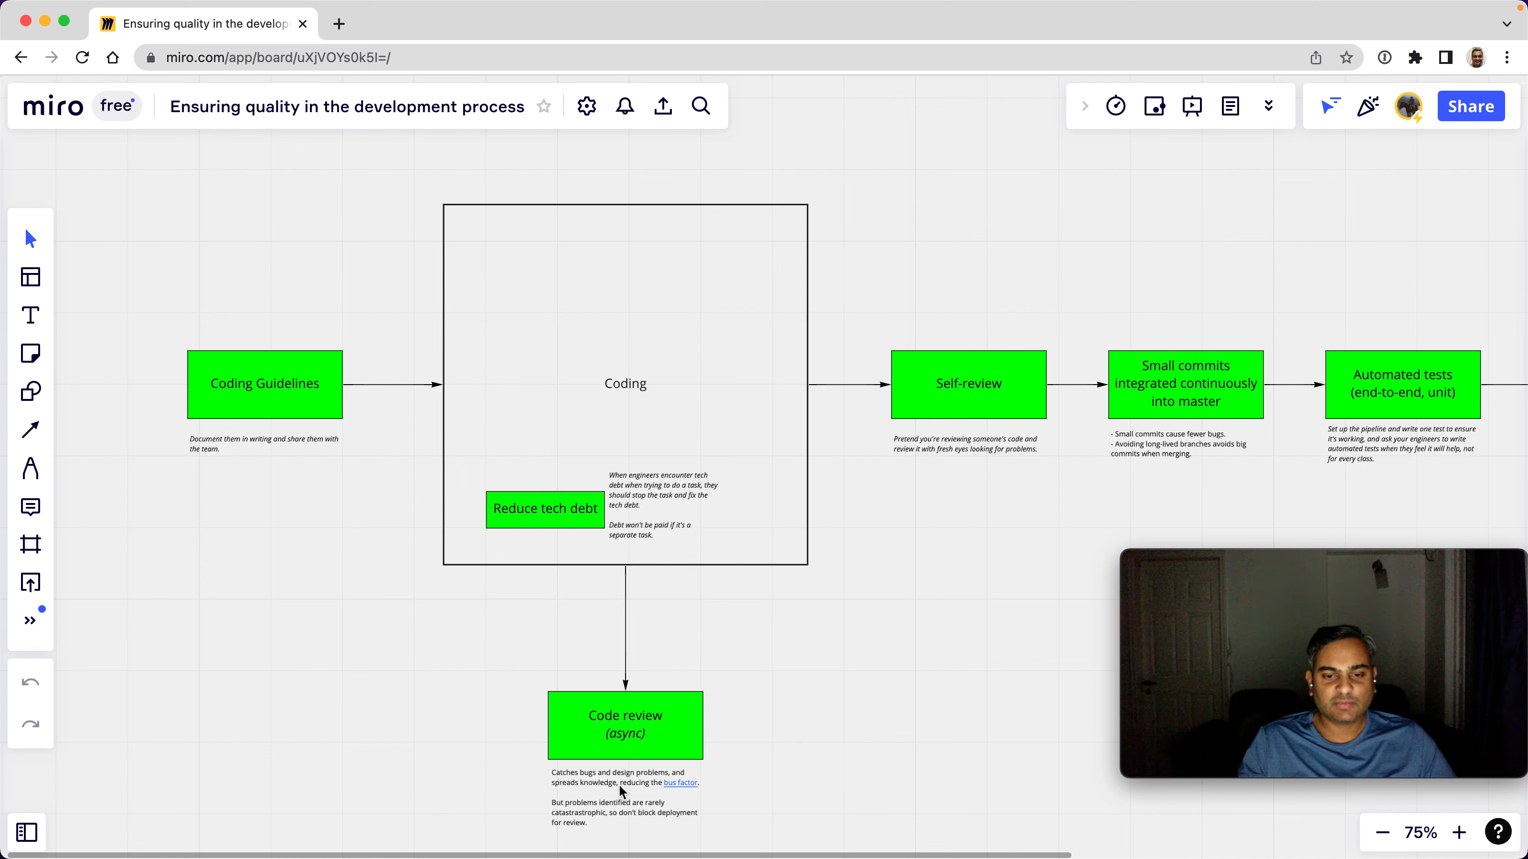
mouse_move(700, 799)
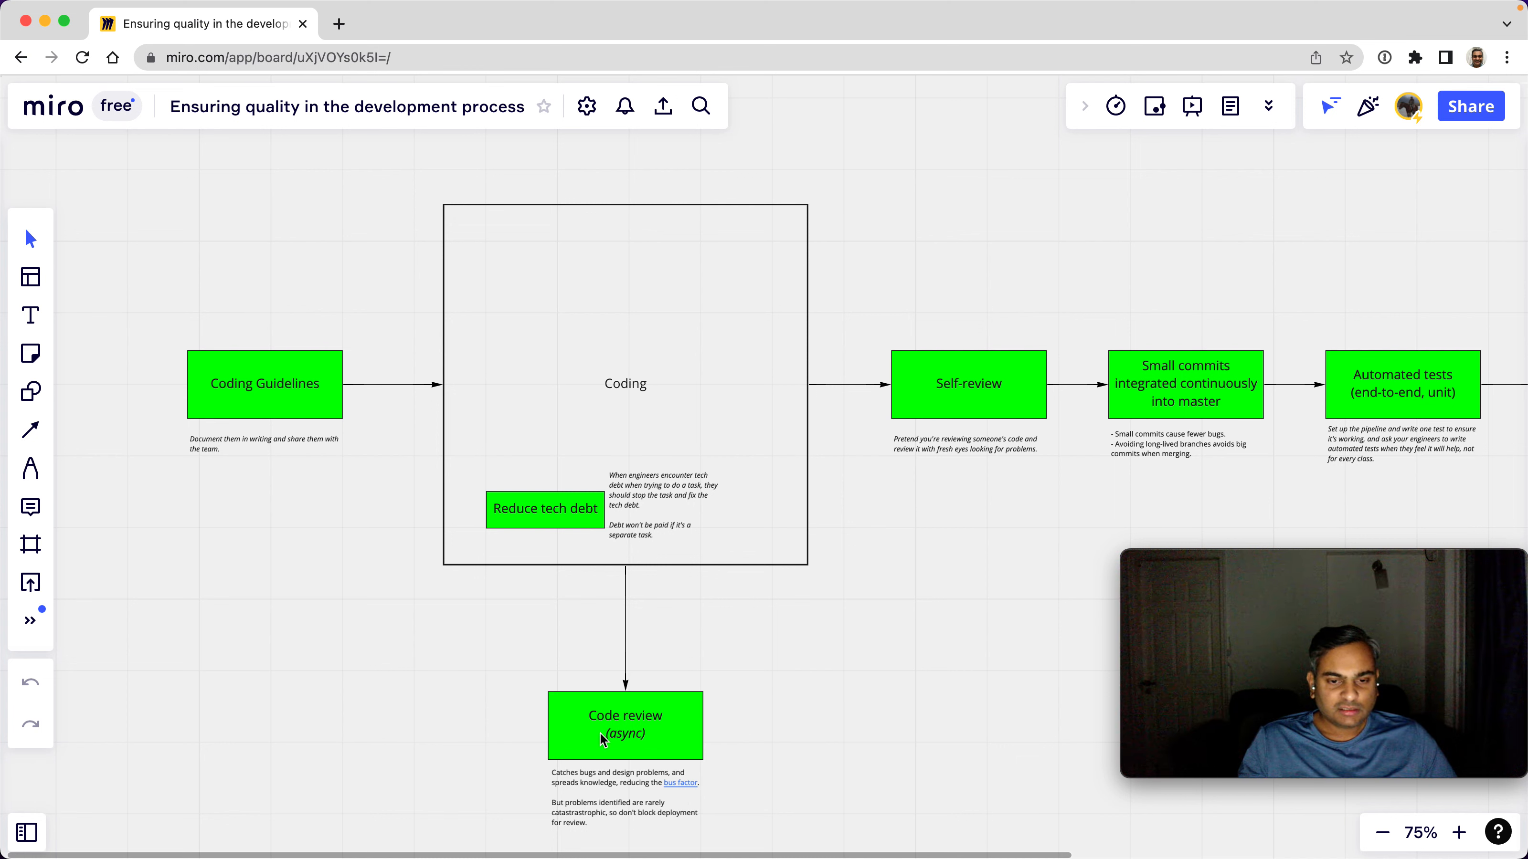
mouse_move(635, 735)
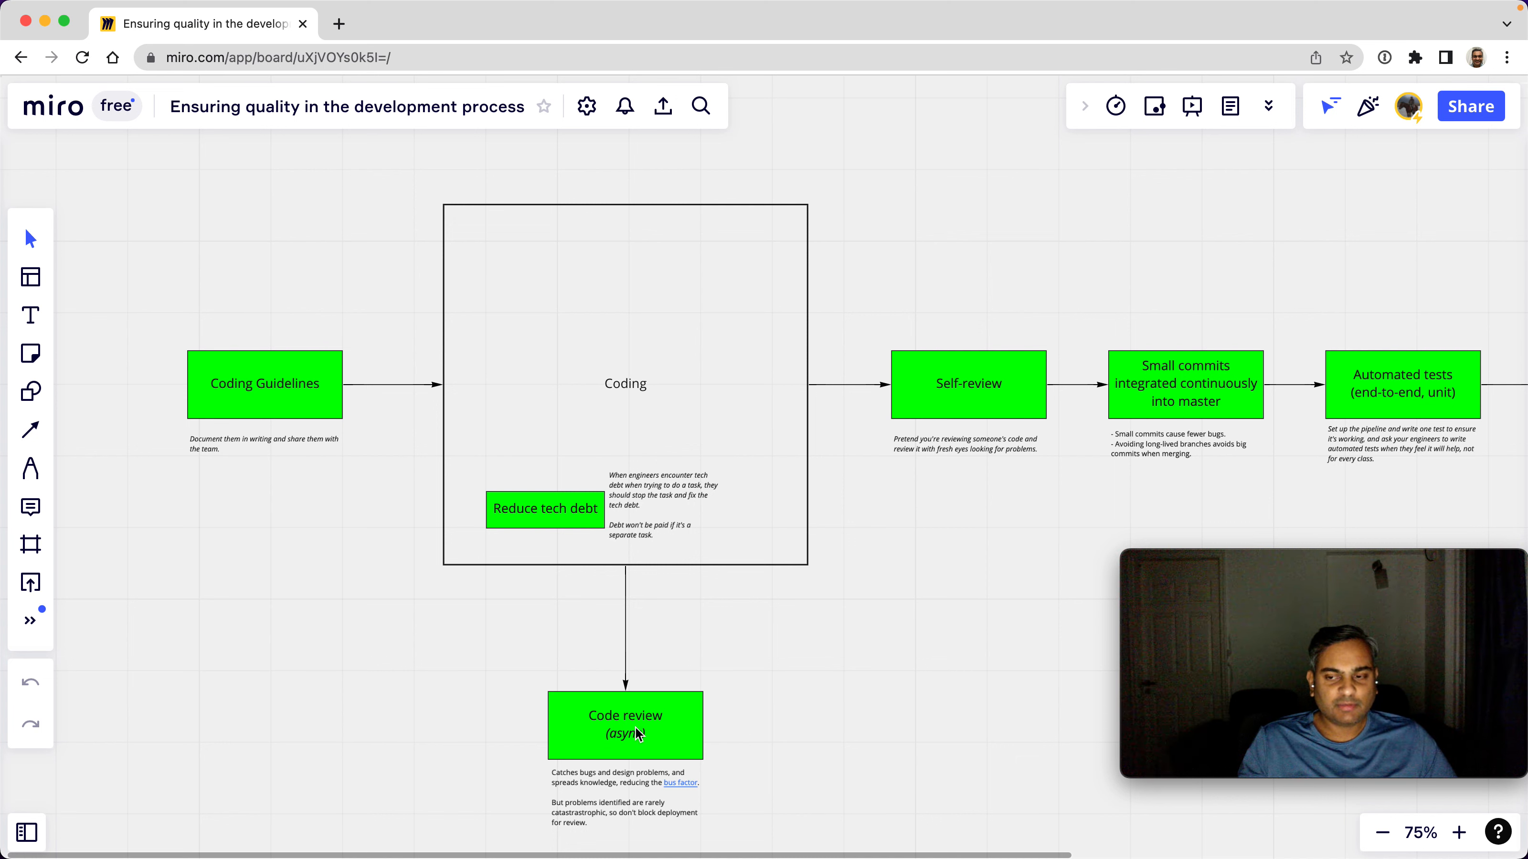
mouse_move(637, 736)
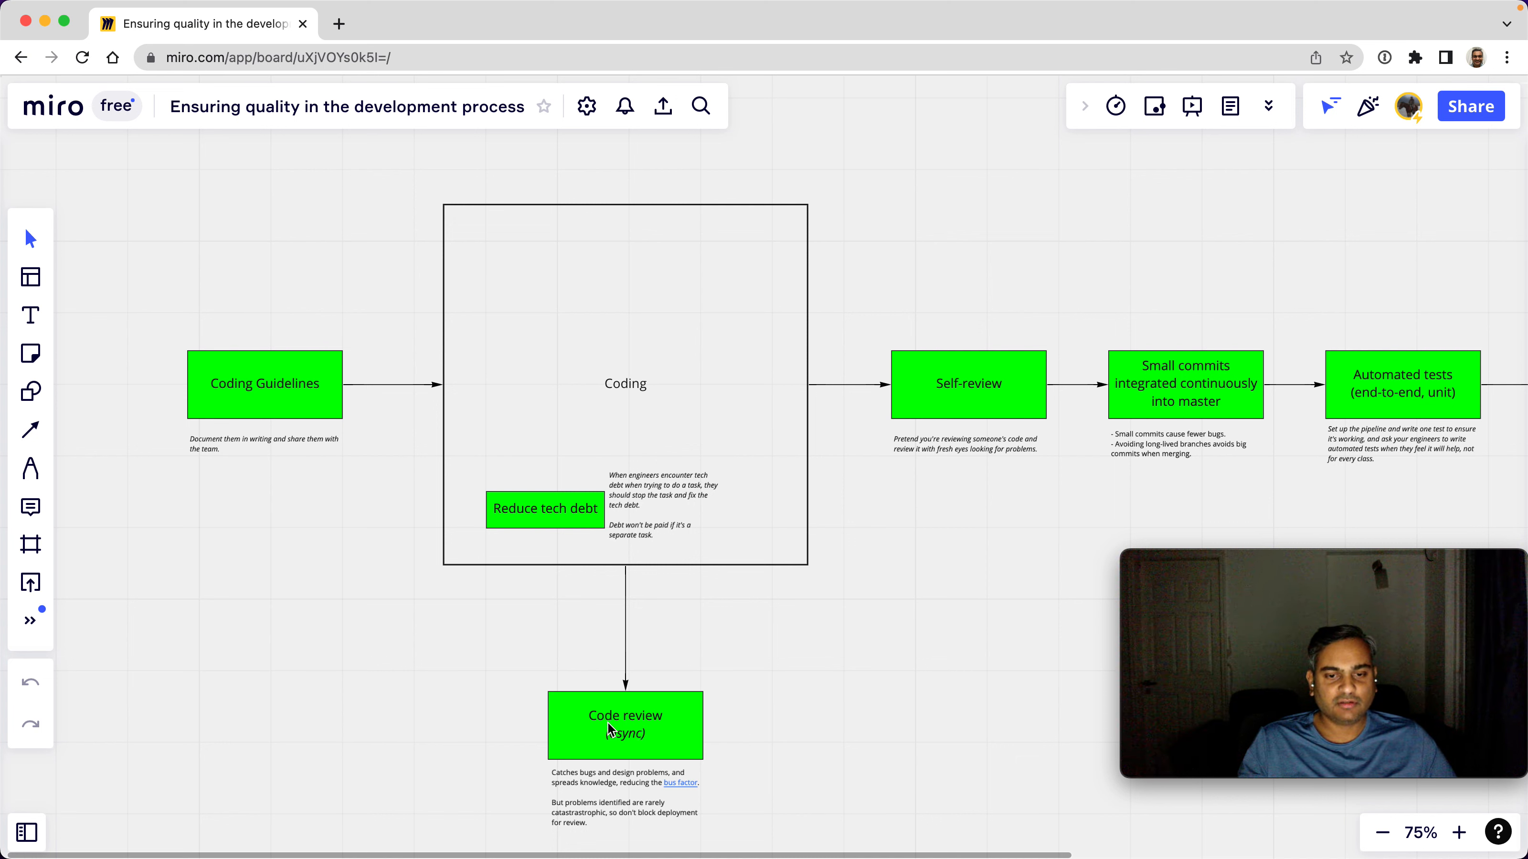
mouse_move(661, 752)
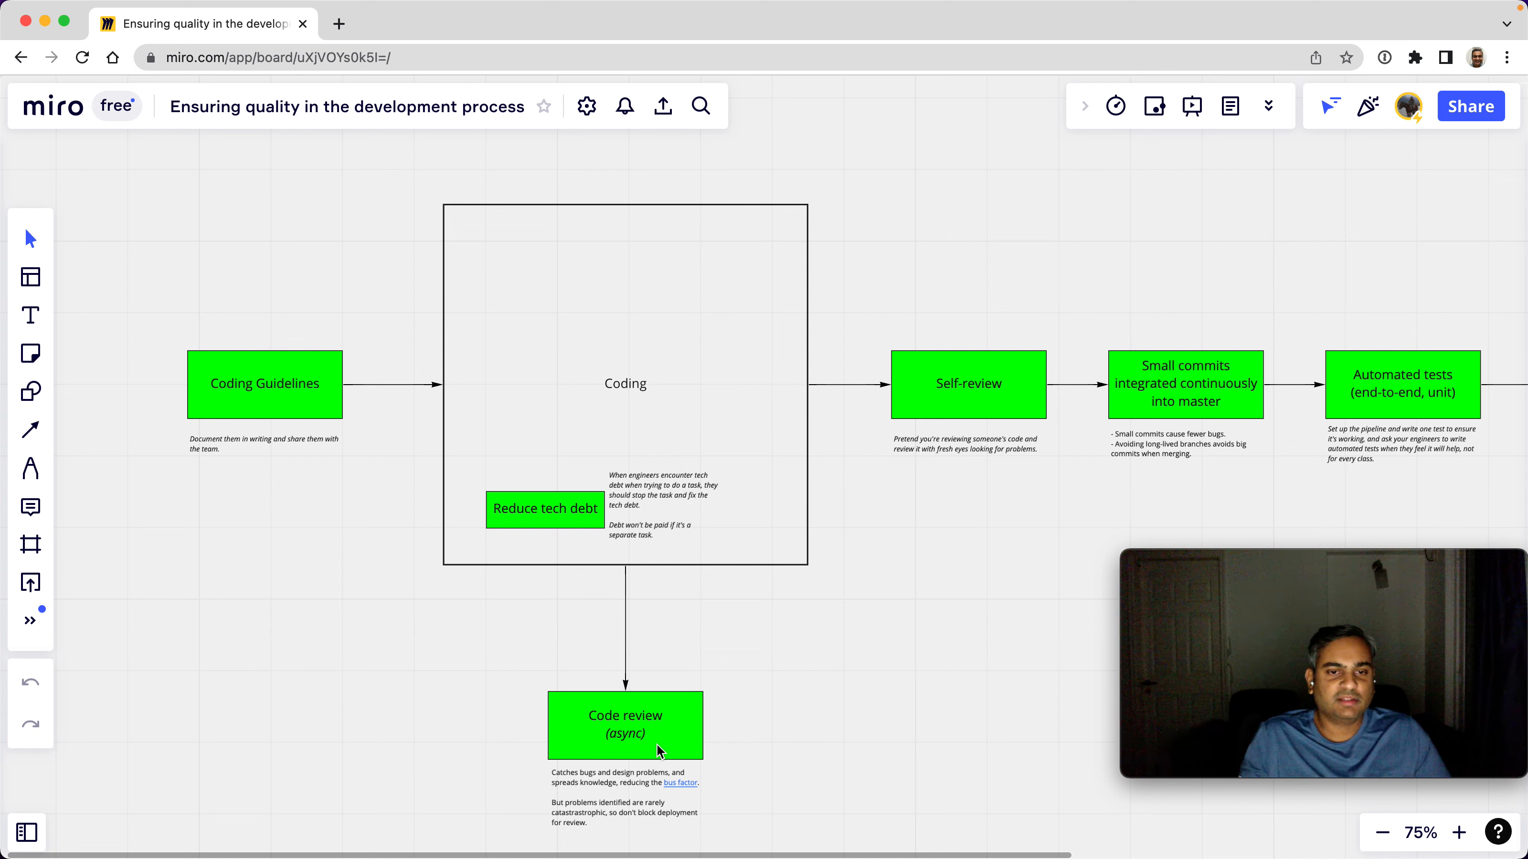
mouse_move(704, 711)
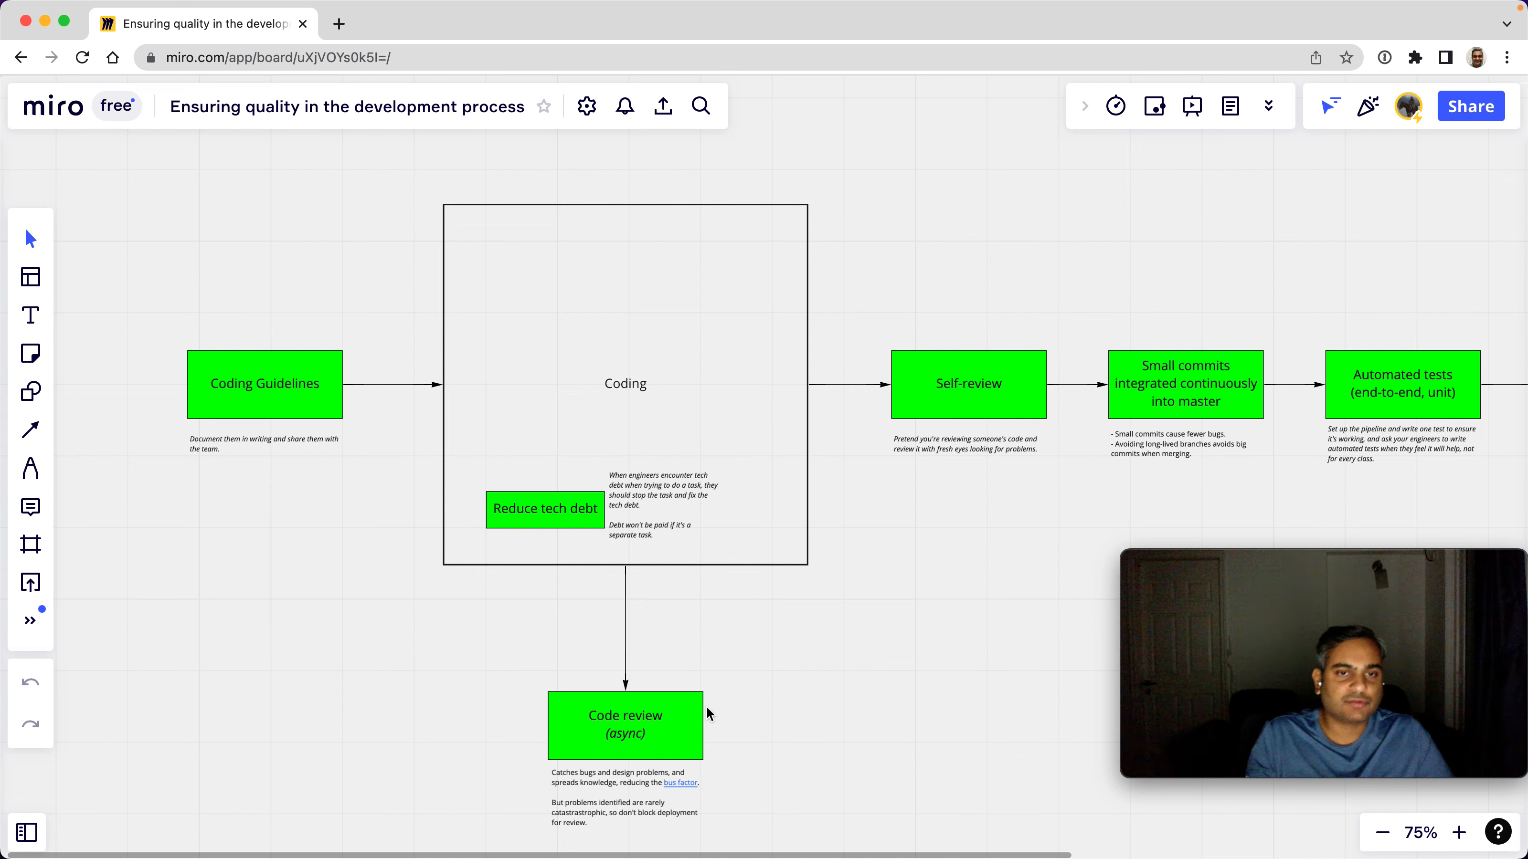
mouse_move(580, 353)
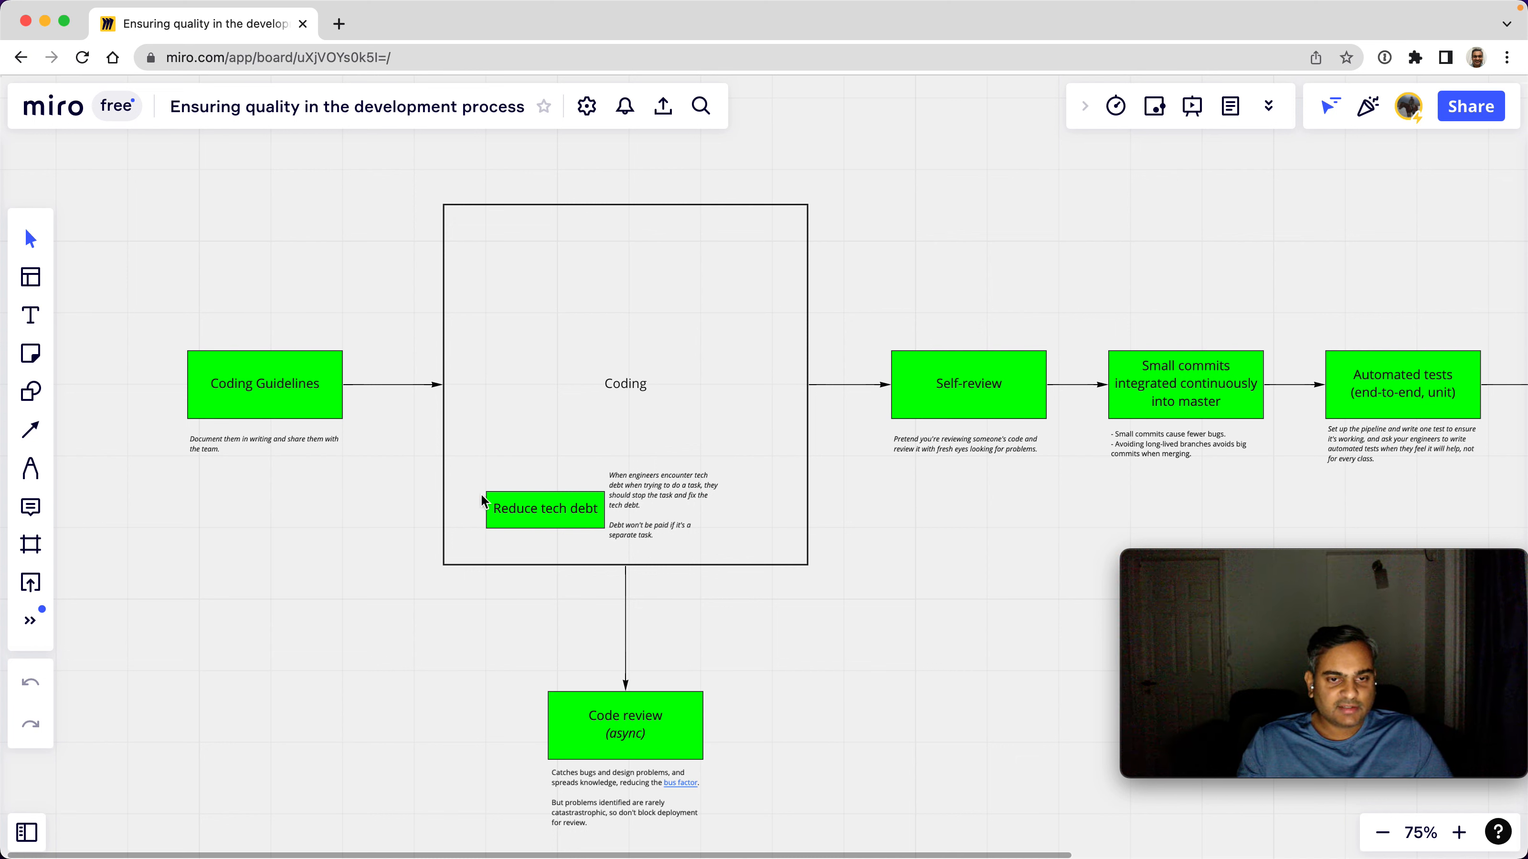
mouse_move(640, 388)
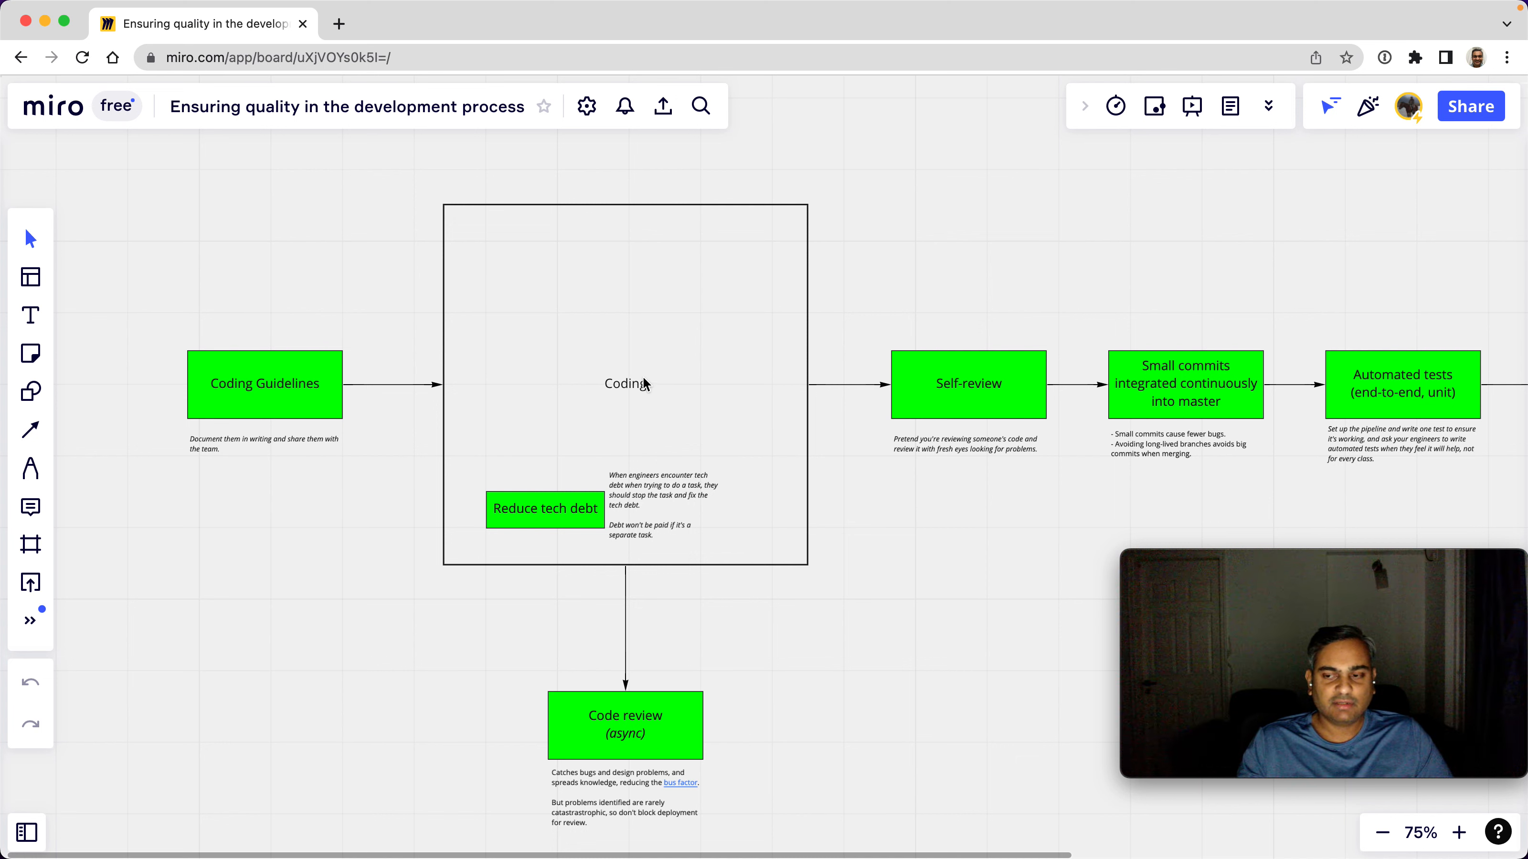
mouse_move(697, 274)
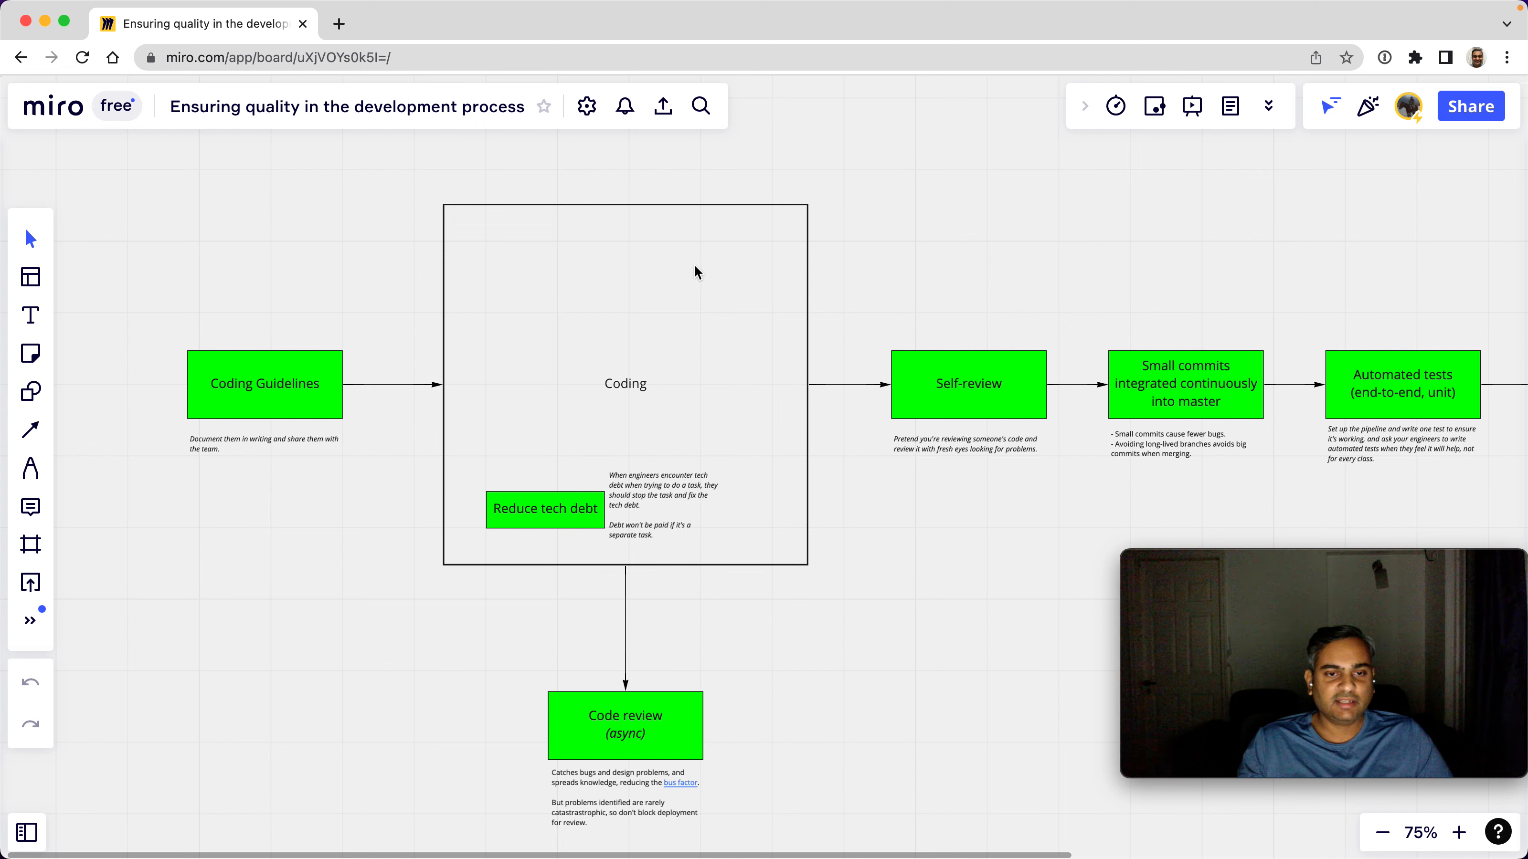
mouse_move(533, 520)
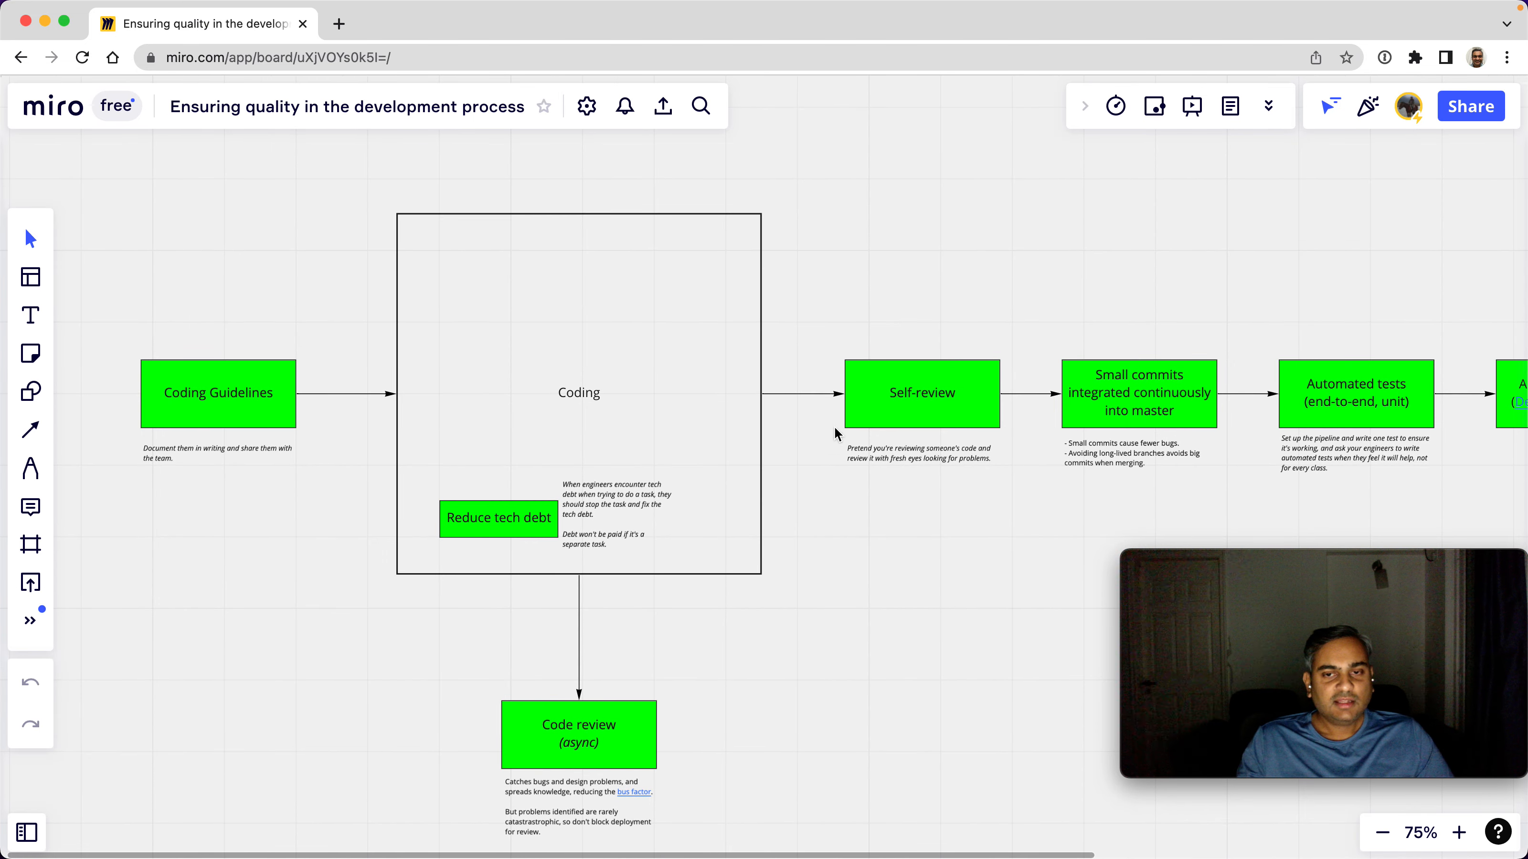
mouse_move(895, 417)
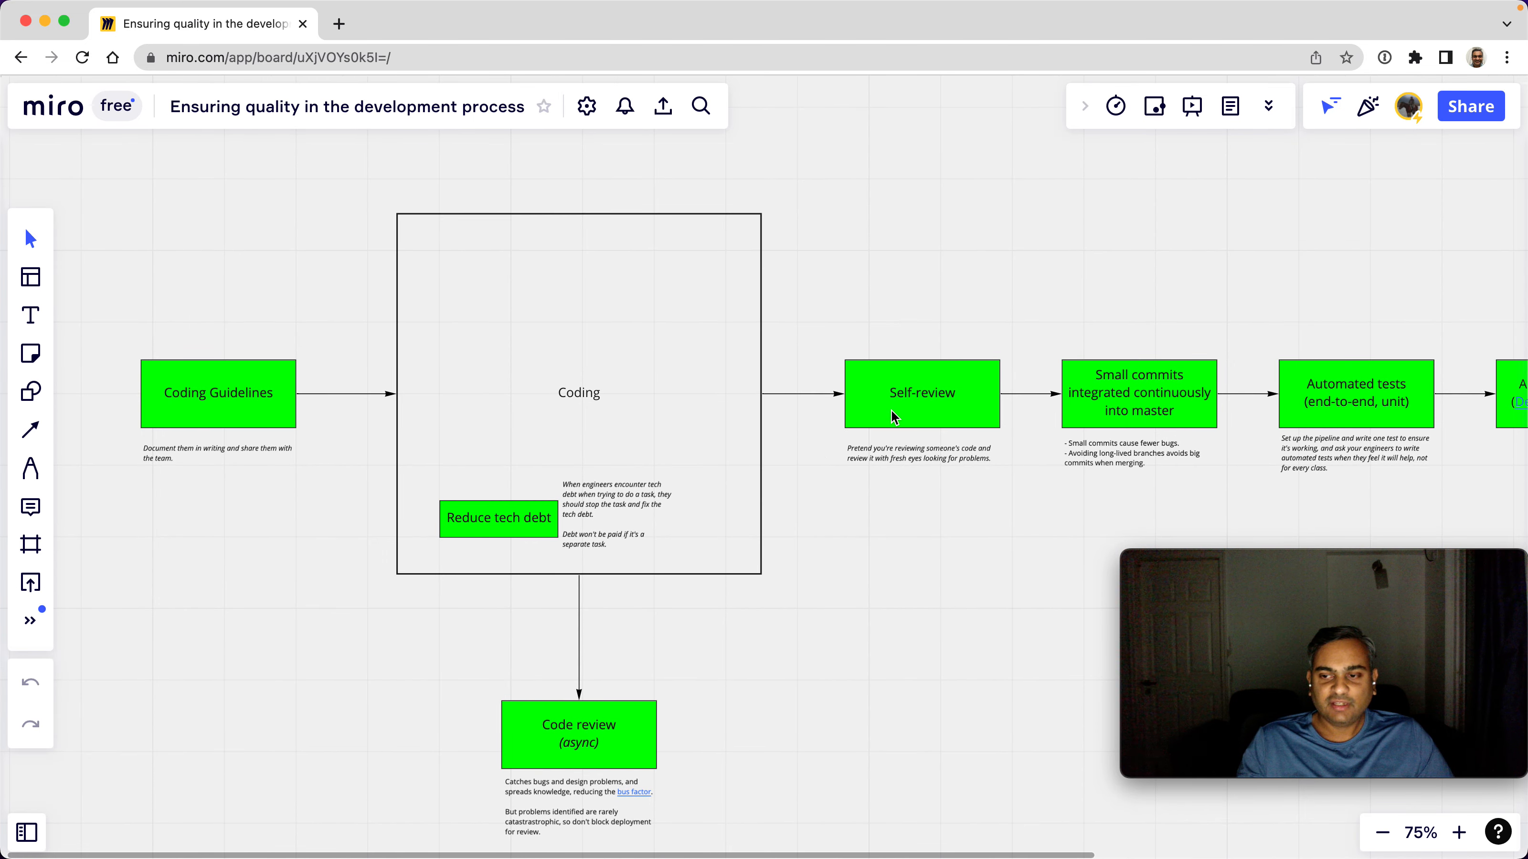
mouse_move(959, 397)
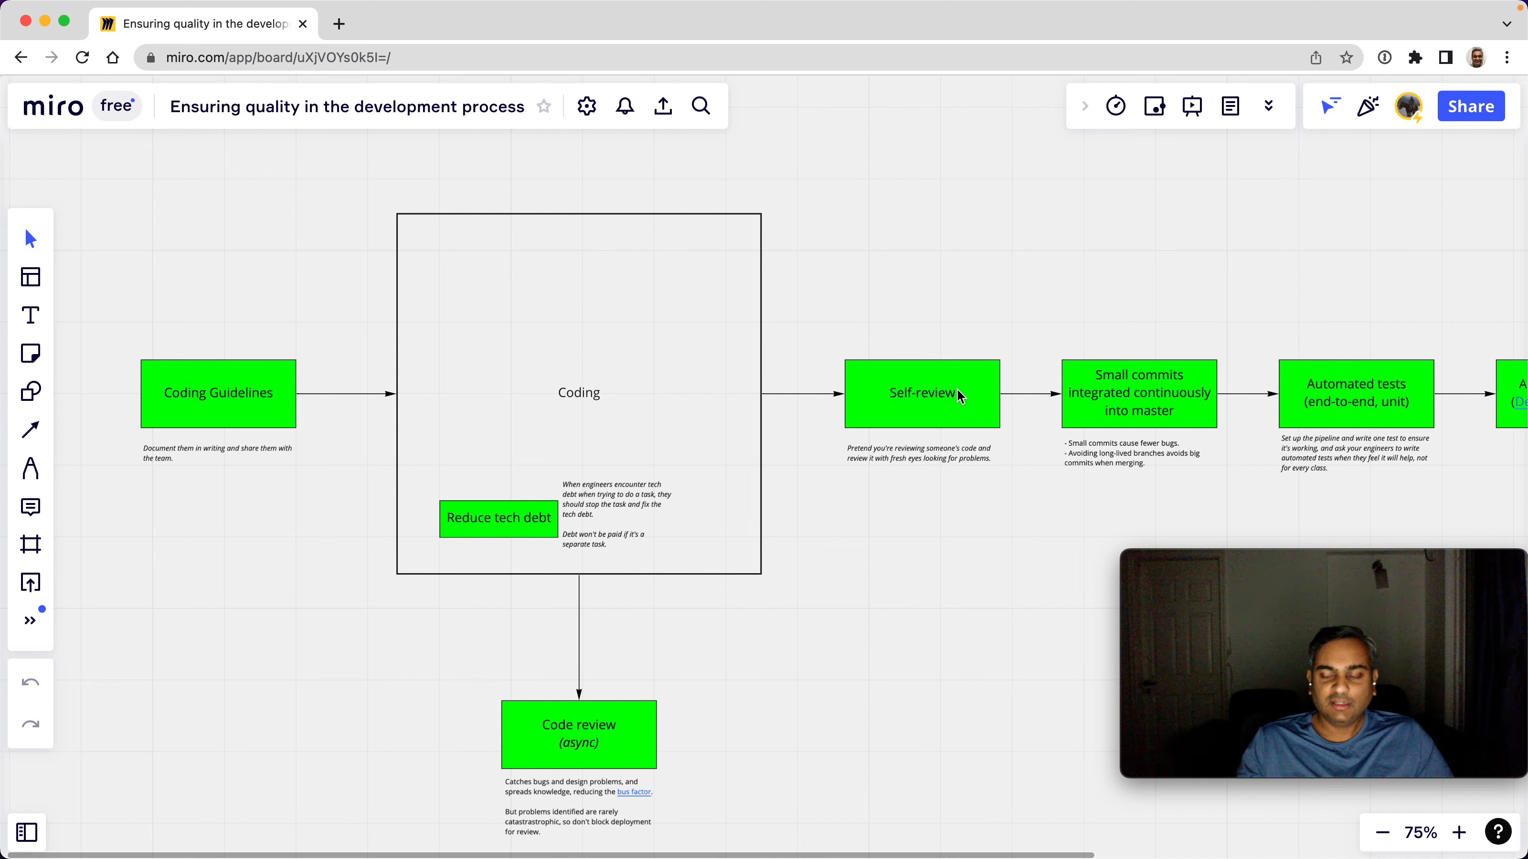
mouse_move(968, 423)
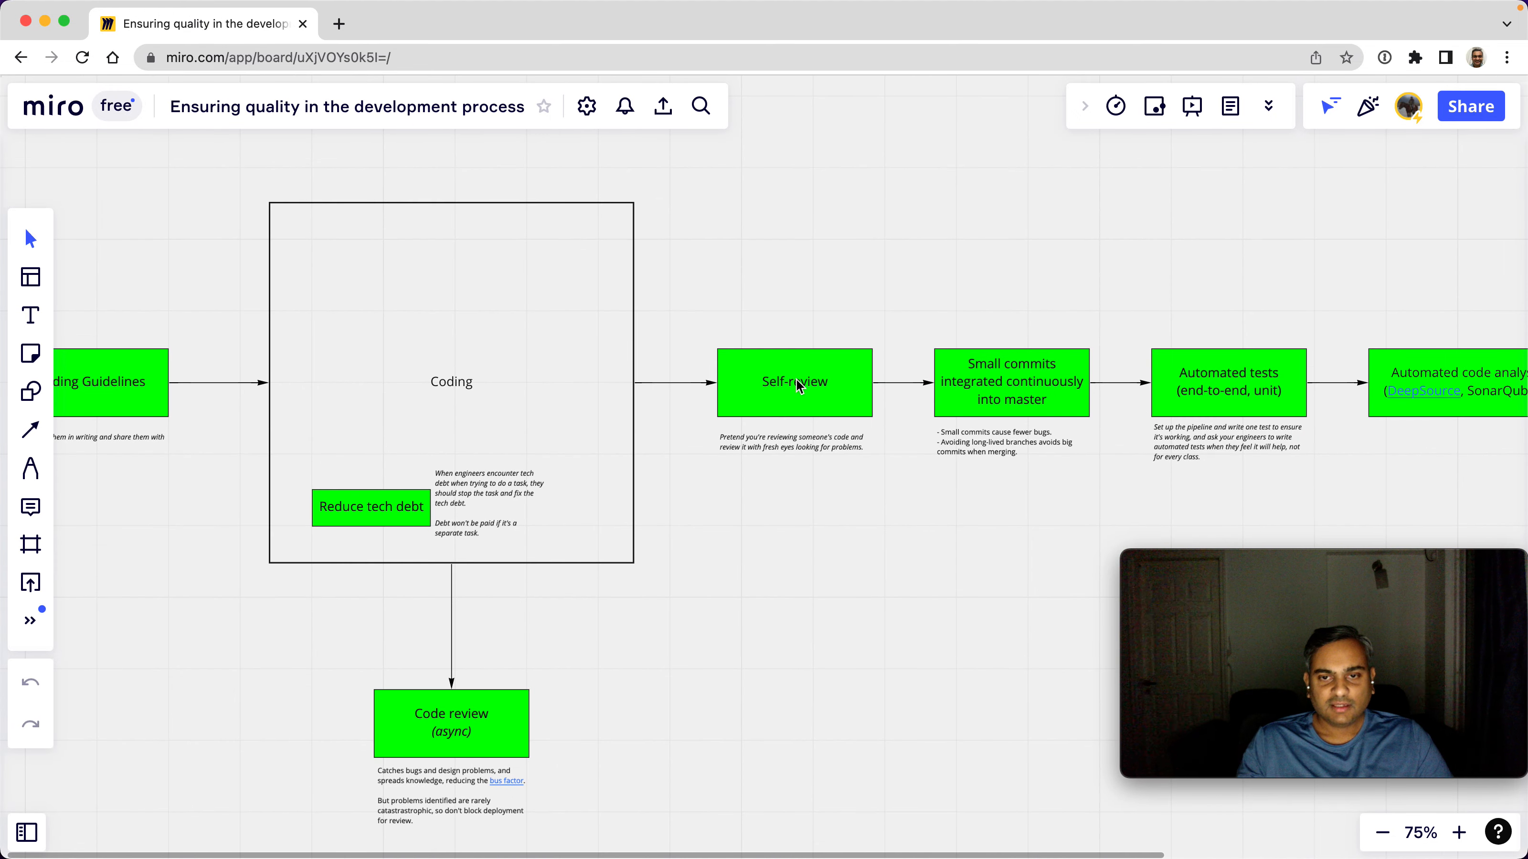
mouse_move(1028, 395)
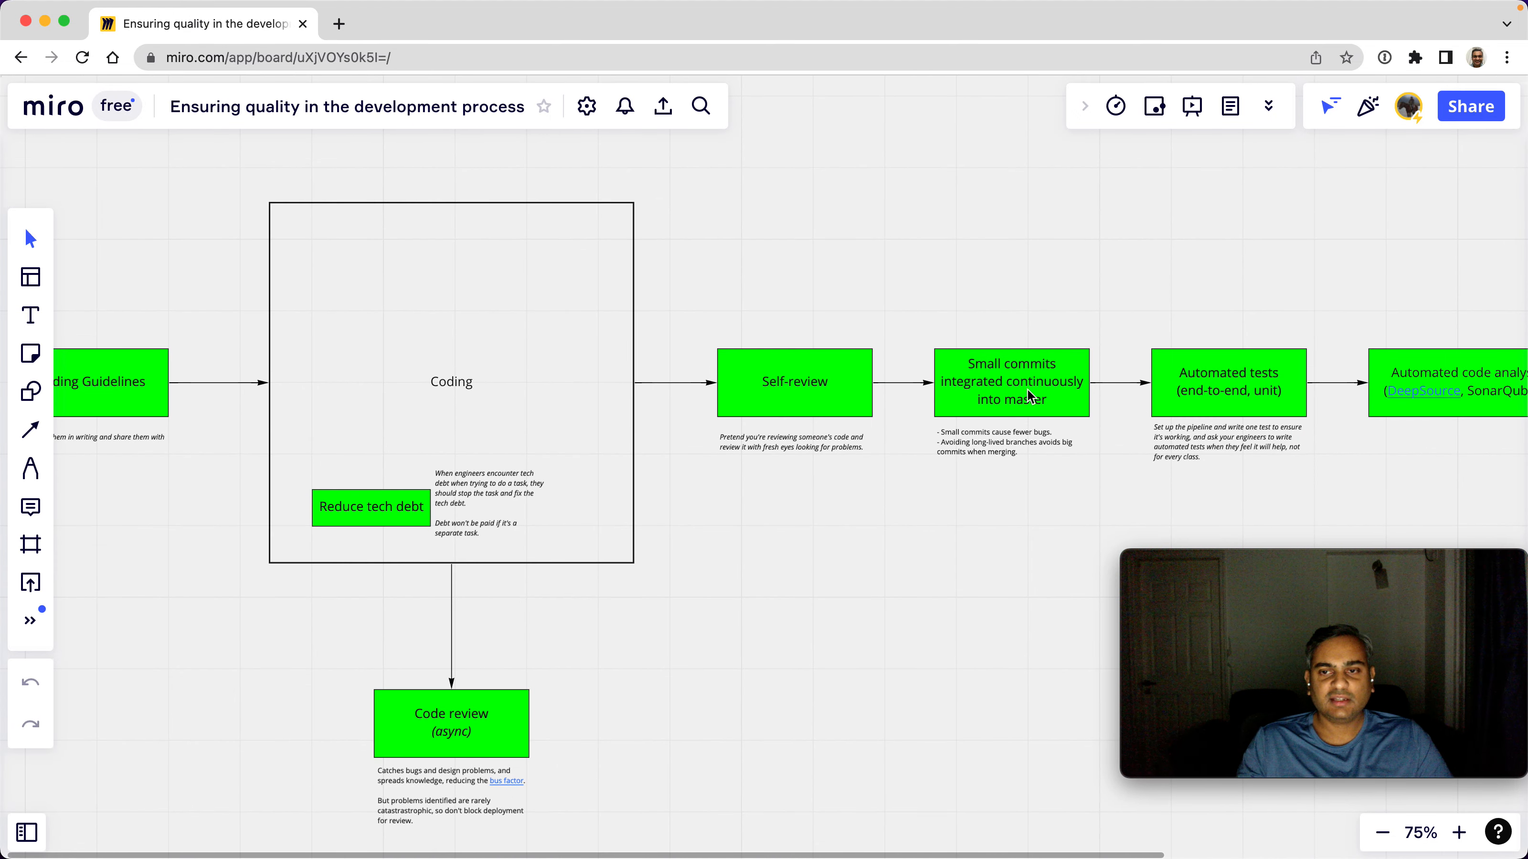
mouse_move(1024, 414)
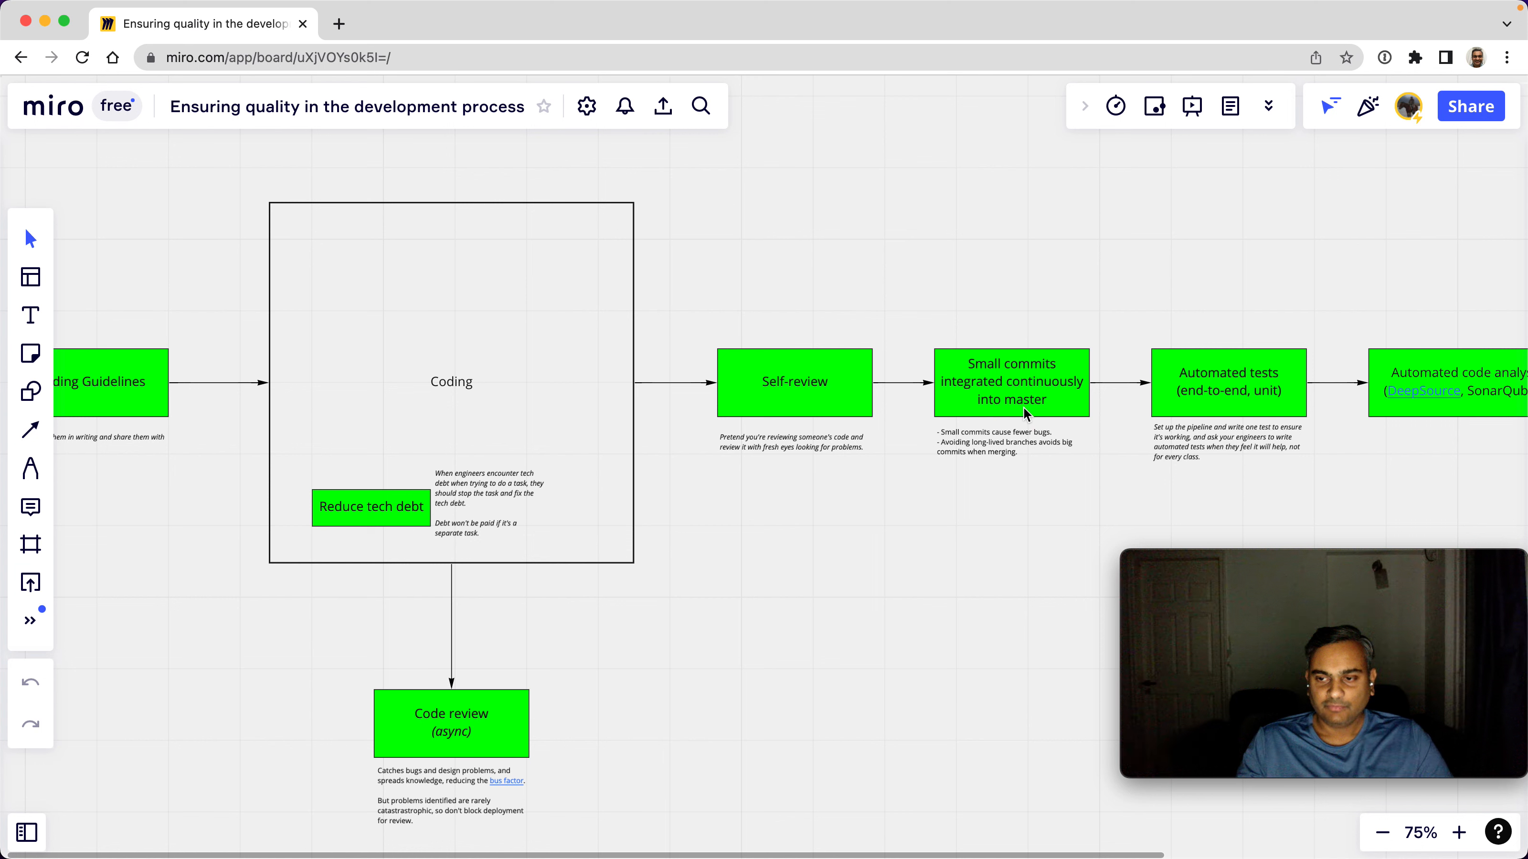
mouse_move(1006, 398)
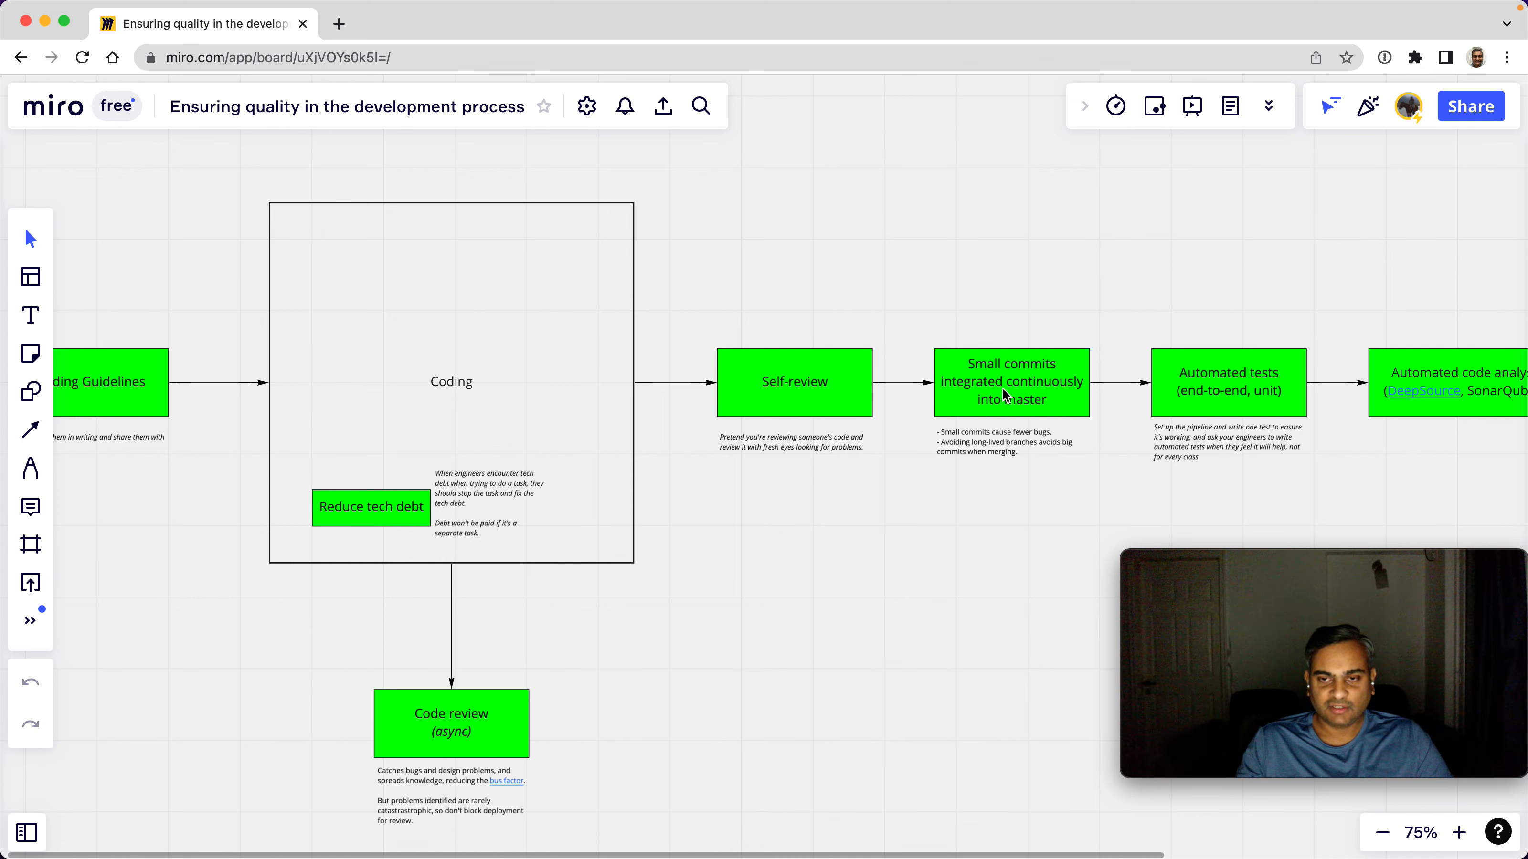
mouse_move(994, 461)
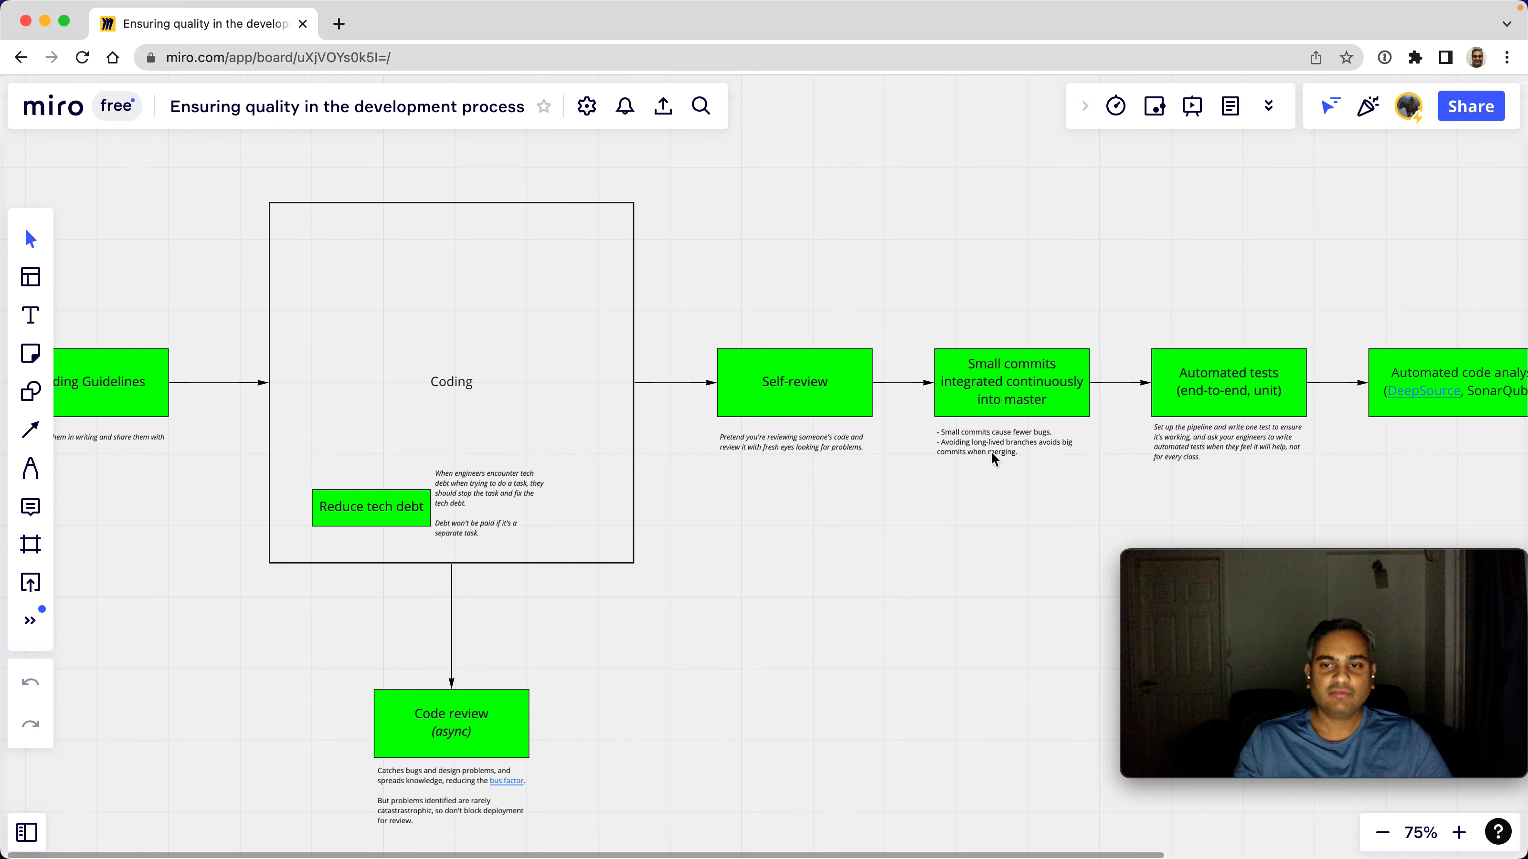
mouse_move(1060, 458)
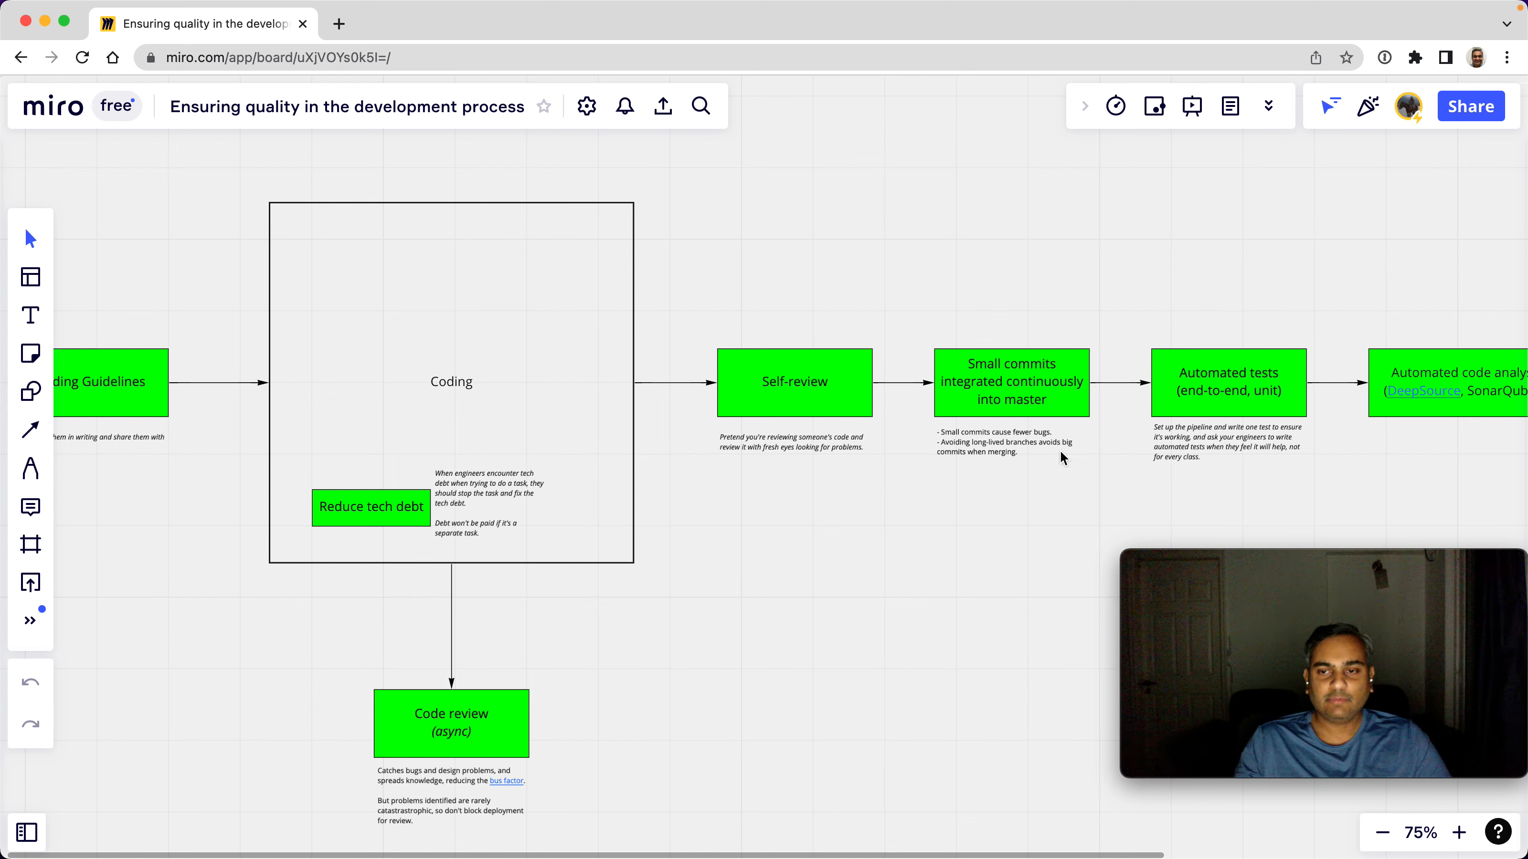
mouse_move(1040, 448)
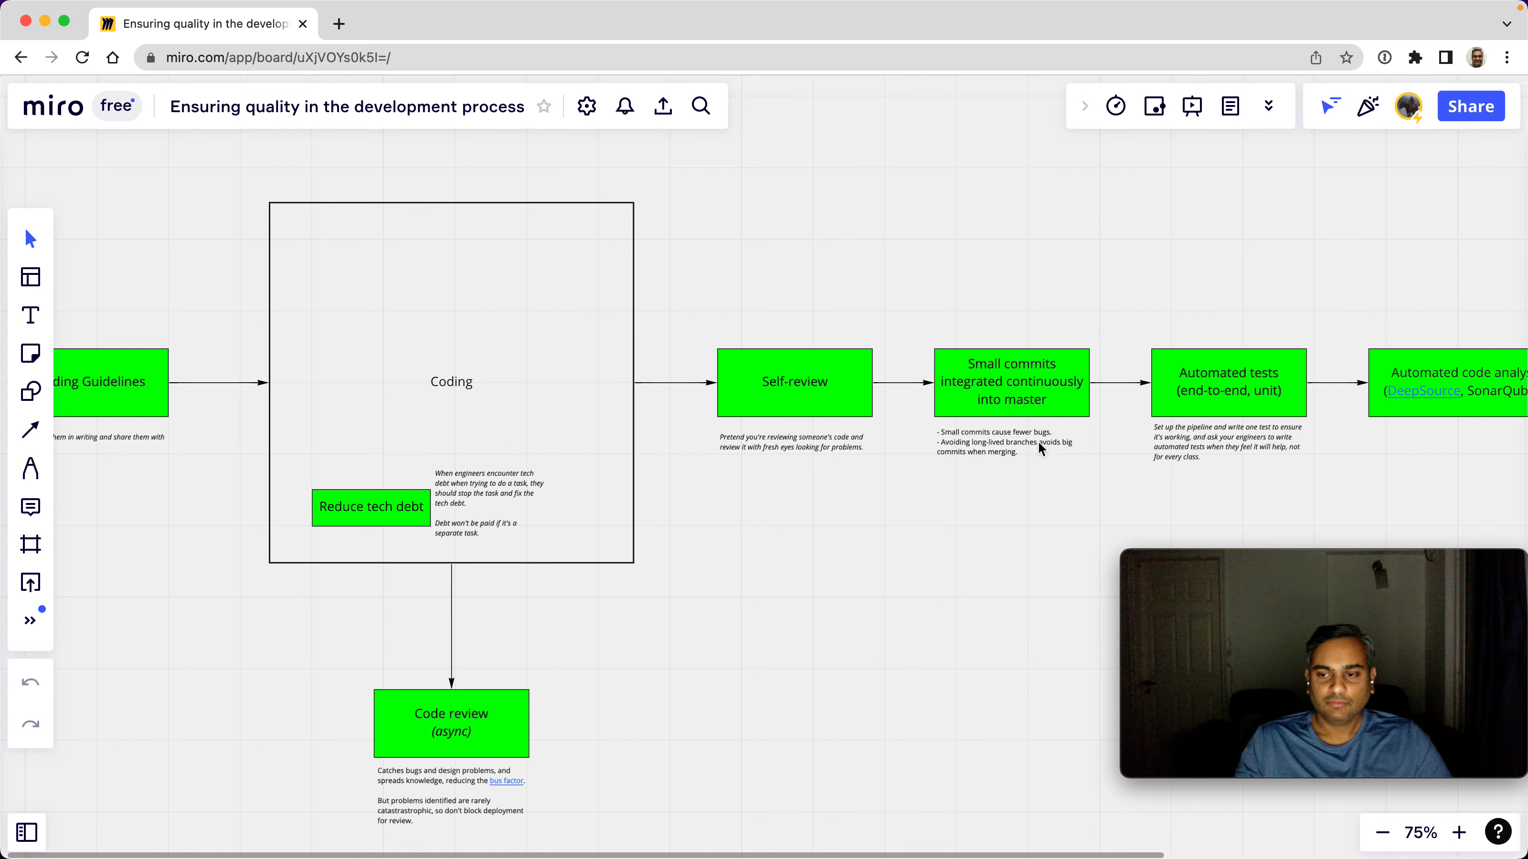
mouse_move(953, 505)
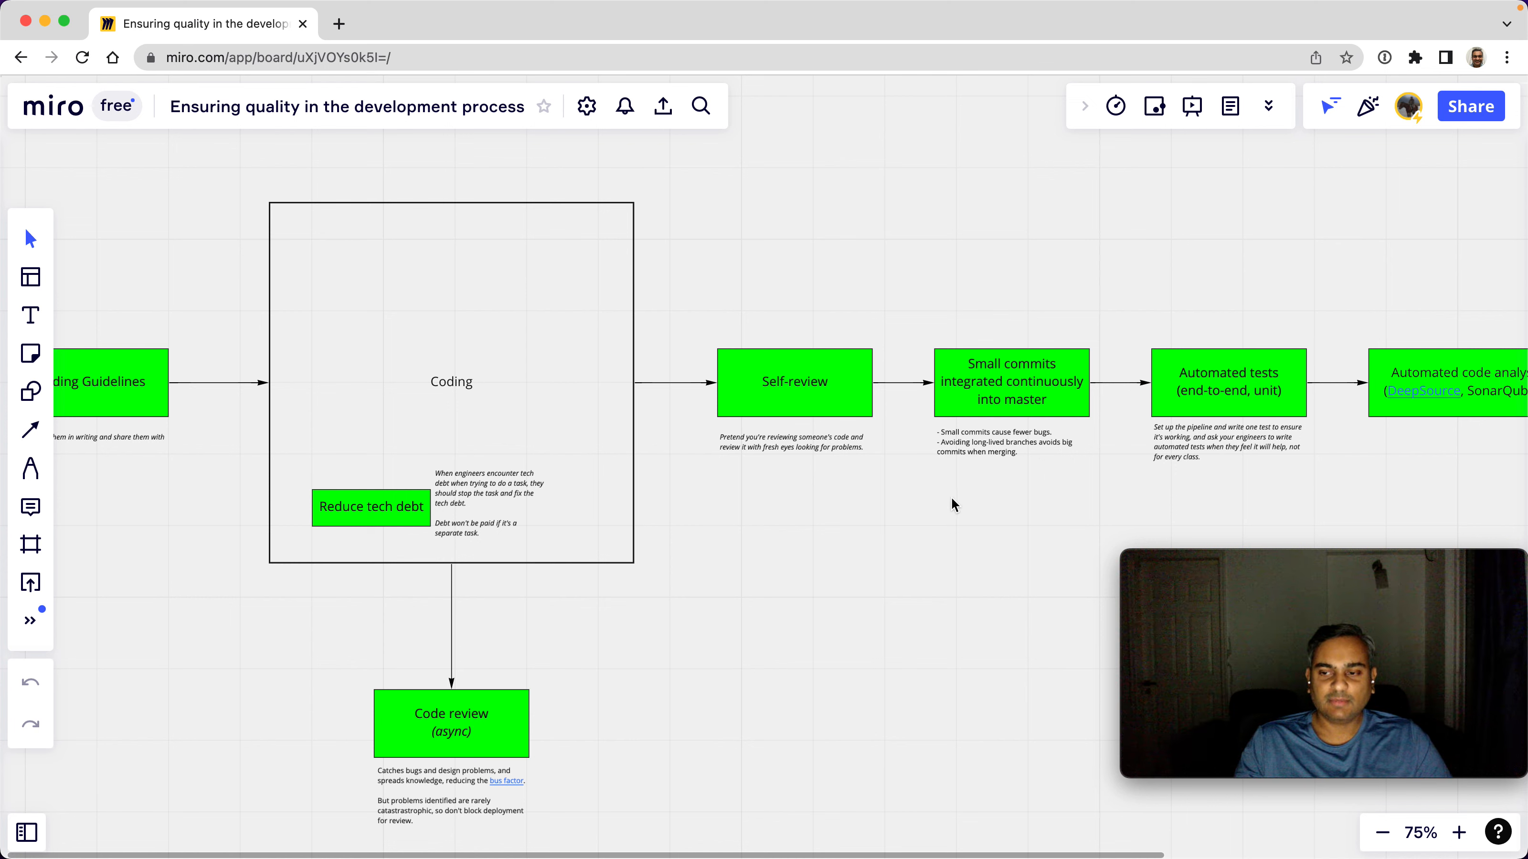
mouse_move(1035, 378)
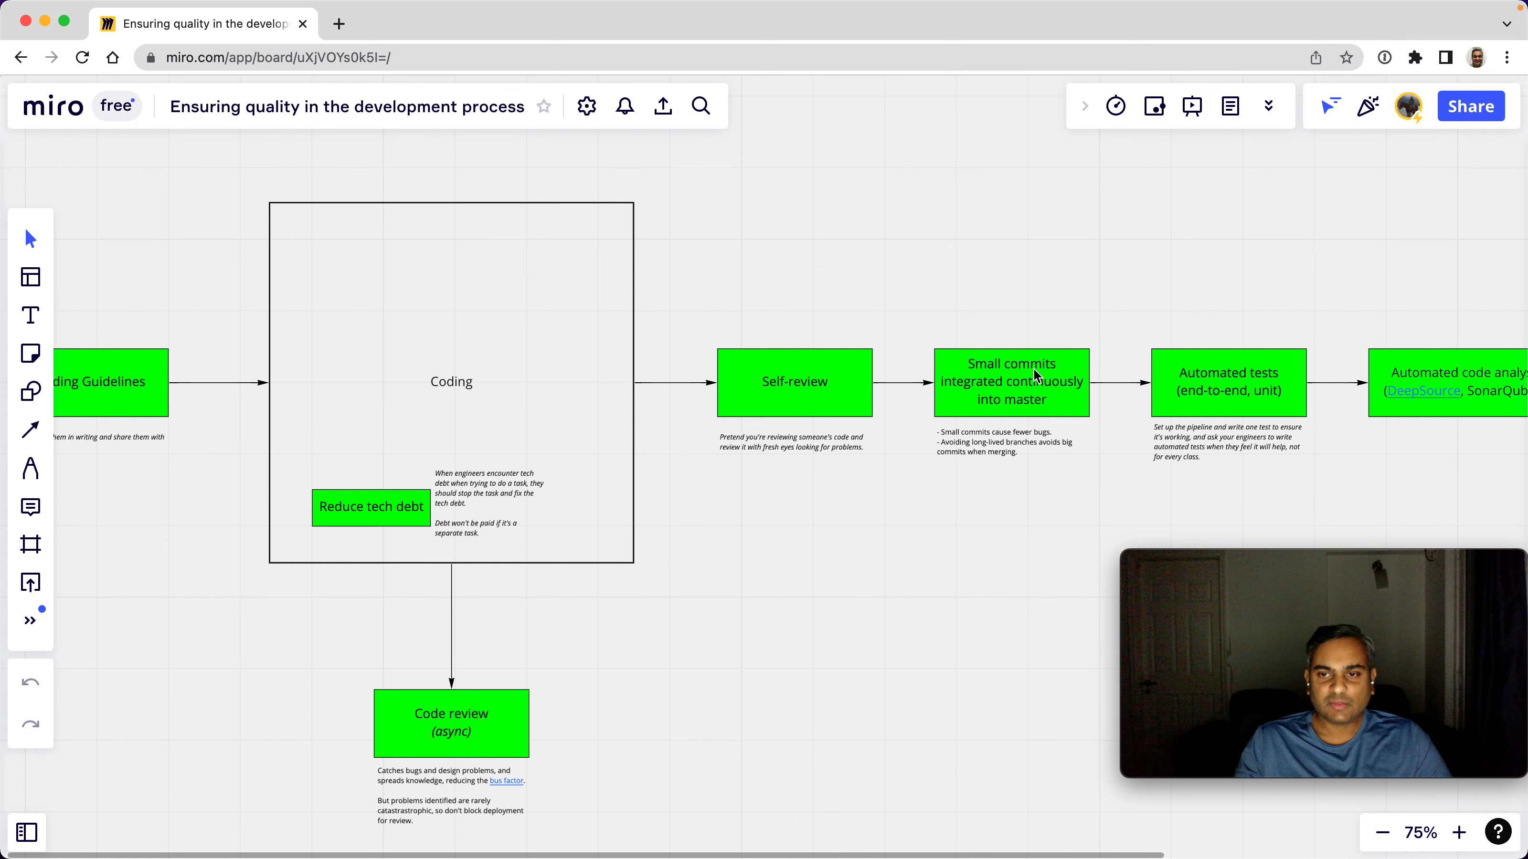
mouse_move(1041, 408)
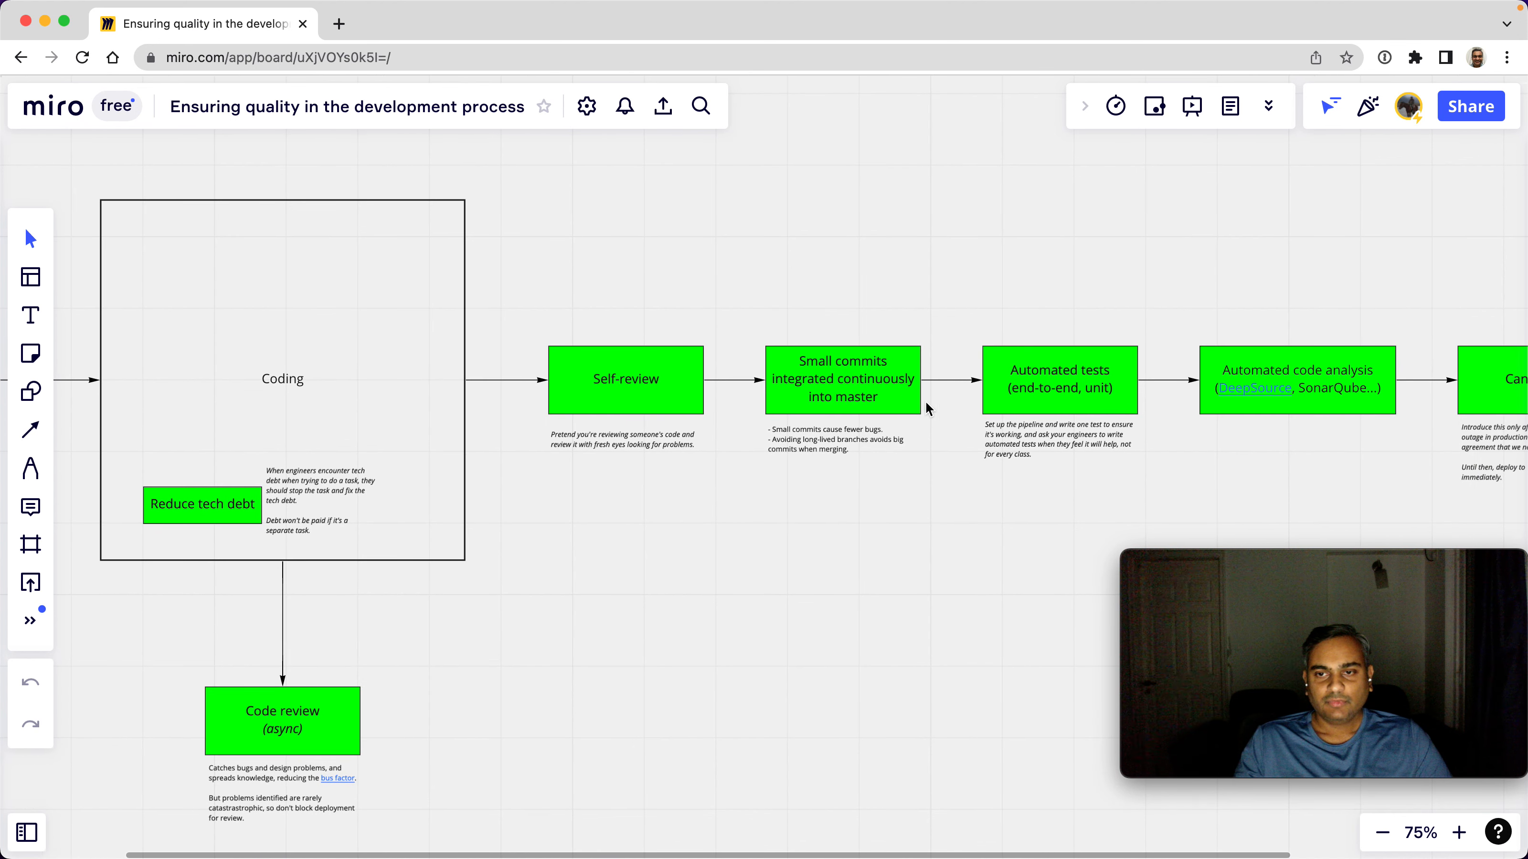
mouse_move(1115, 406)
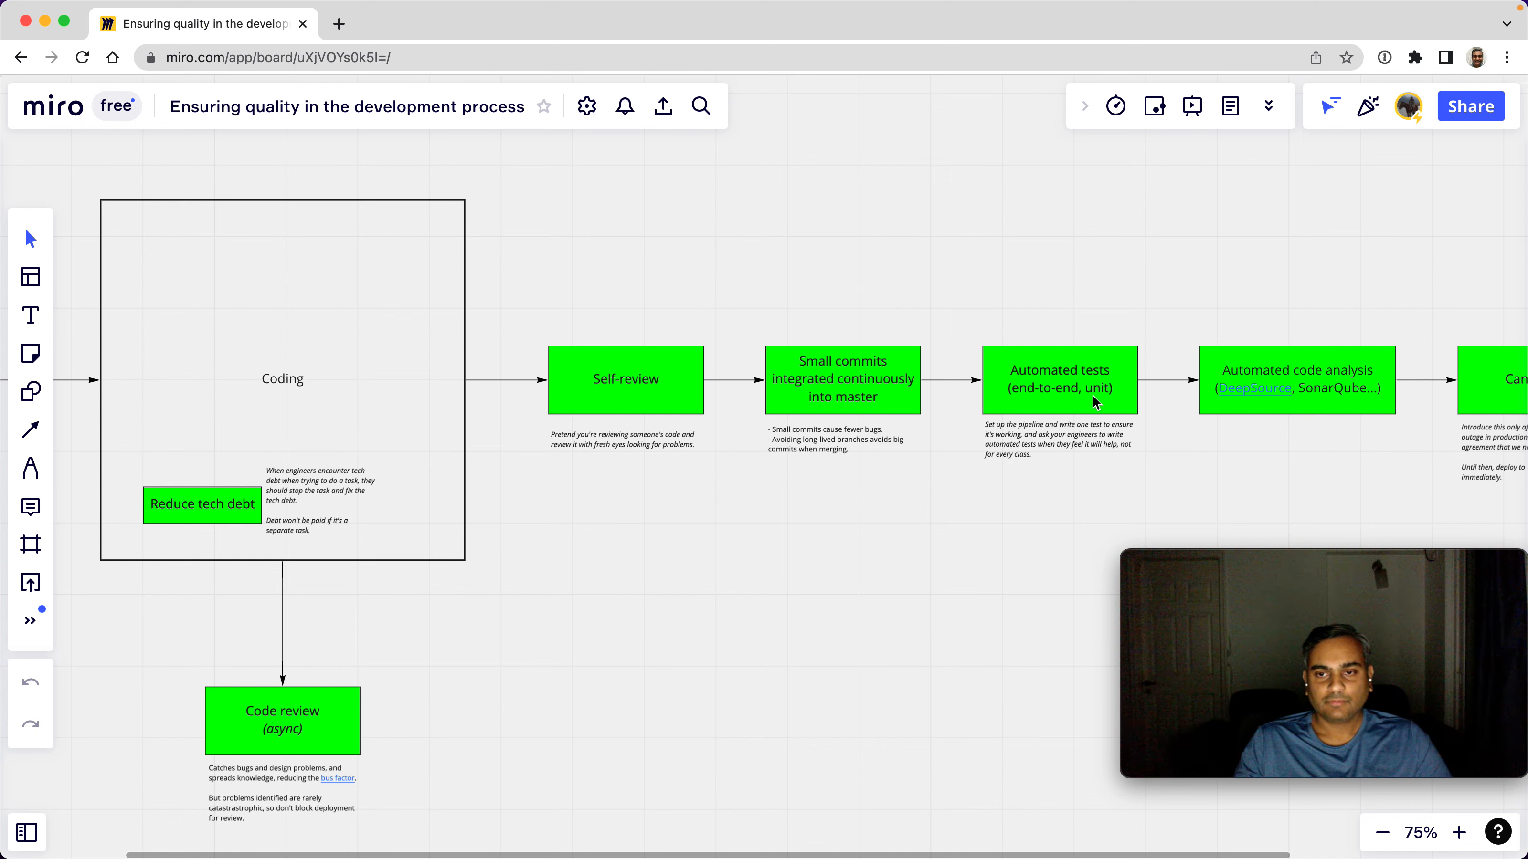
mouse_move(1008, 436)
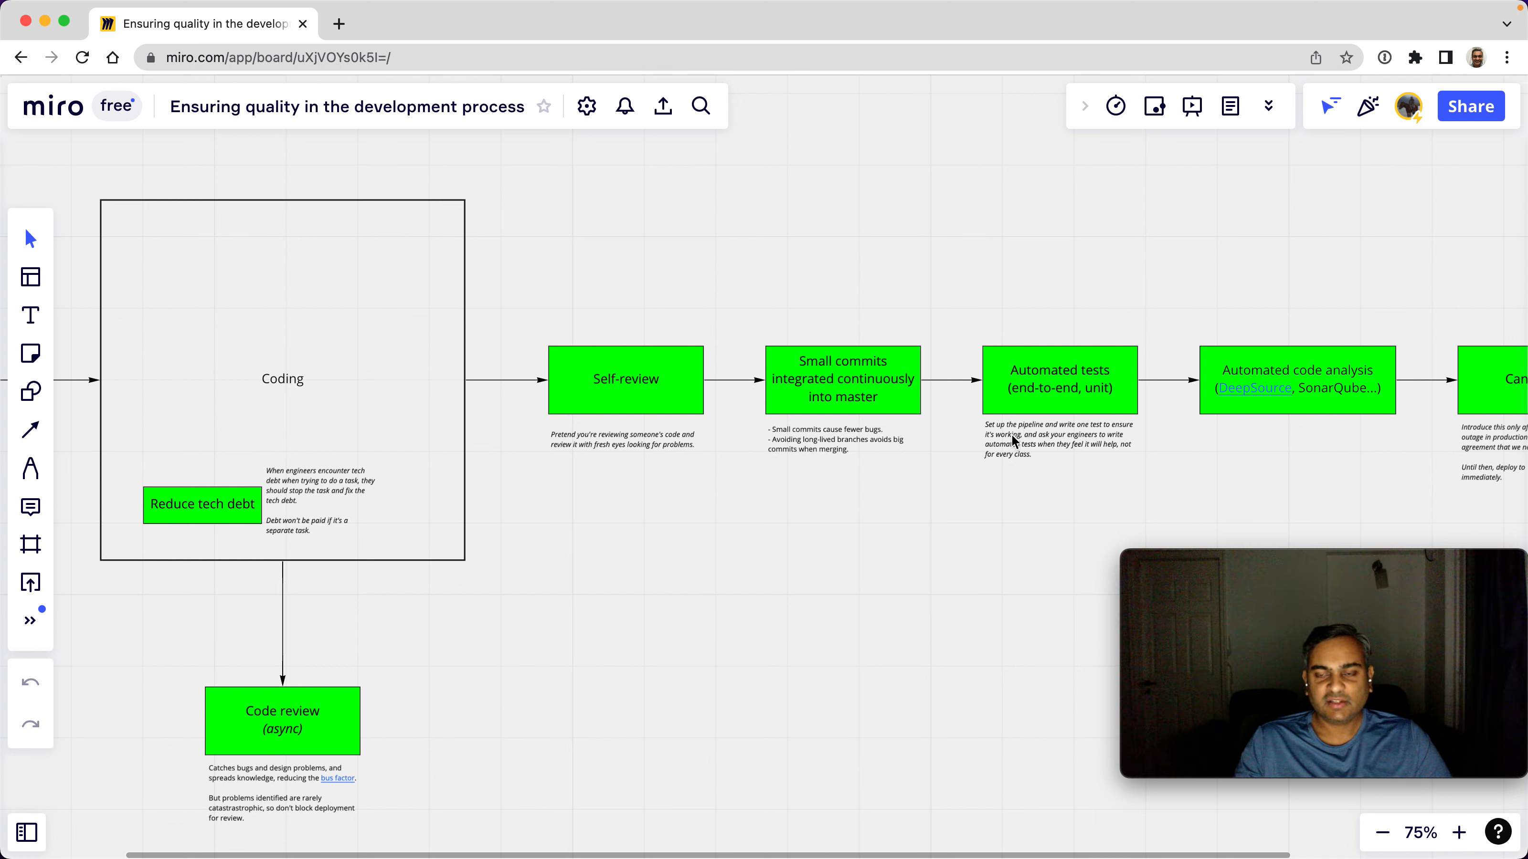
mouse_move(1047, 458)
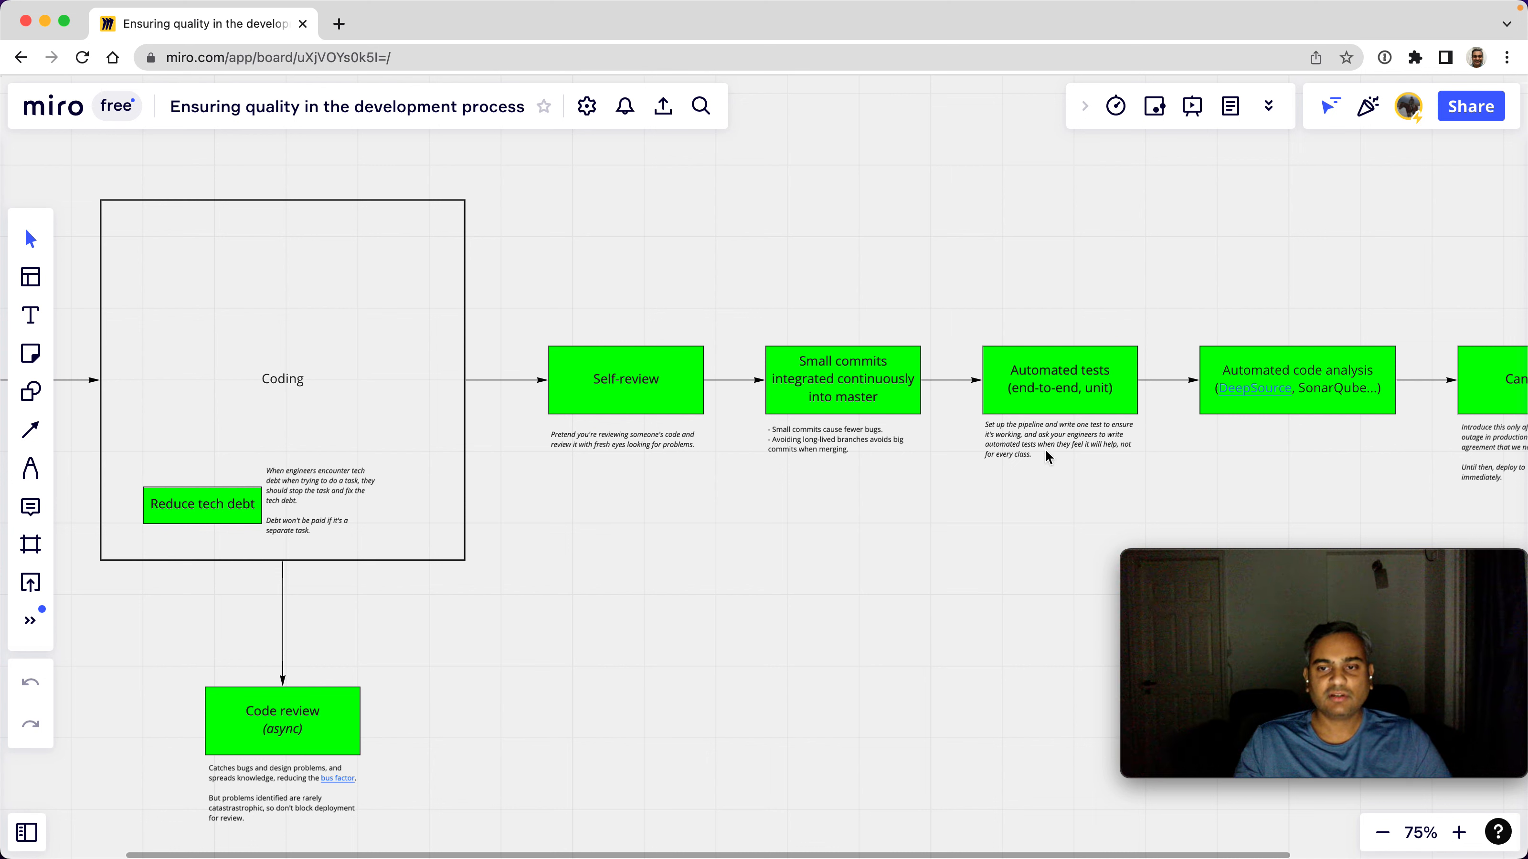
mouse_move(1120, 465)
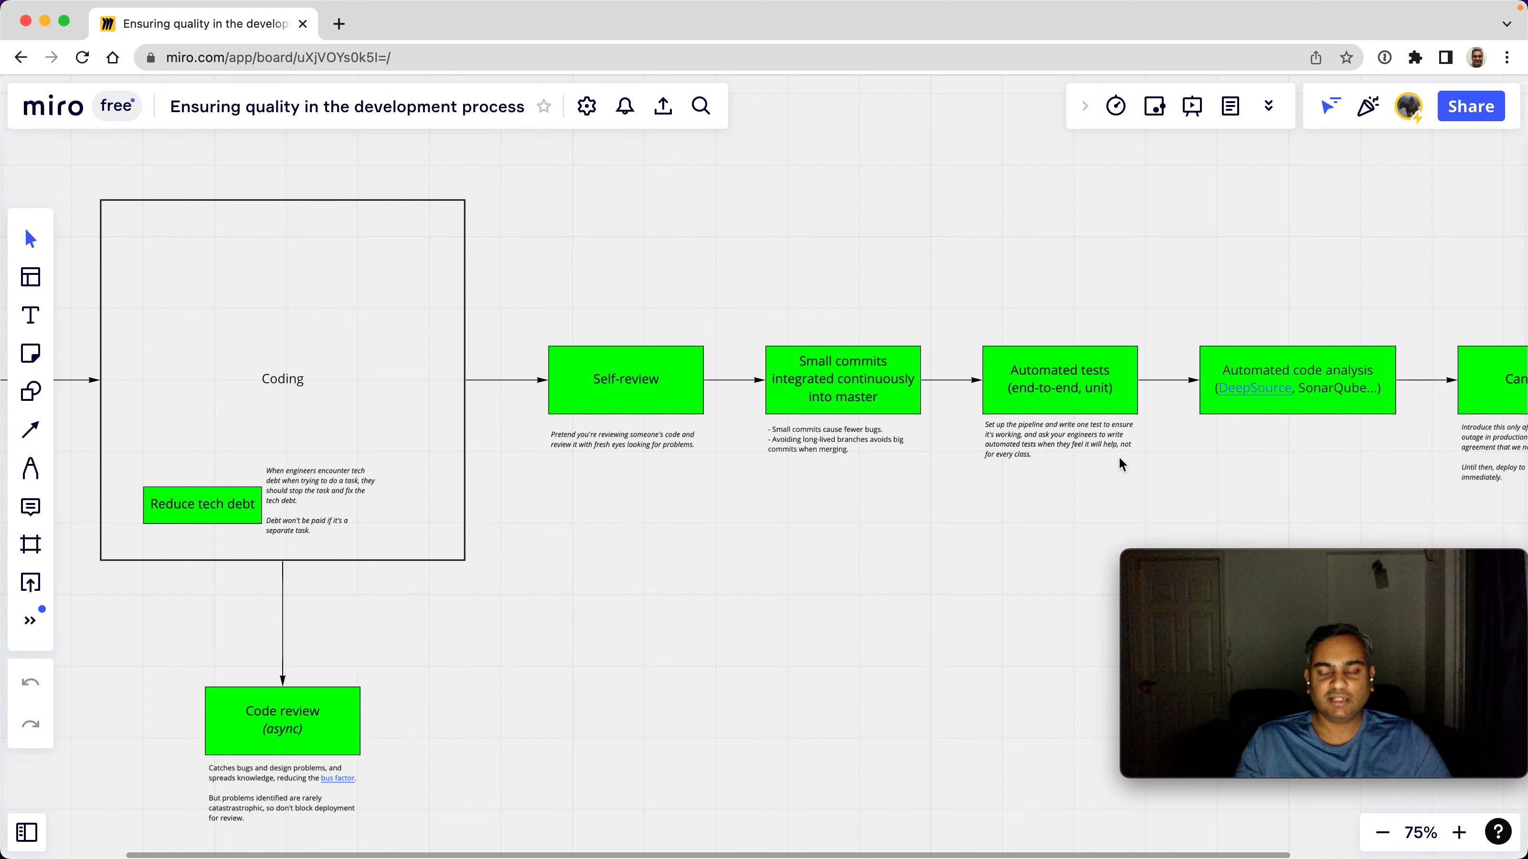
mouse_move(1100, 463)
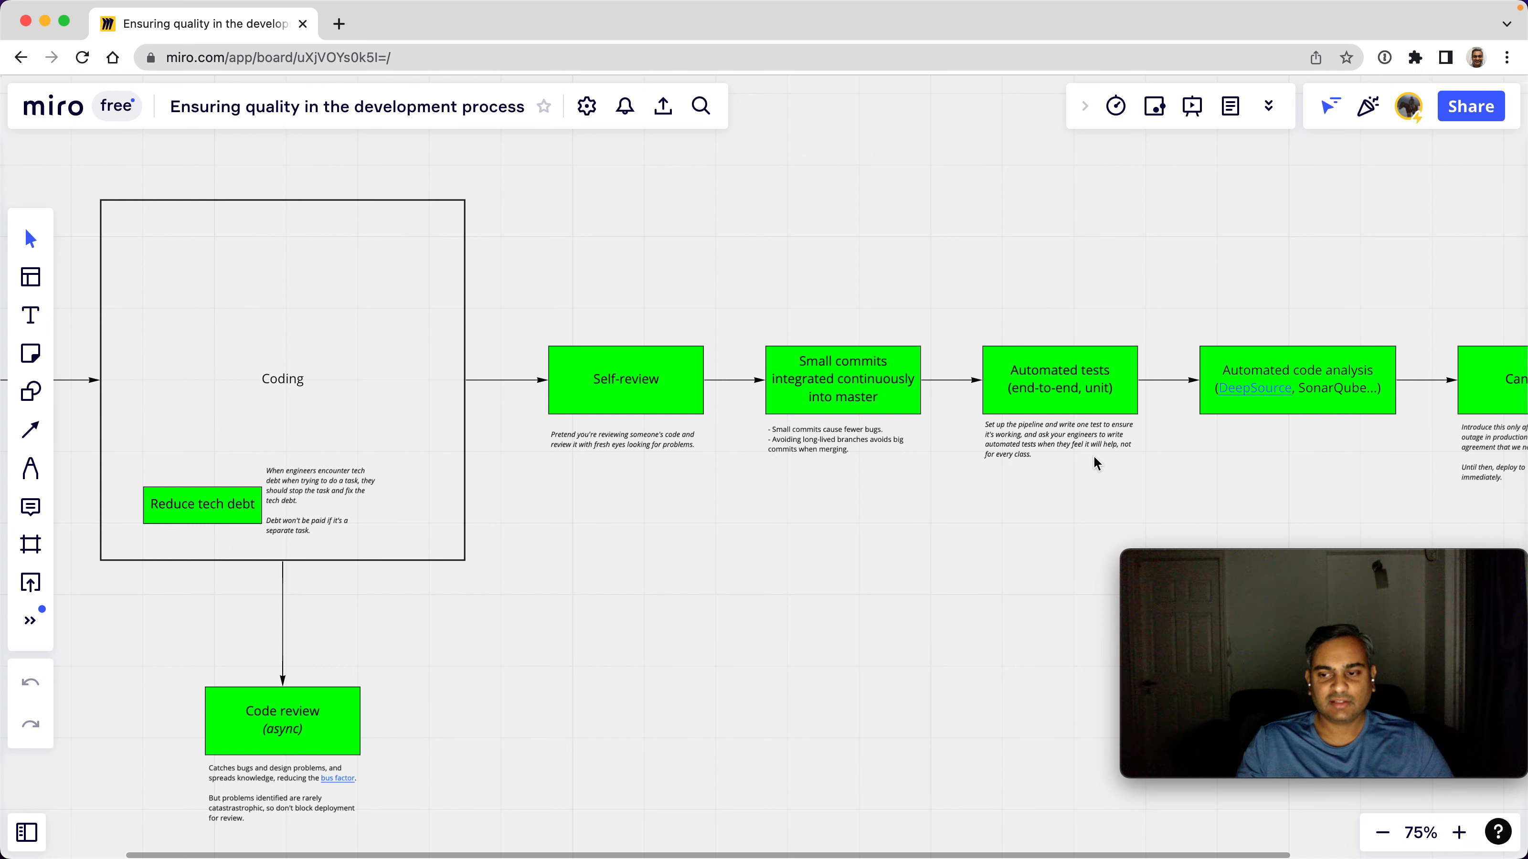
mouse_move(1089, 465)
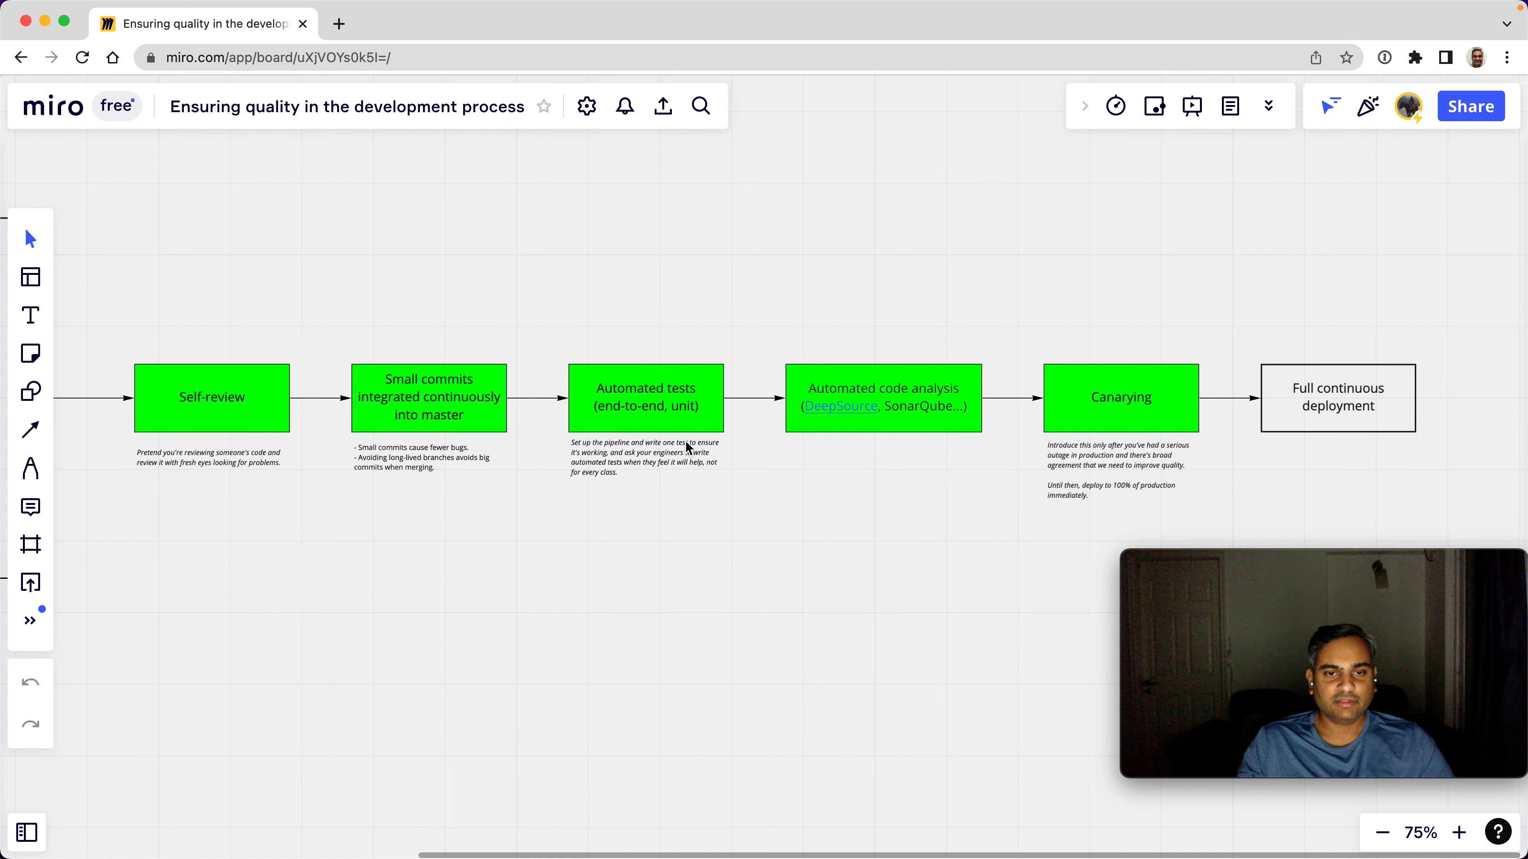
mouse_move(579, 471)
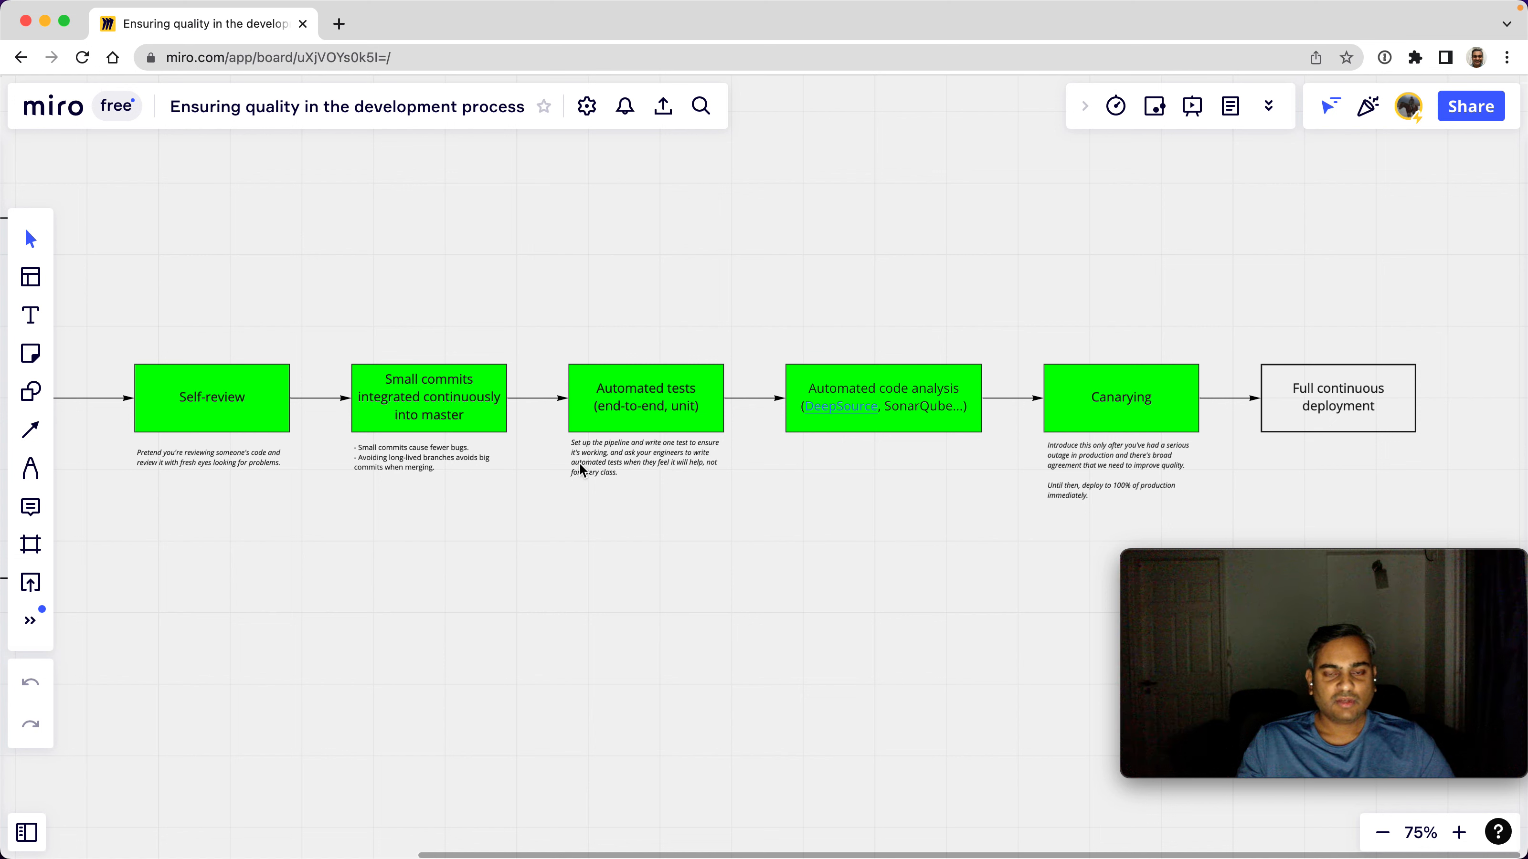
mouse_move(712, 469)
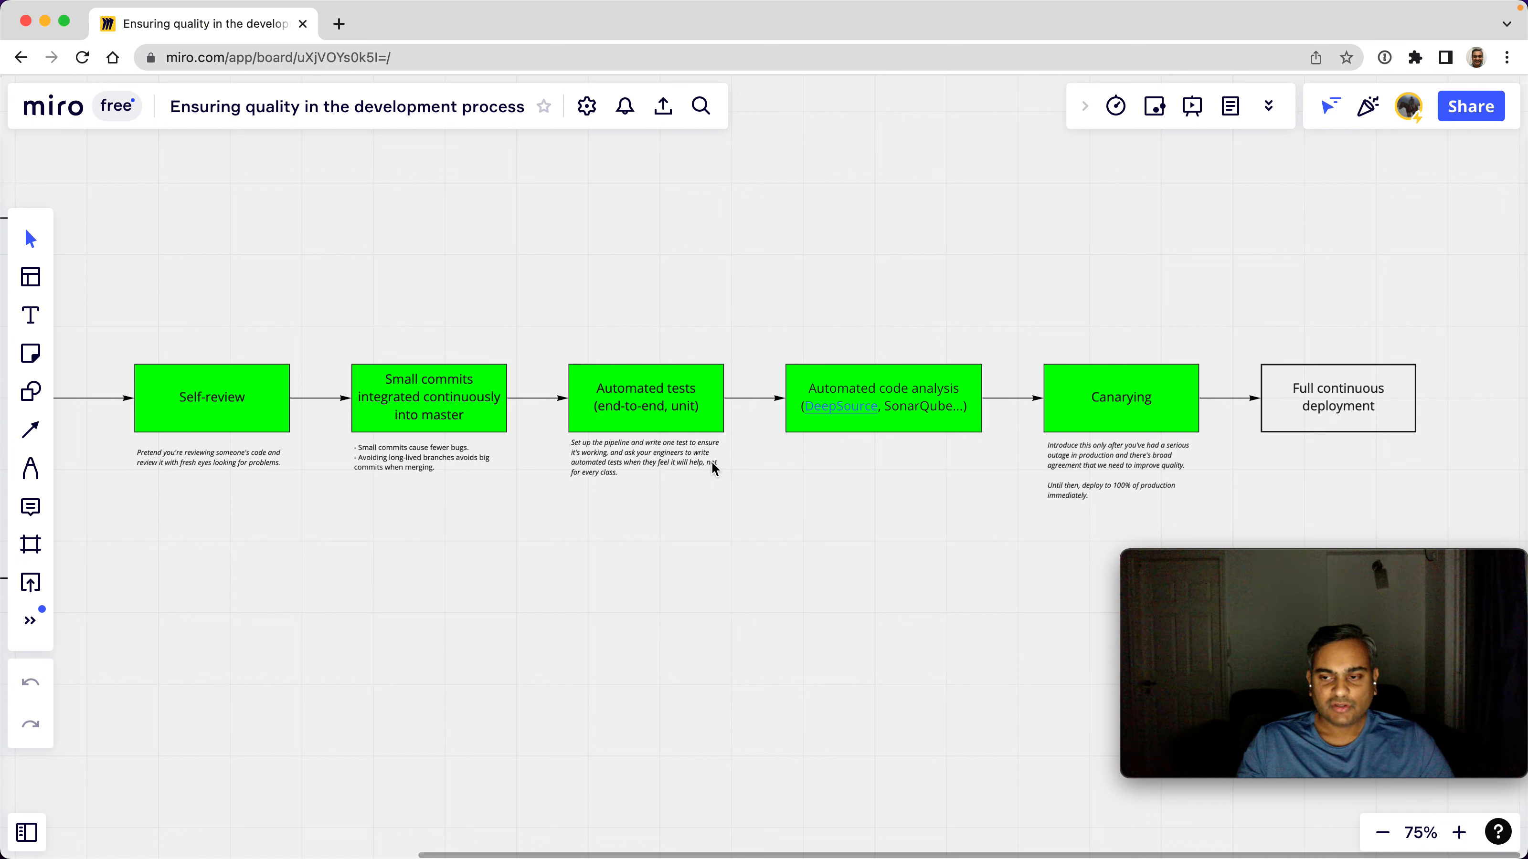
mouse_move(606, 432)
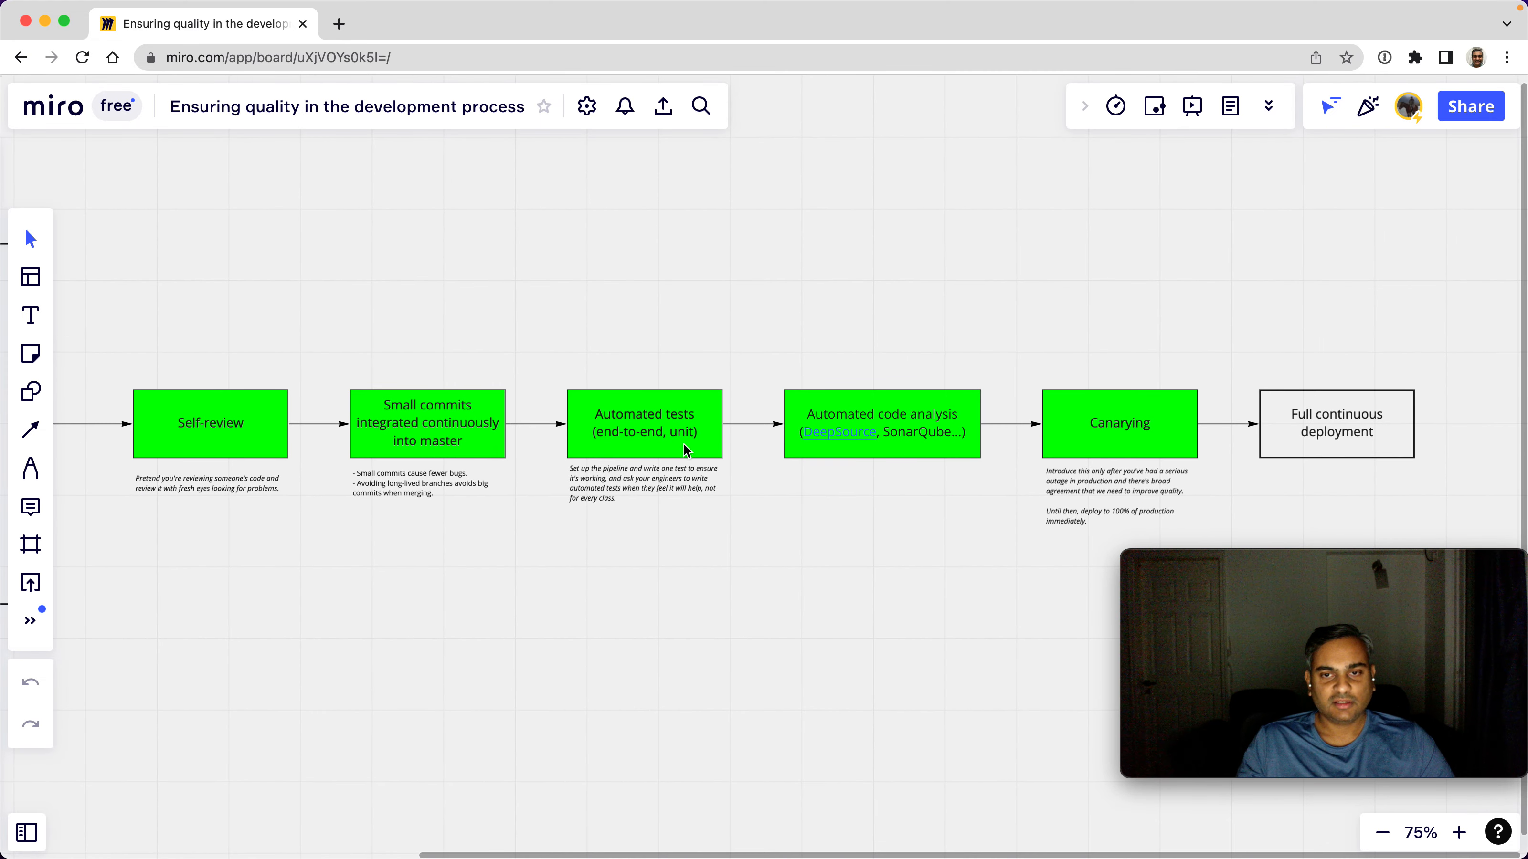
mouse_move(914, 436)
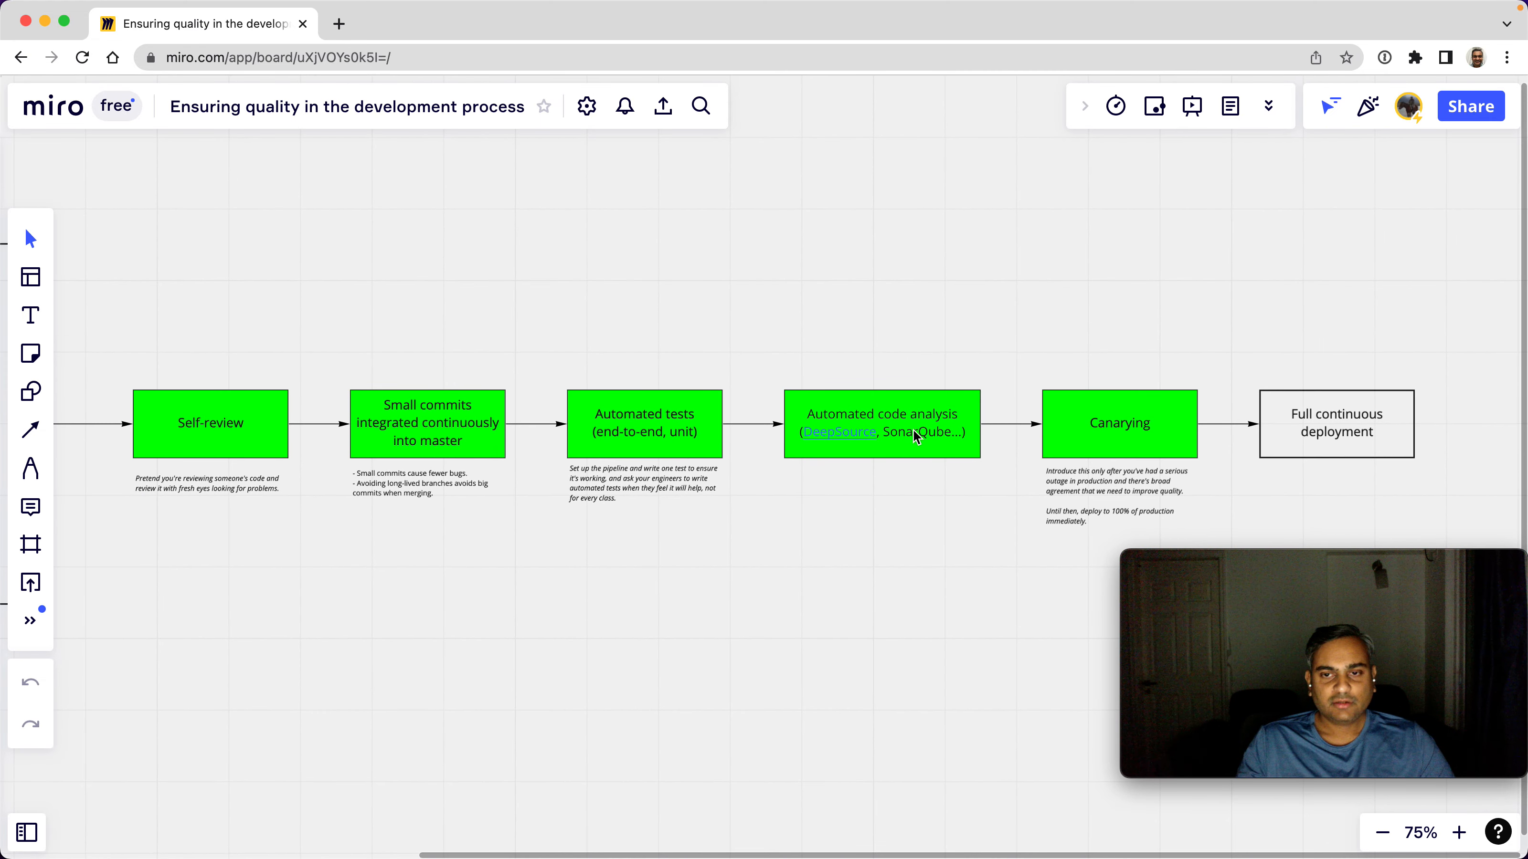
mouse_move(906, 449)
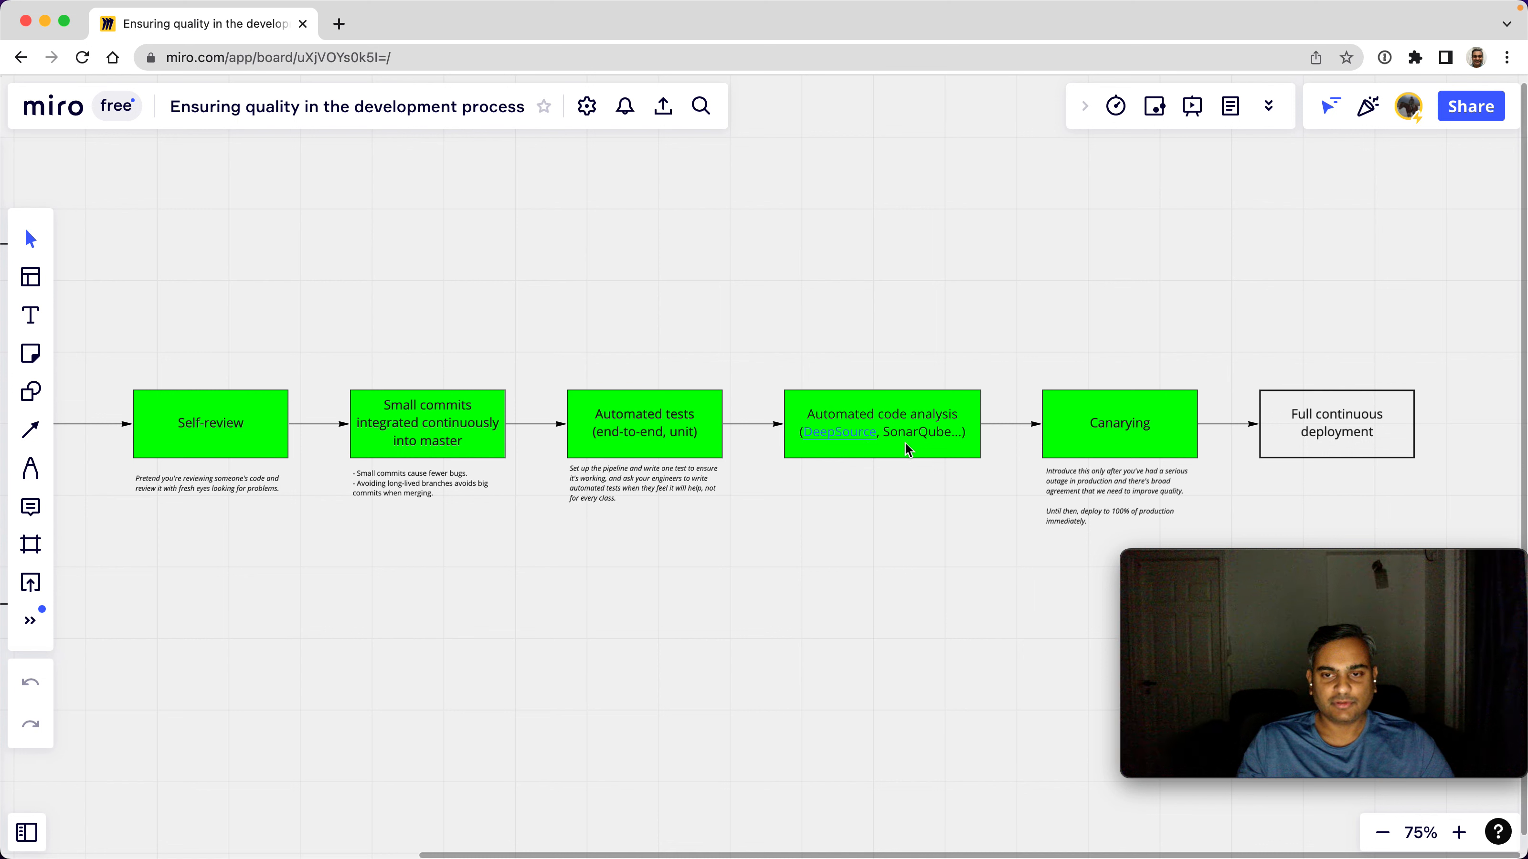
mouse_move(845, 444)
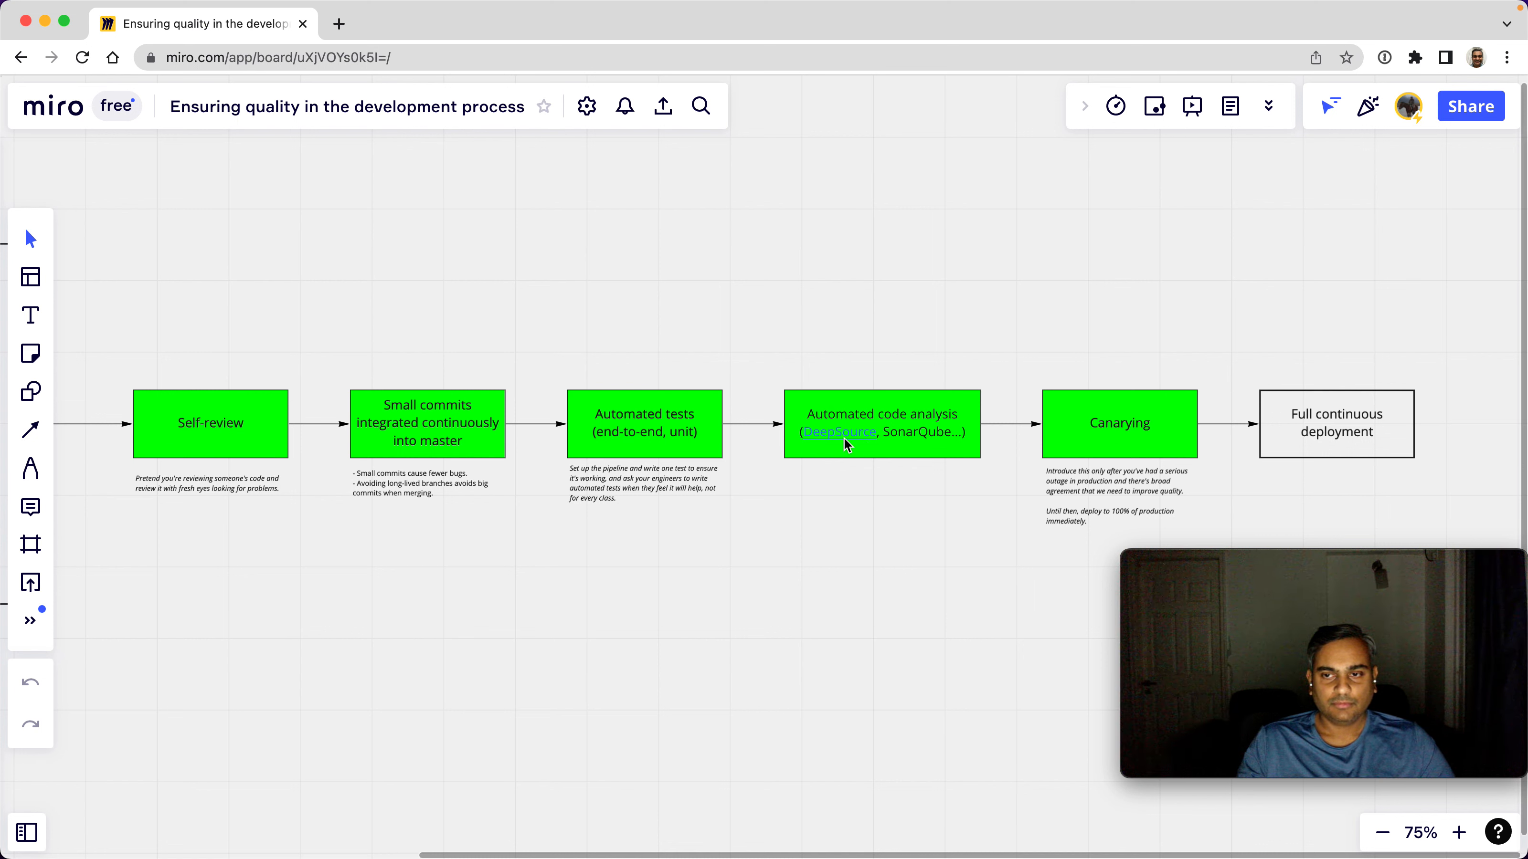
mouse_move(1098, 421)
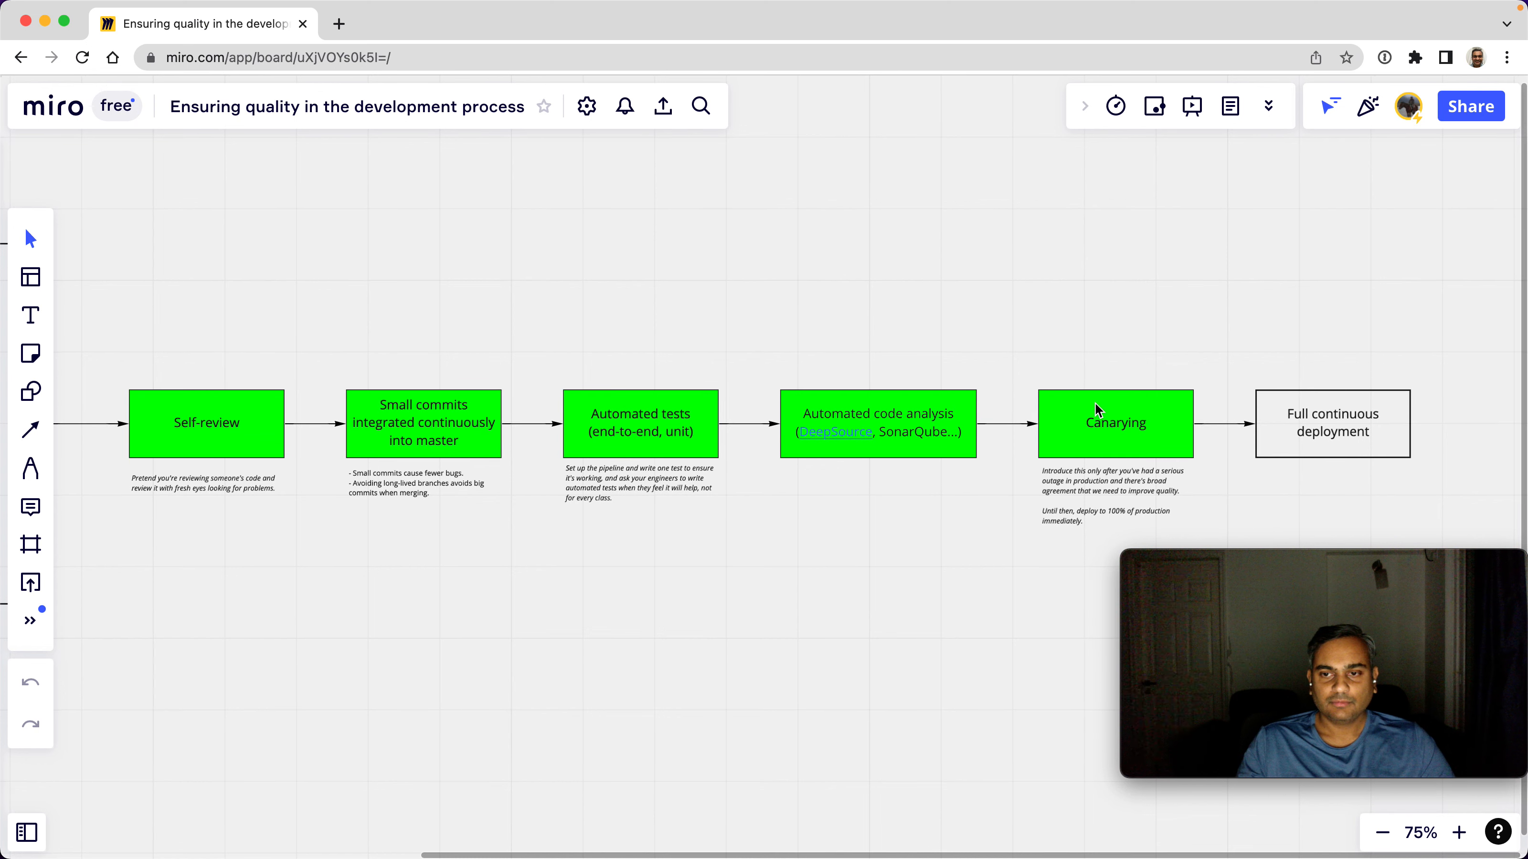
mouse_move(1086, 408)
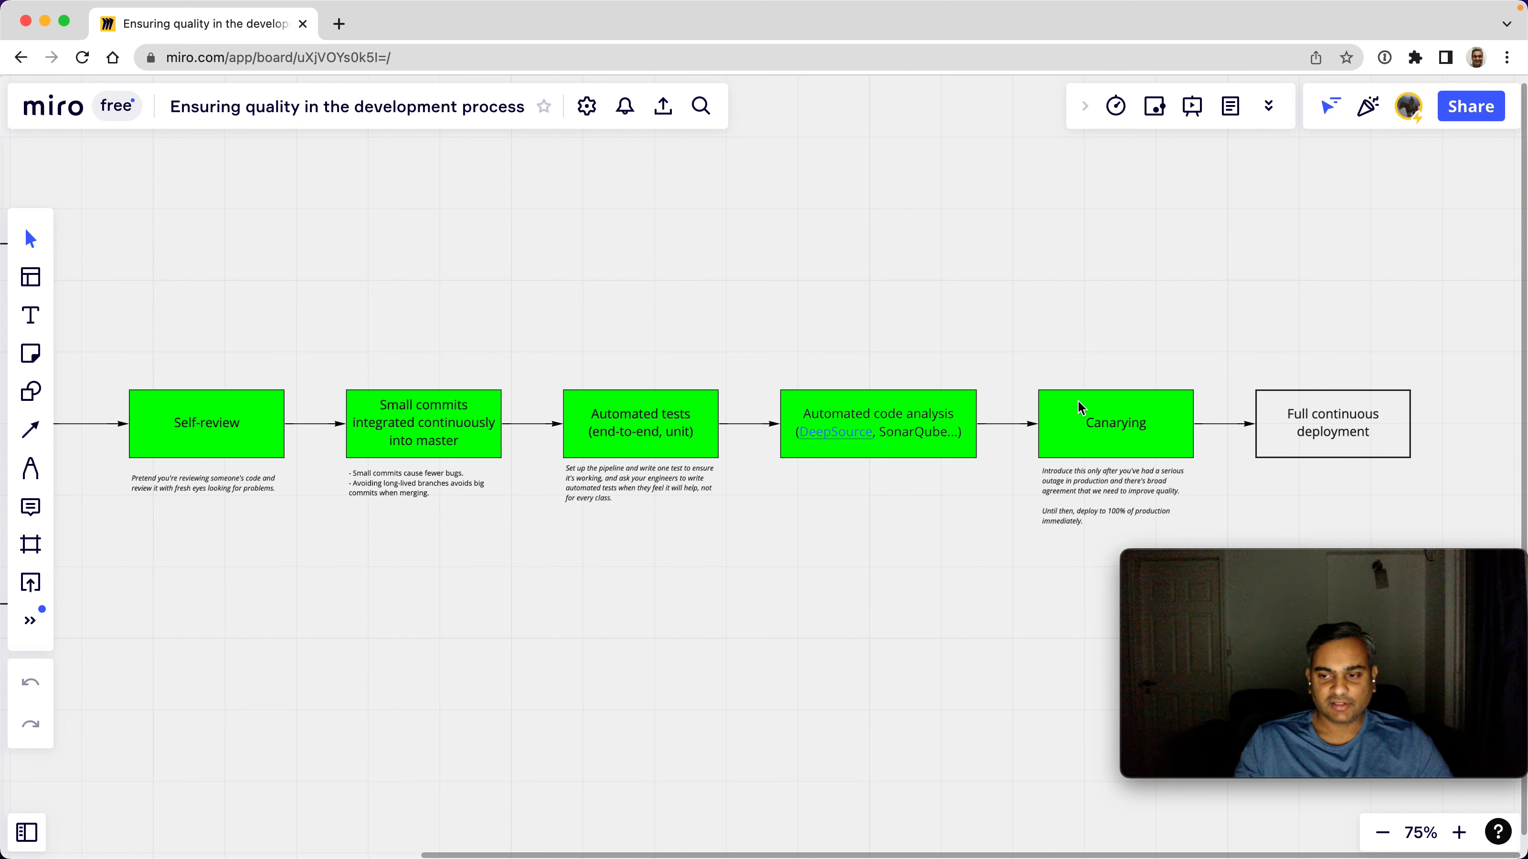
mouse_move(1140, 440)
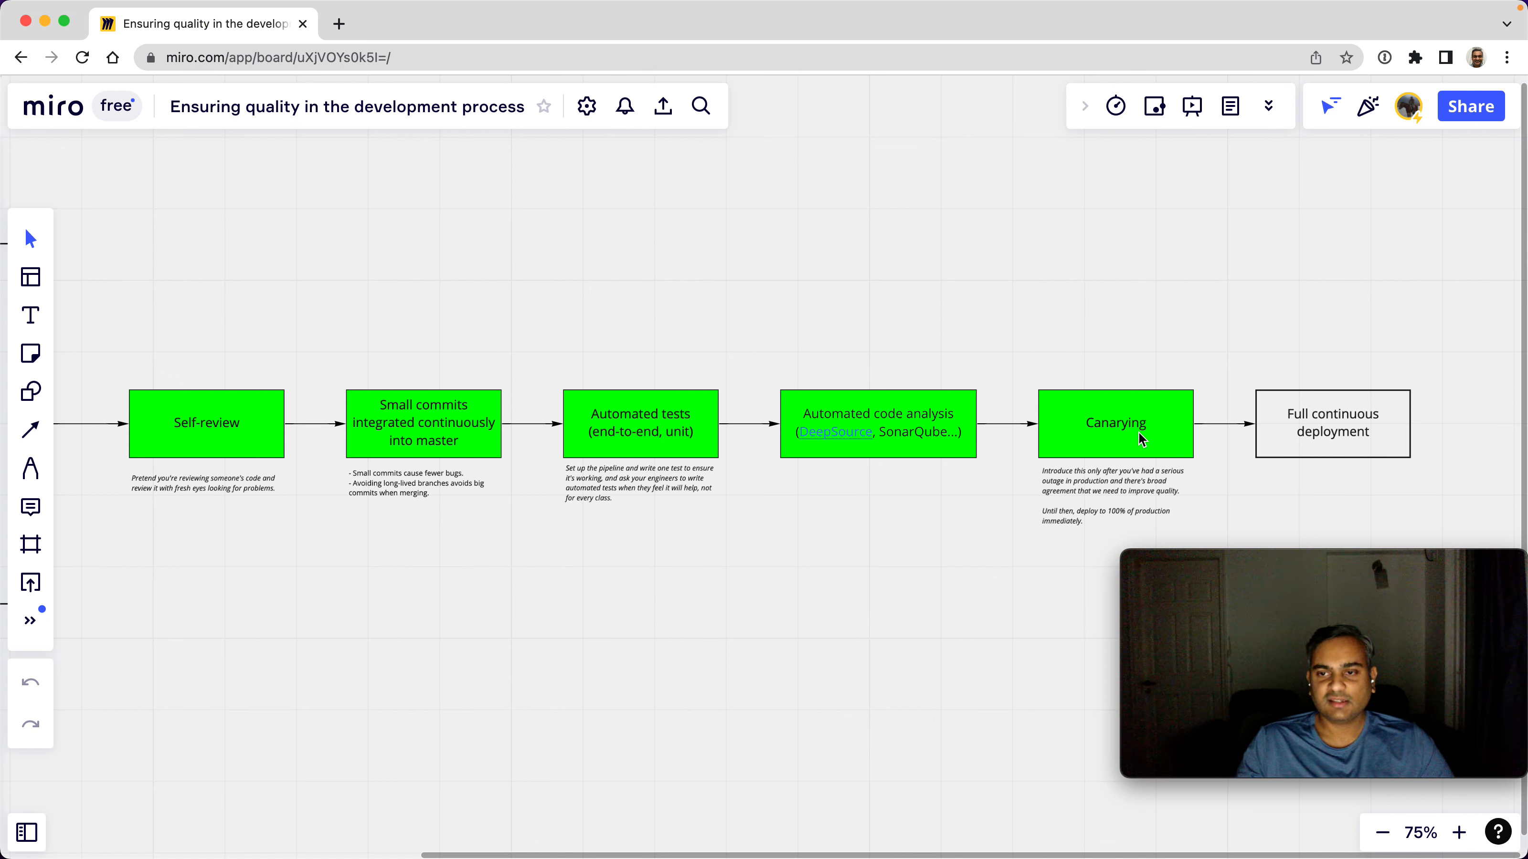
mouse_move(1093, 436)
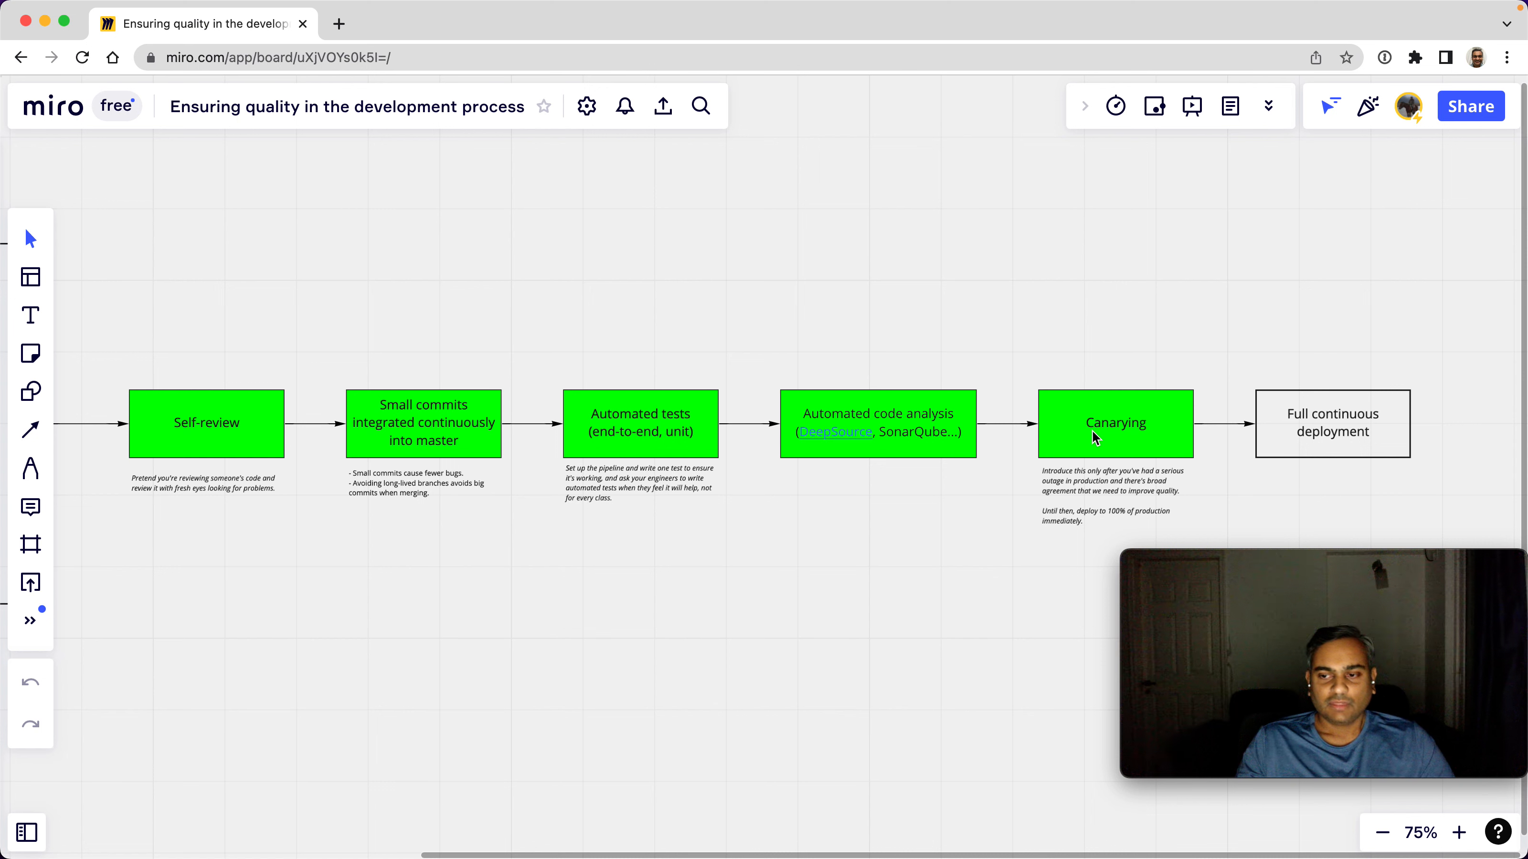
mouse_move(1340, 436)
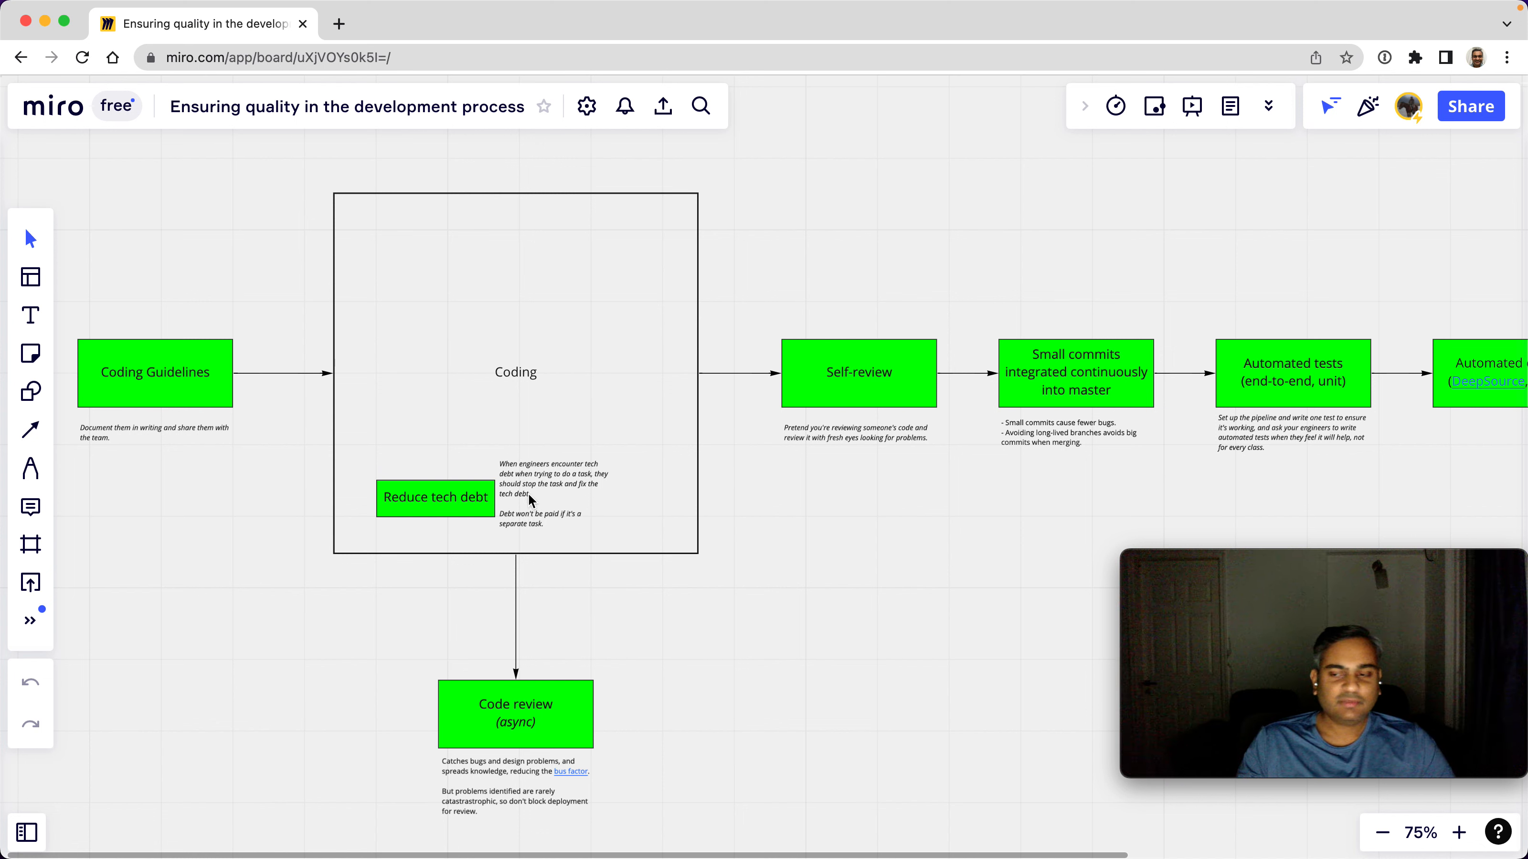
mouse_move(517, 752)
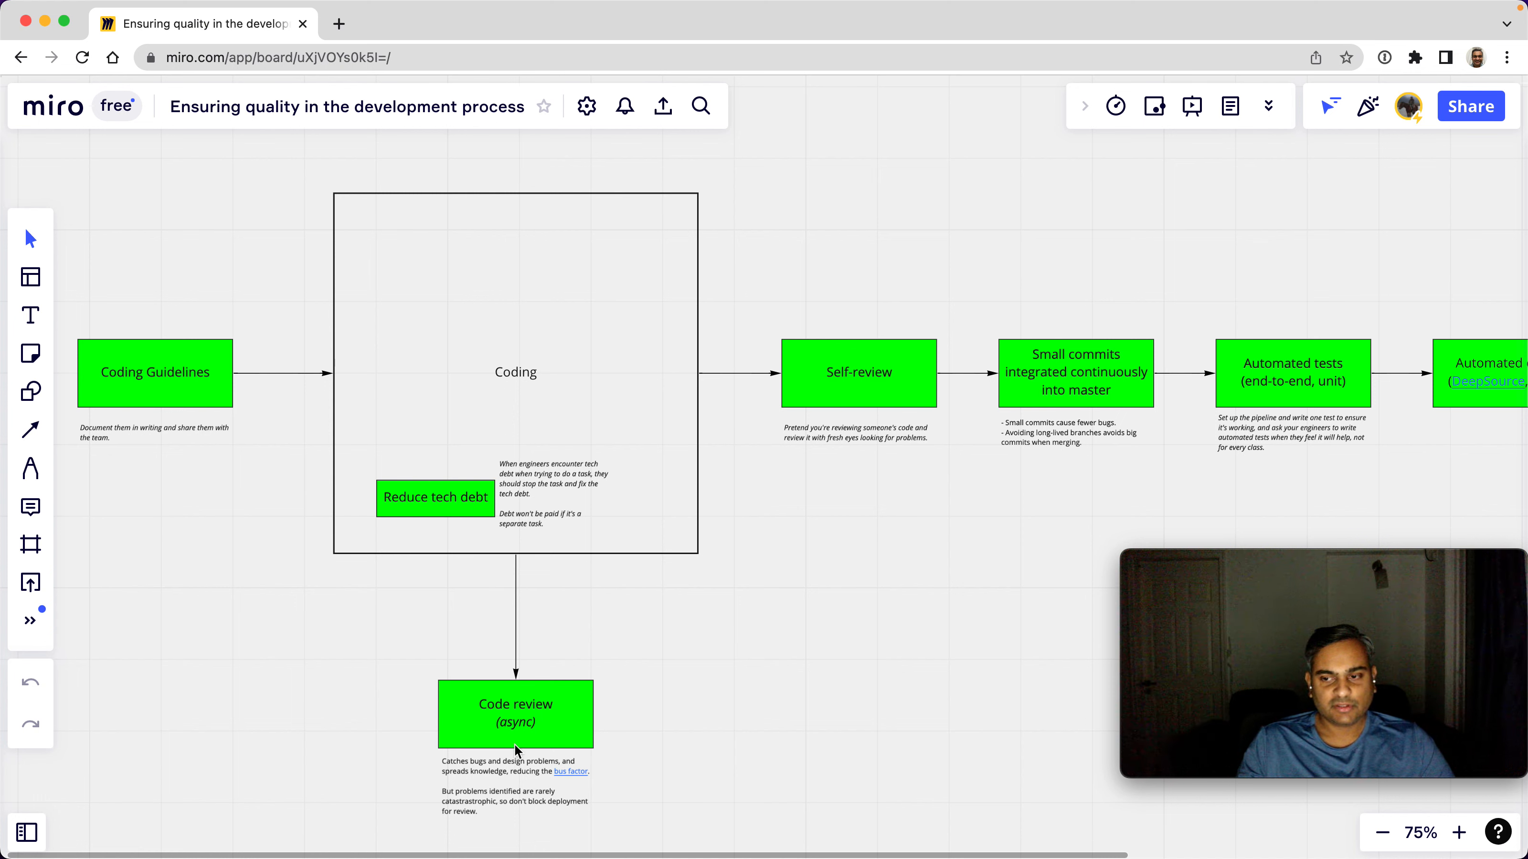
mouse_move(467, 739)
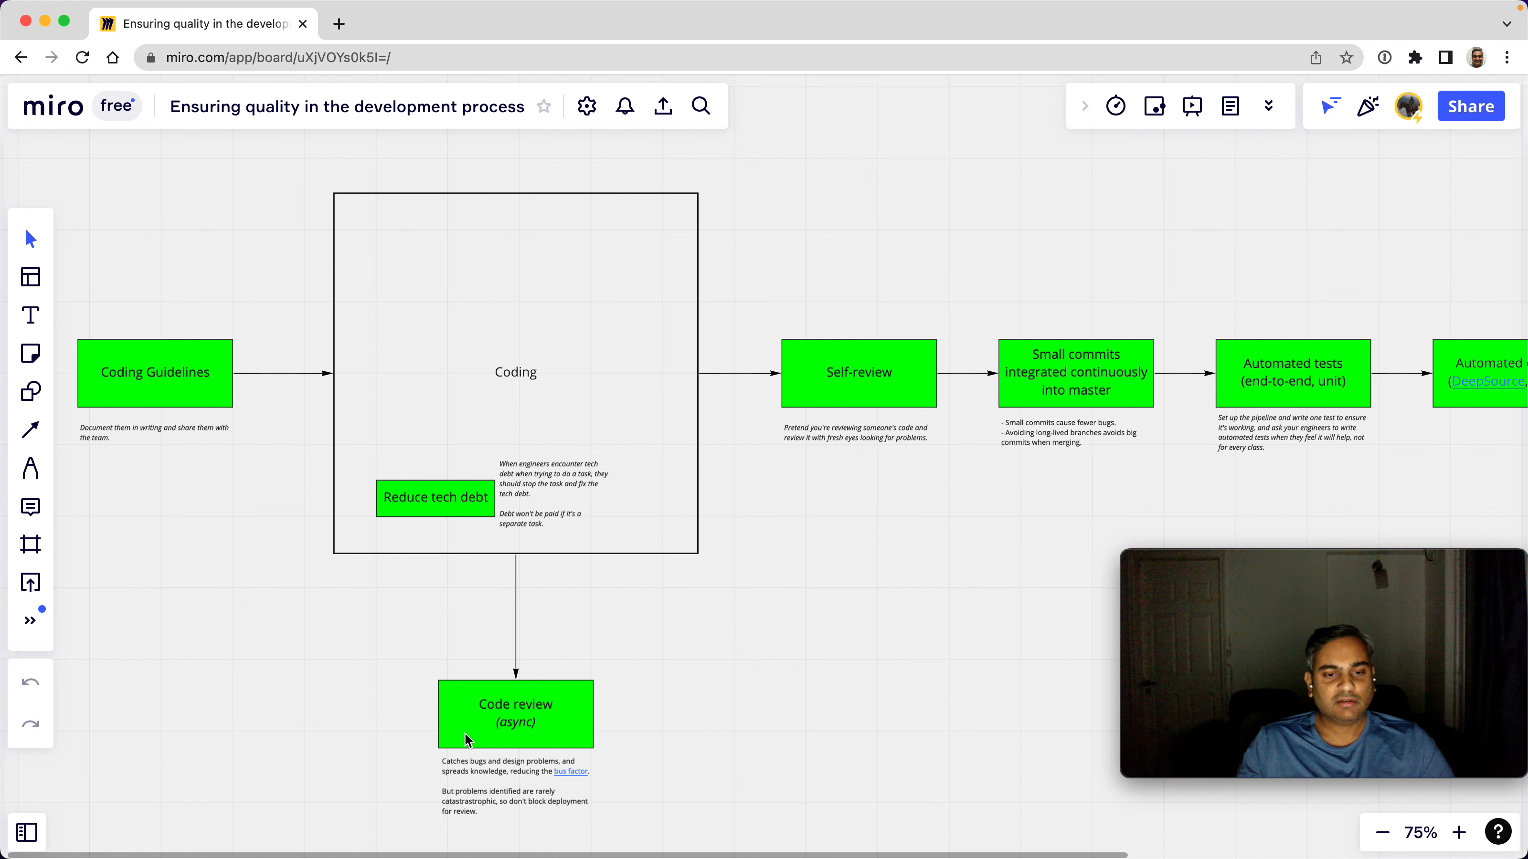
mouse_move(541, 722)
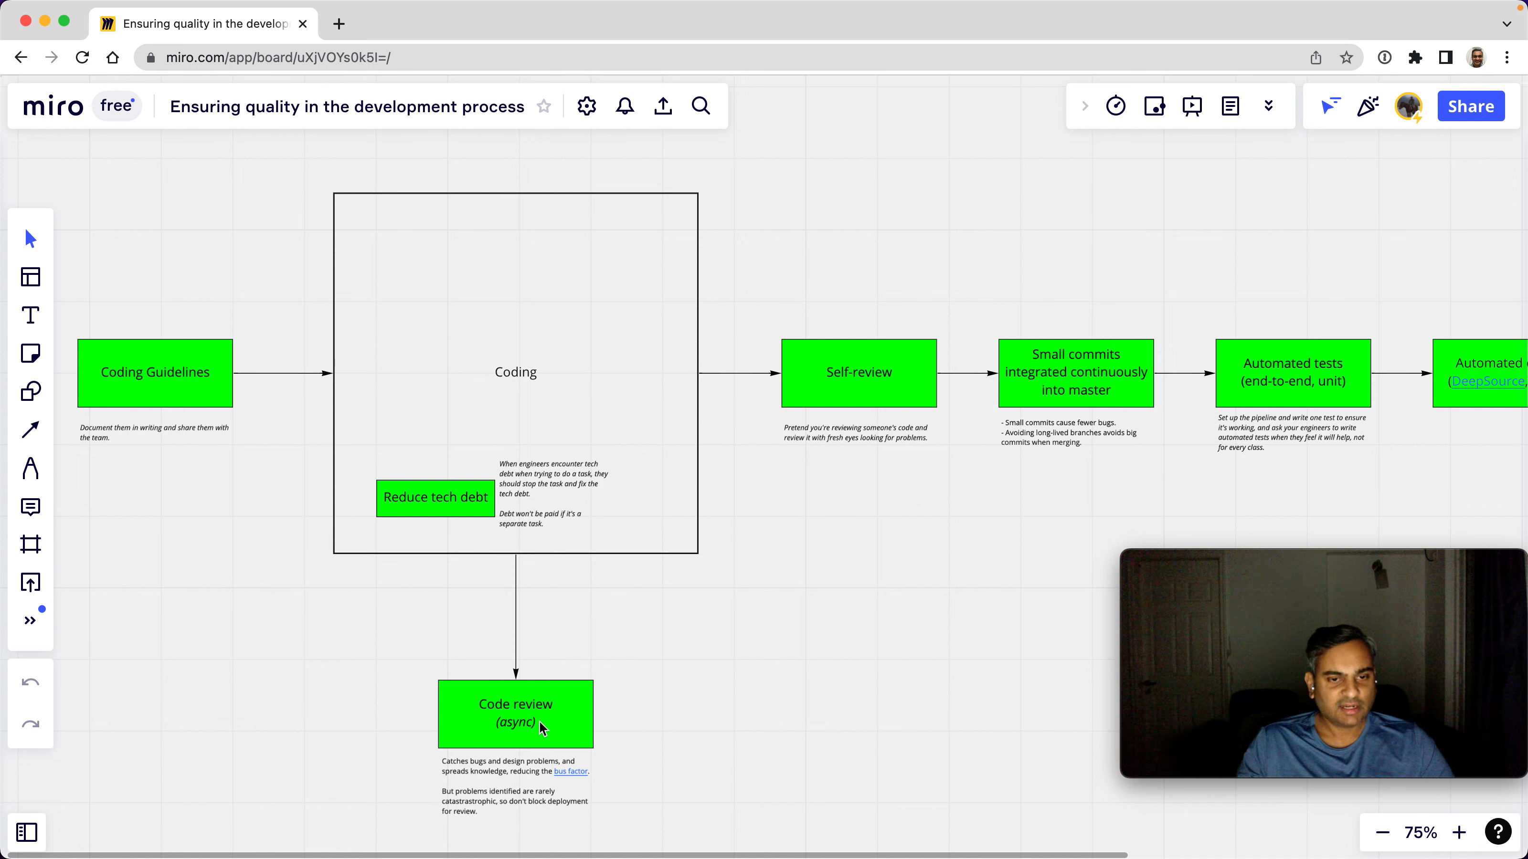
mouse_move(543, 726)
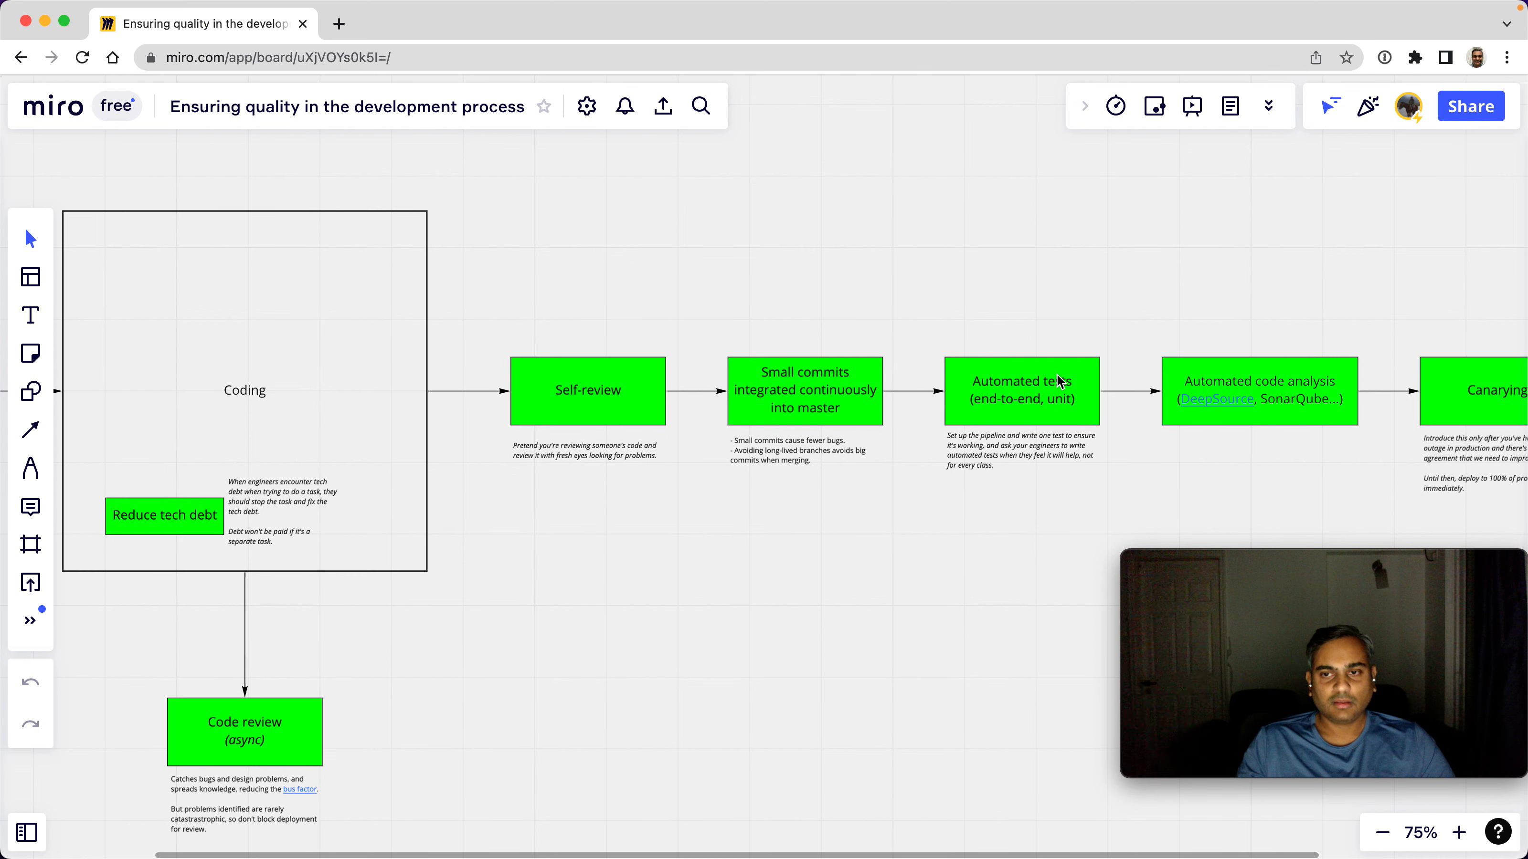
mouse_move(1039, 411)
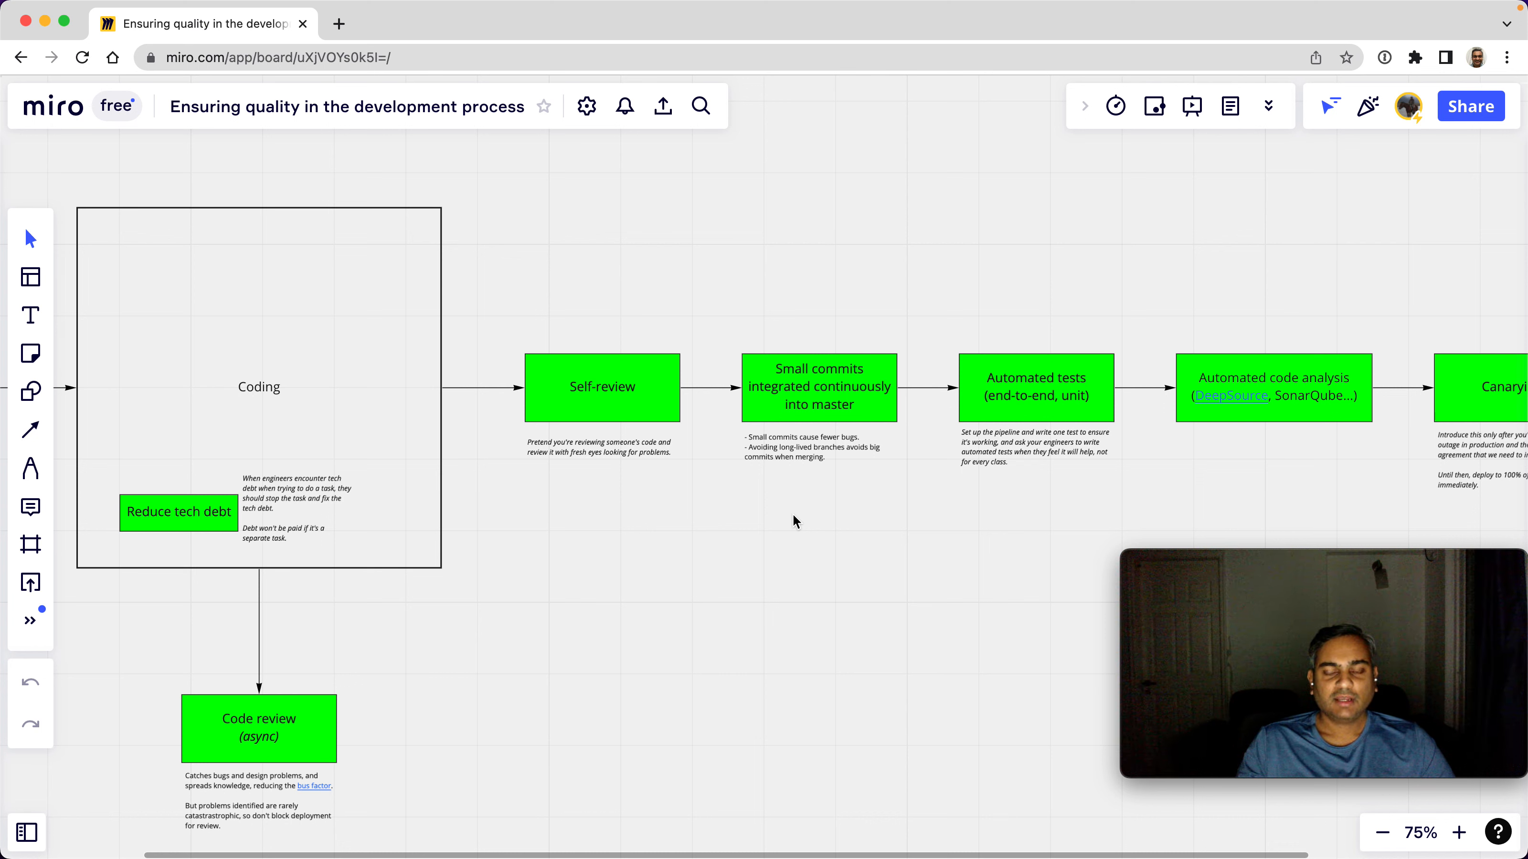
mouse_move(805, 524)
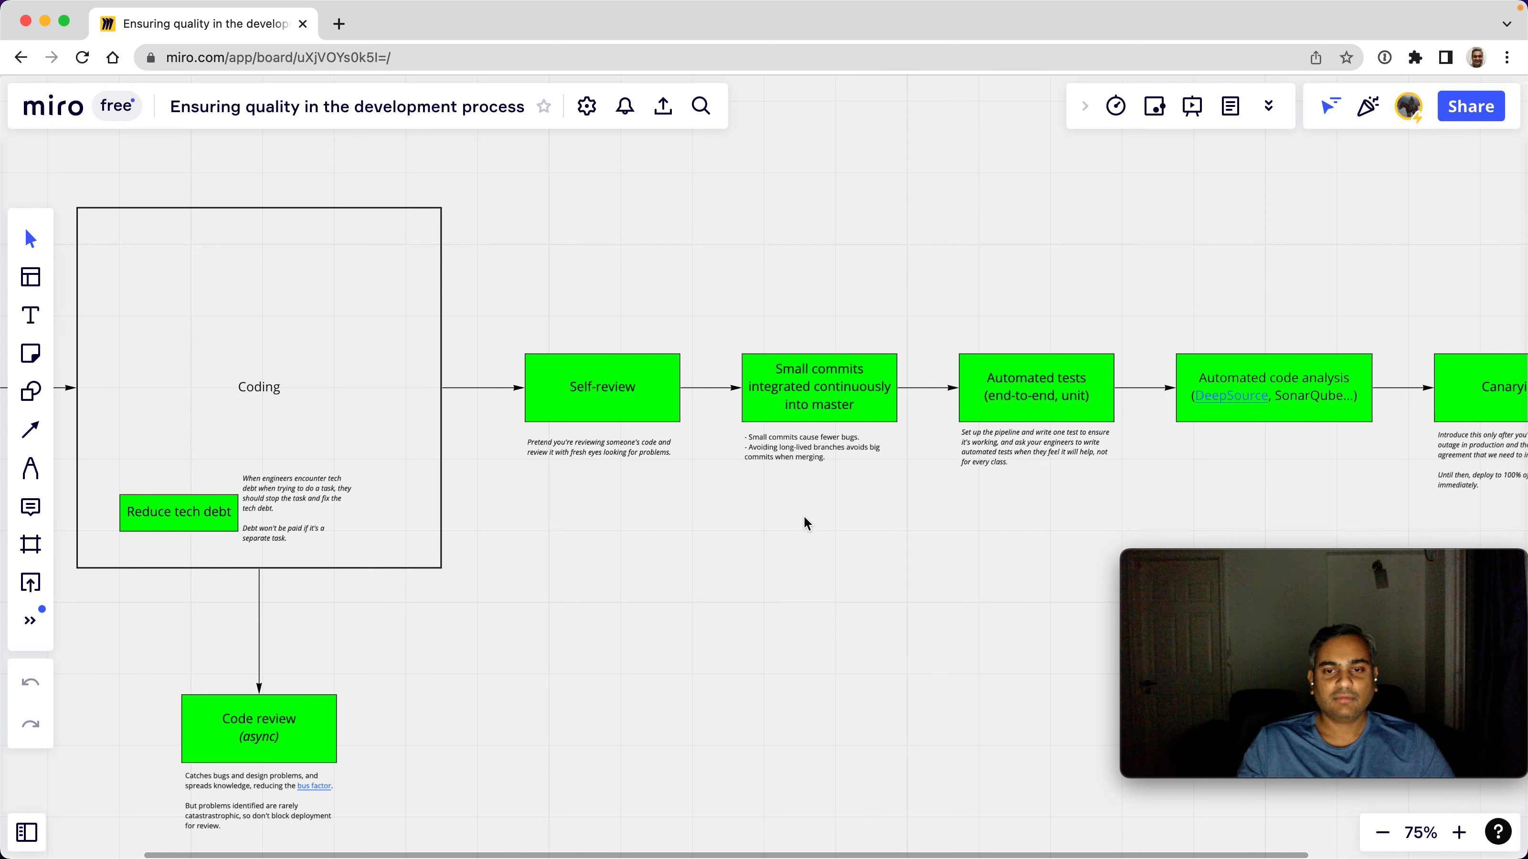